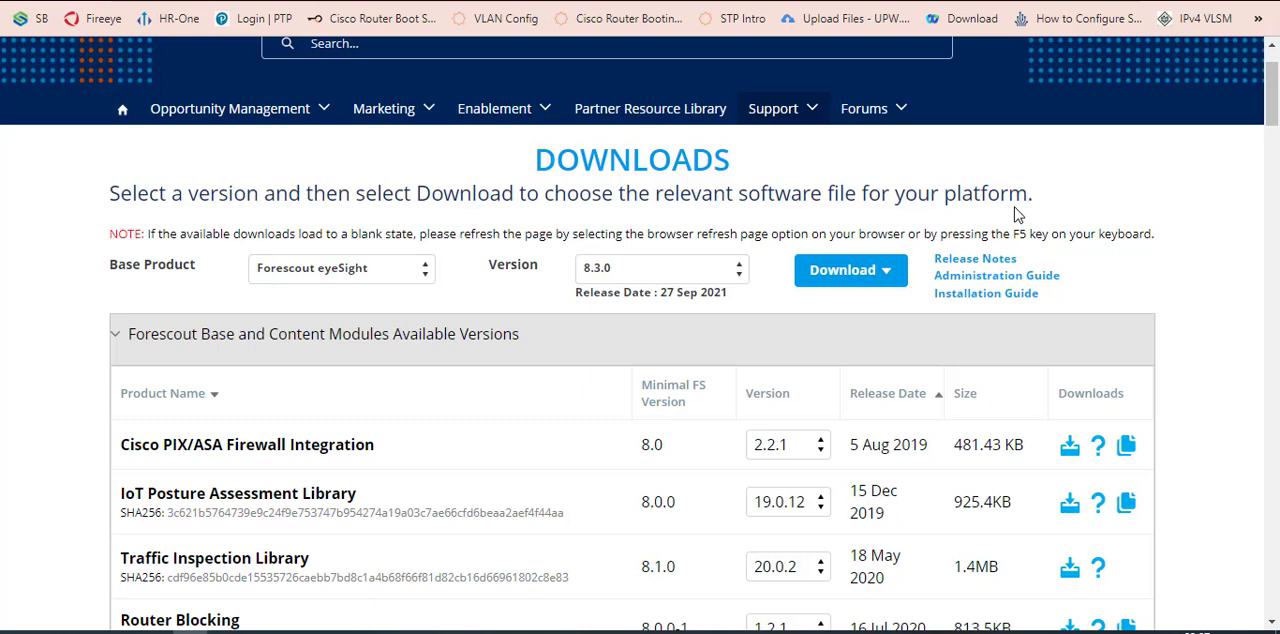
mouse_move(850, 270)
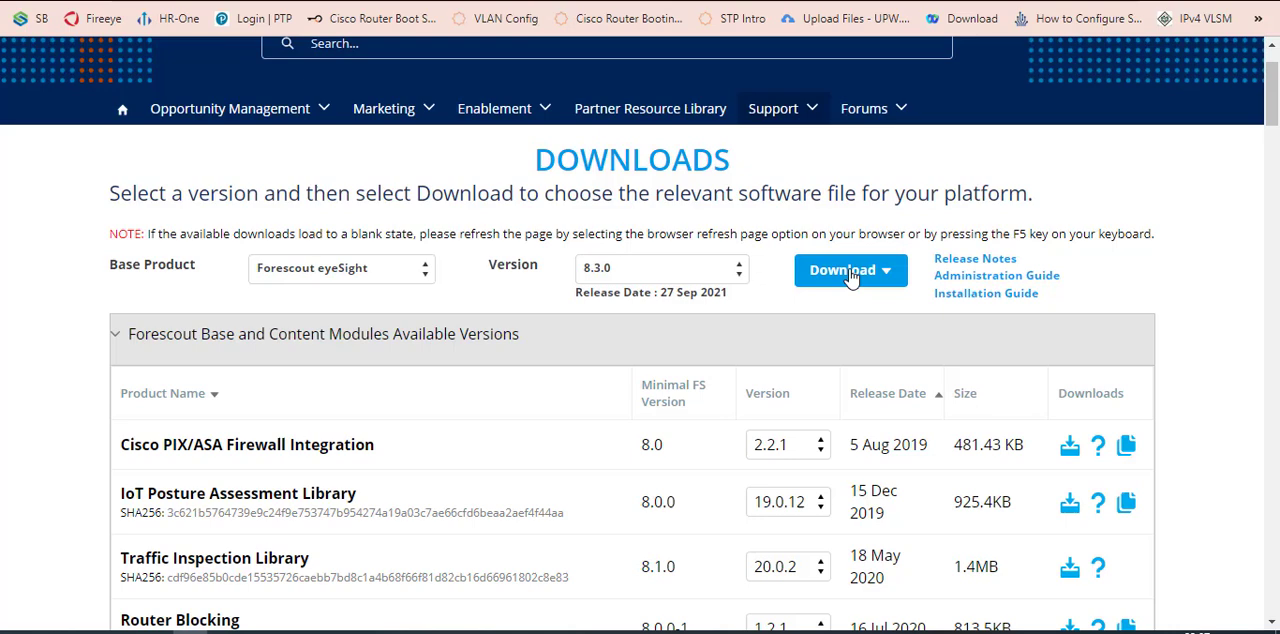
Expand the Download dropdown for Forescout eyeSight 8.3.0 to list its files
left_click(848, 270)
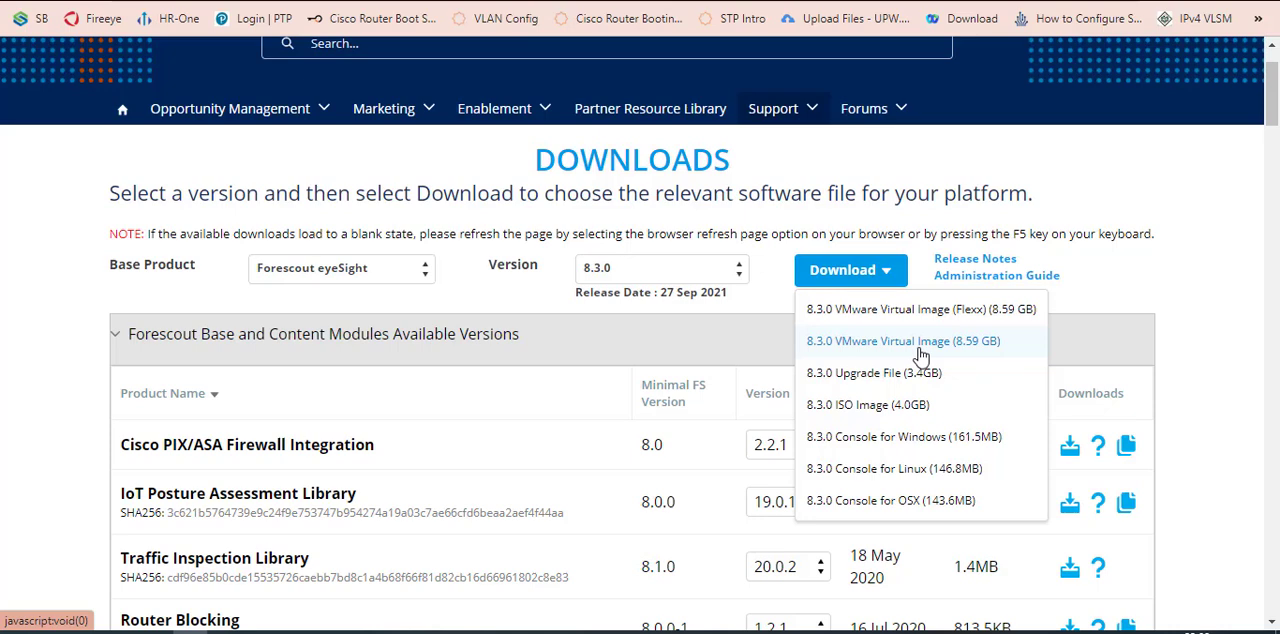
mouse_move(888, 404)
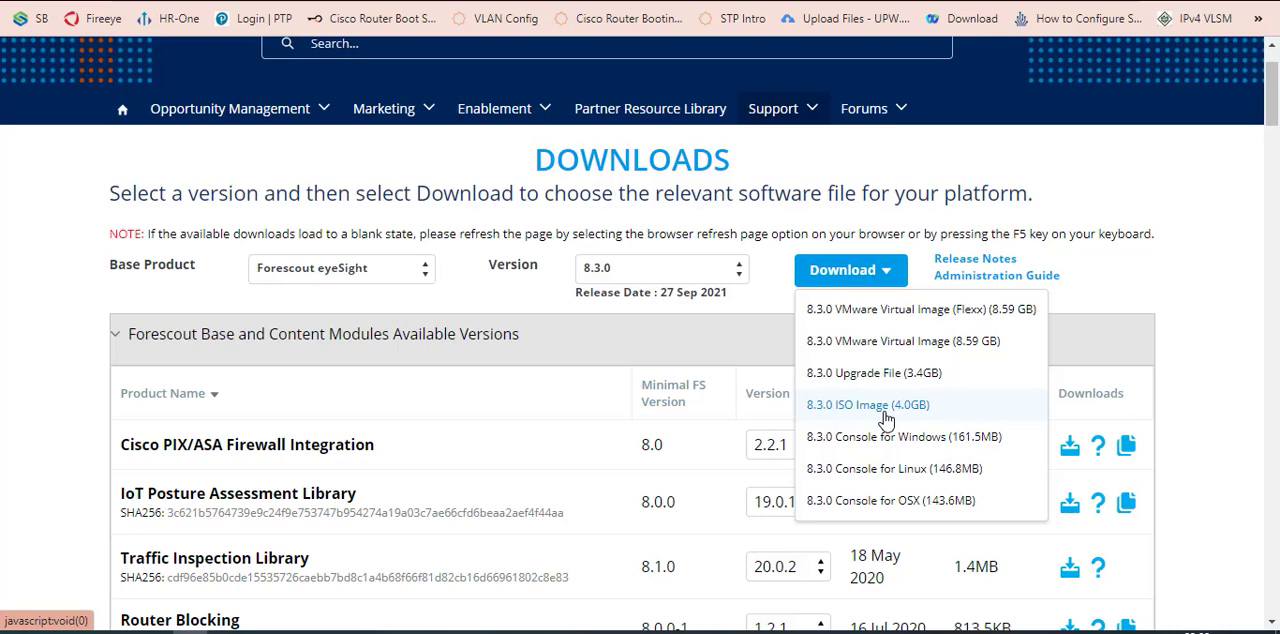
mouse_move(872, 372)
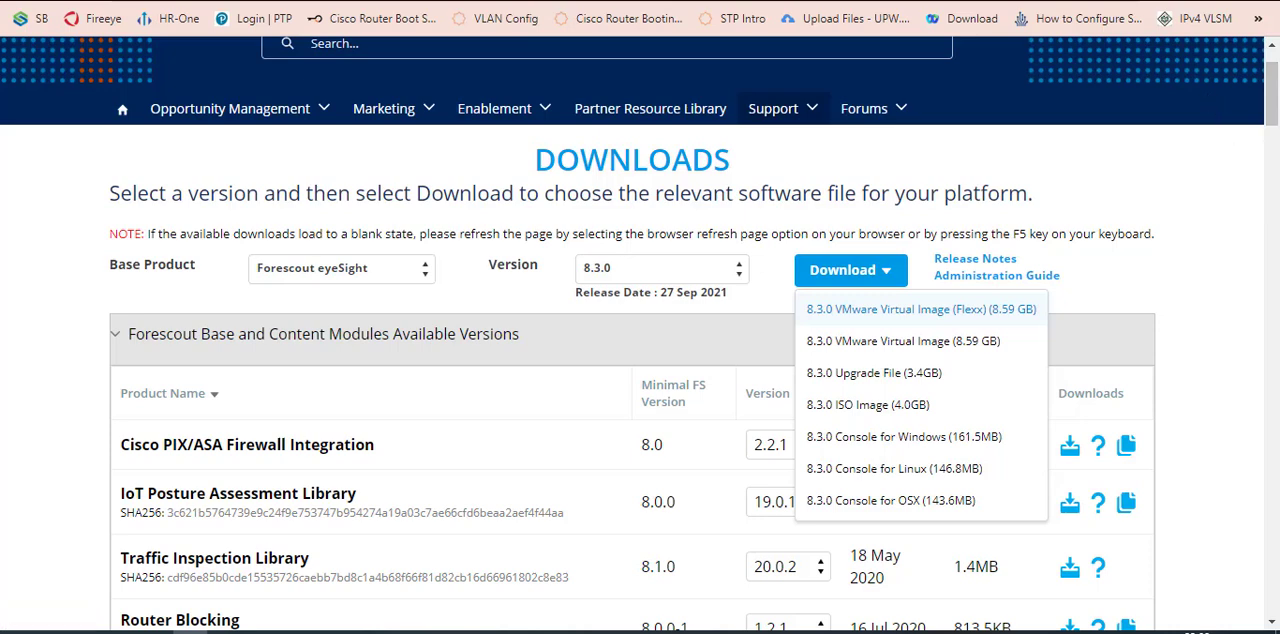
mouse_move(1120, 248)
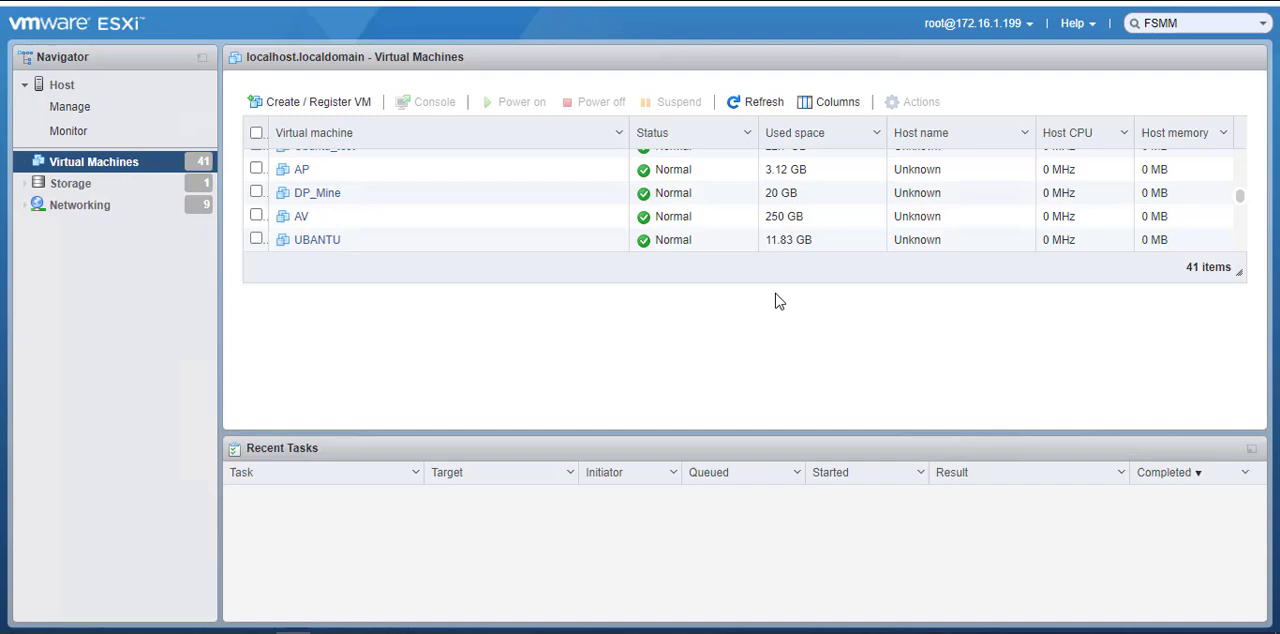
mouse_move(768, 316)
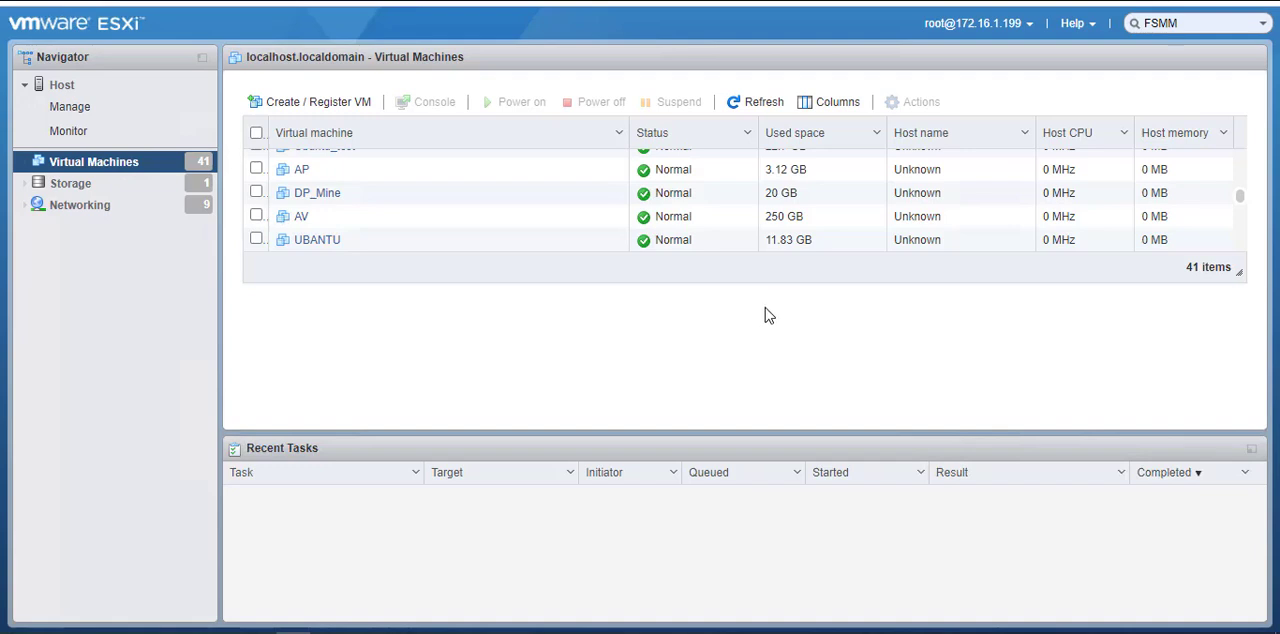
mouse_move(724, 348)
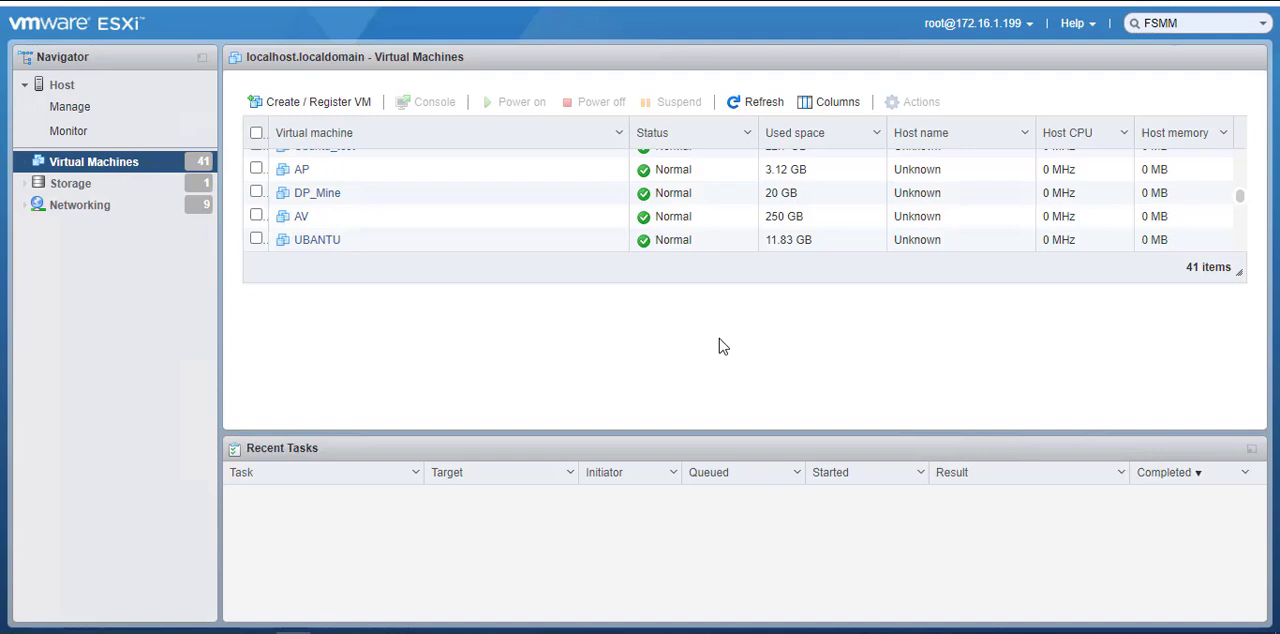
mouse_move(304, 616)
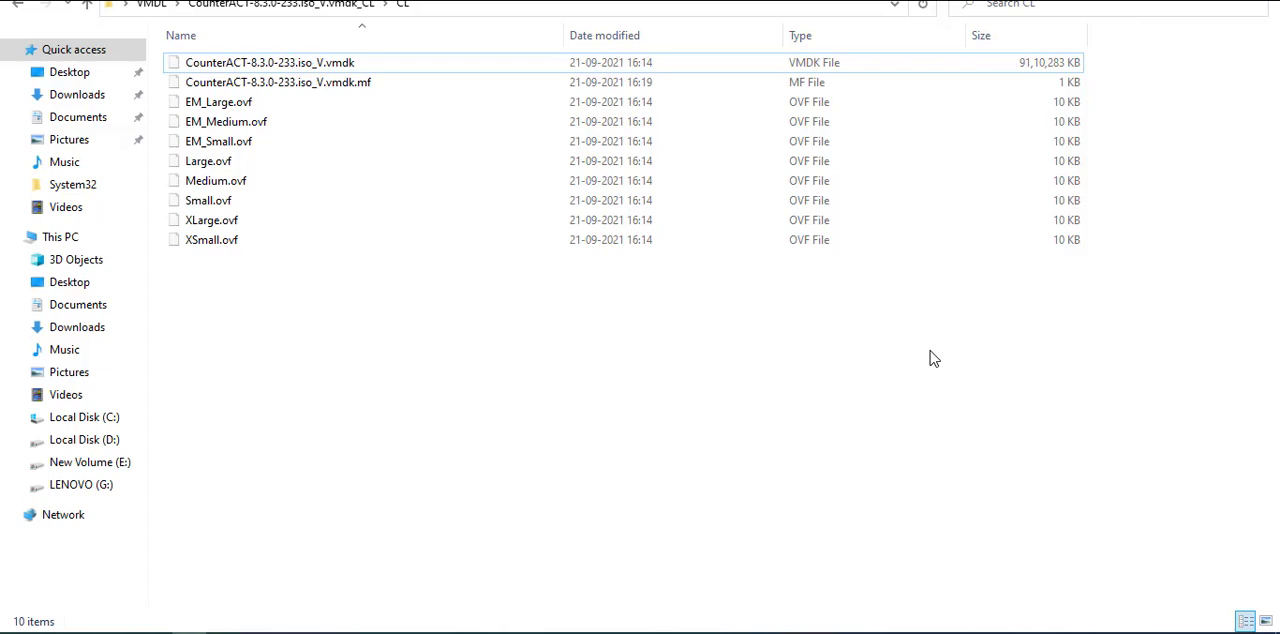
mouse_move(564, 296)
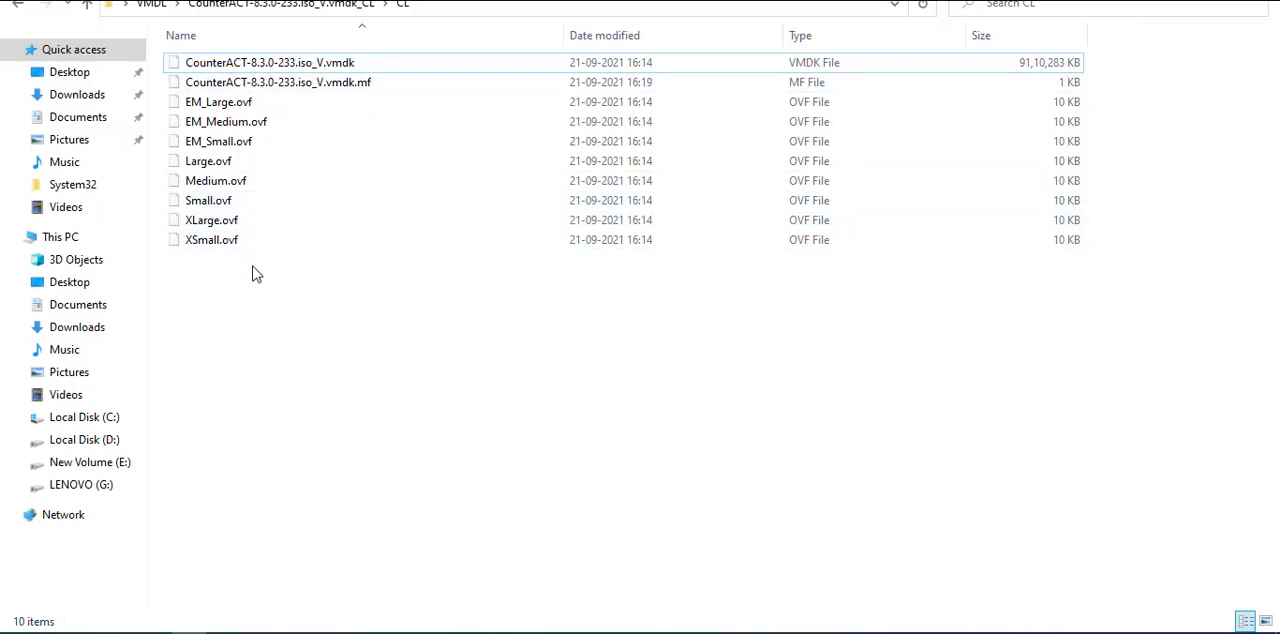
Select Medium.ovf and Ctrl-add the CounterACT 8.3.0 VMDK image, 8.68 GB in total
left_click(216, 180)
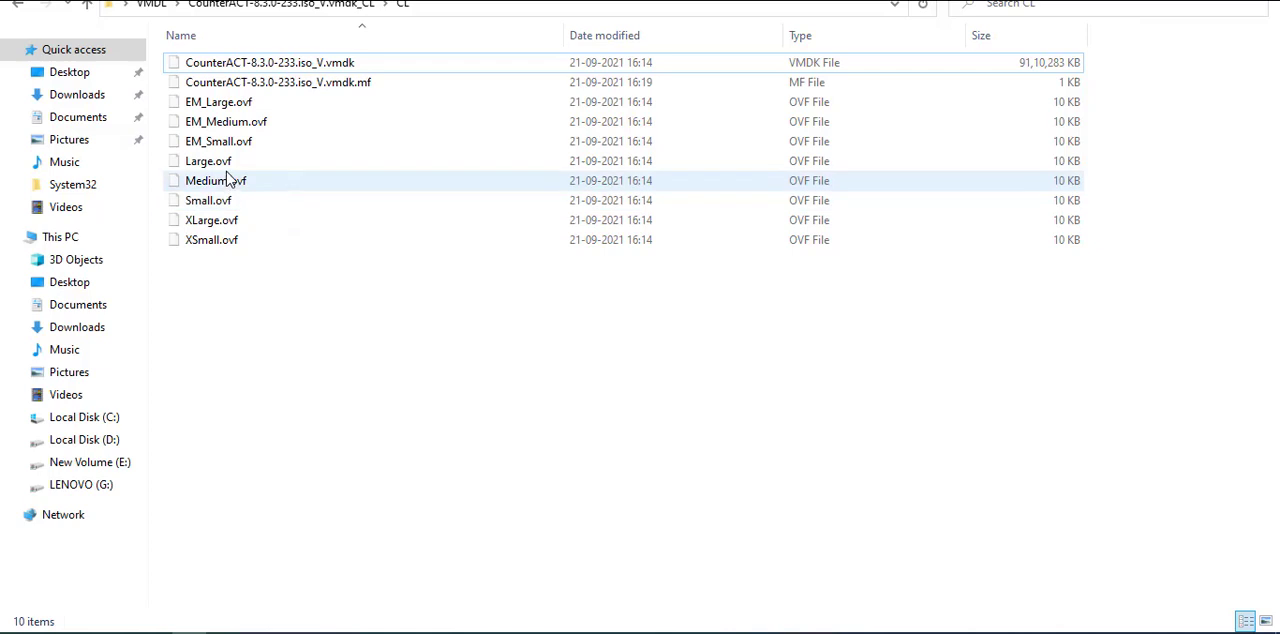
left_click(208, 160)
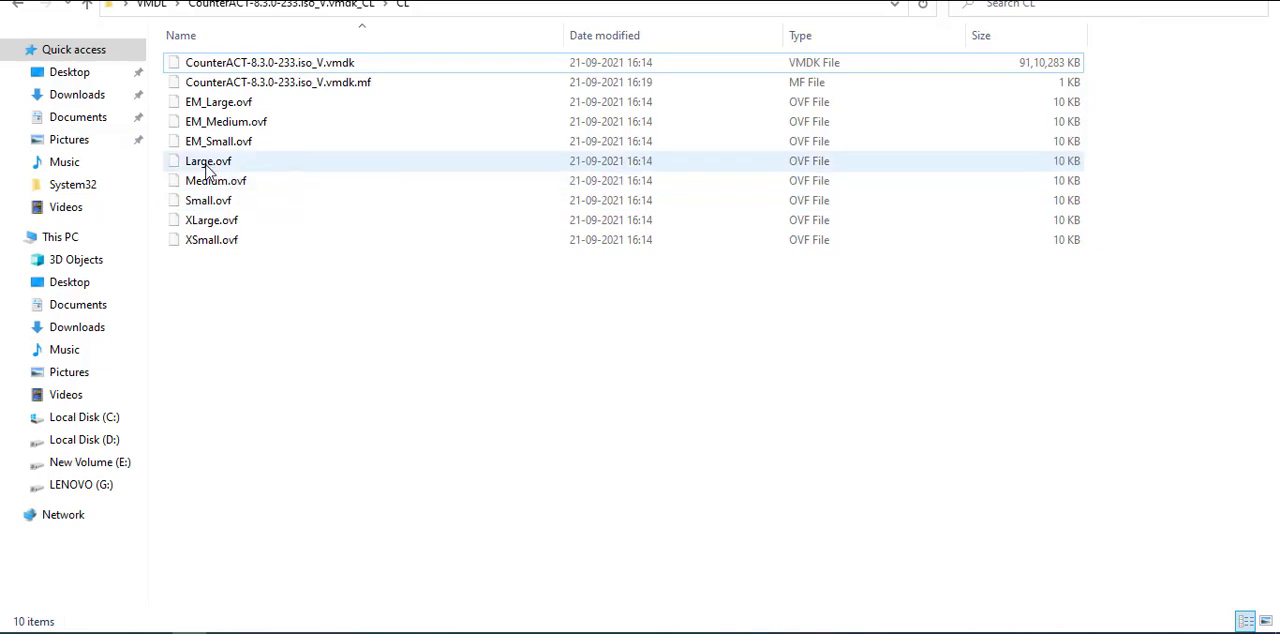
left_click(208, 200)
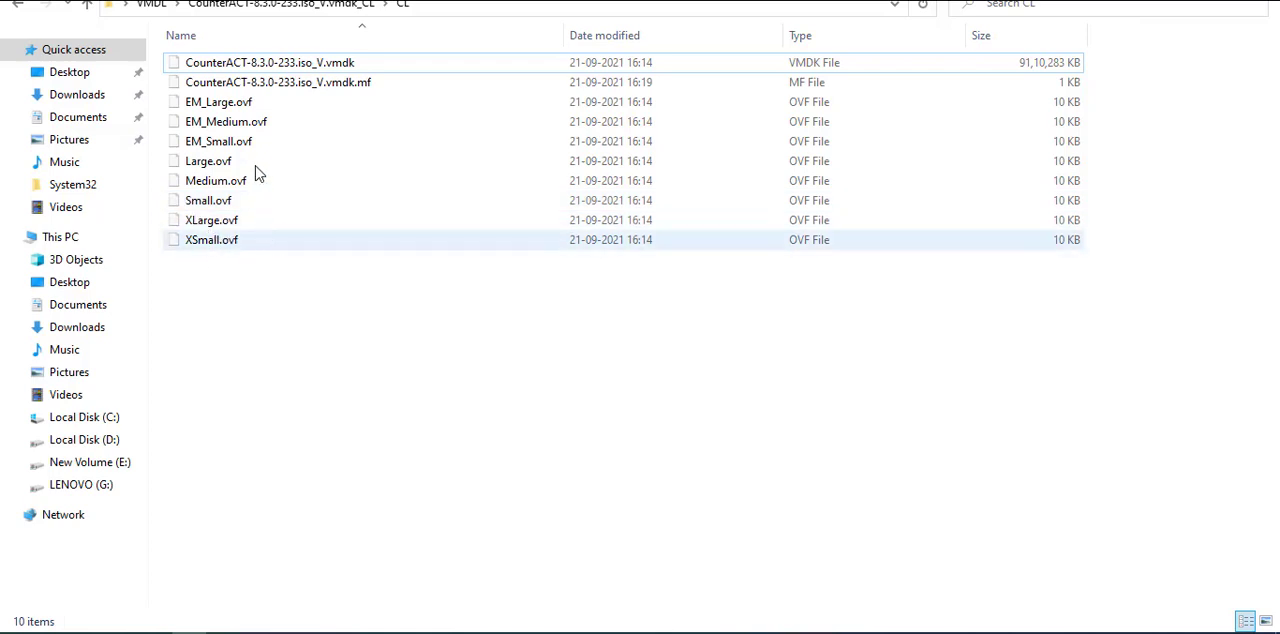
left_click(216, 180)
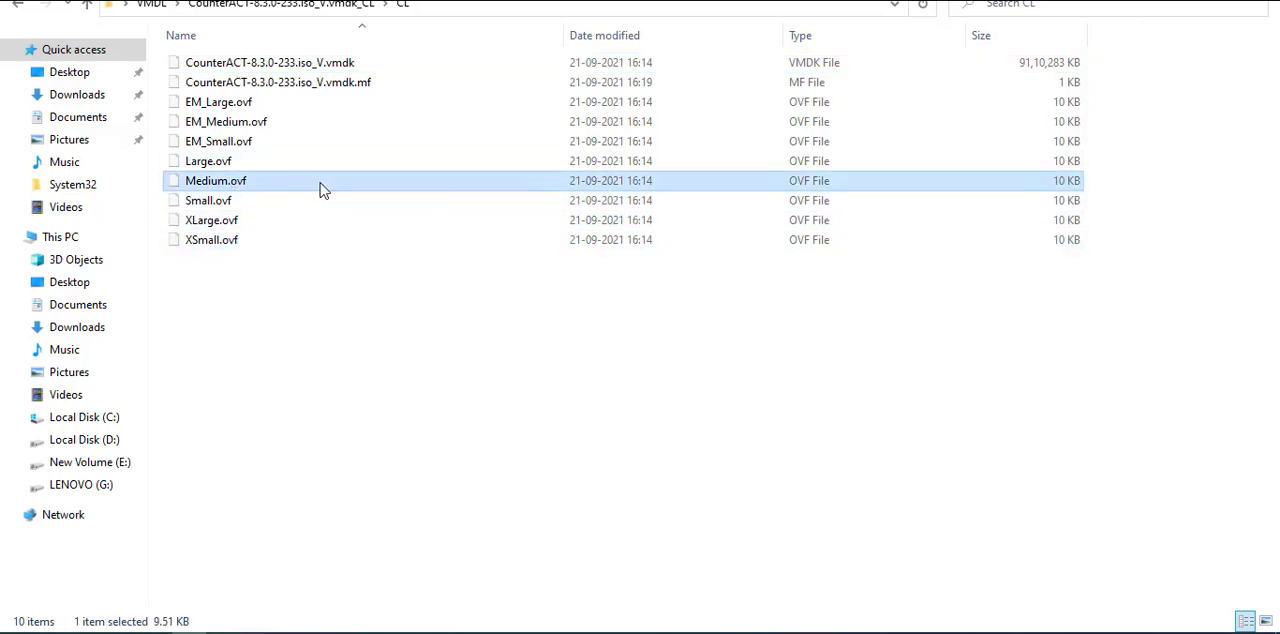
left_click(270, 62)
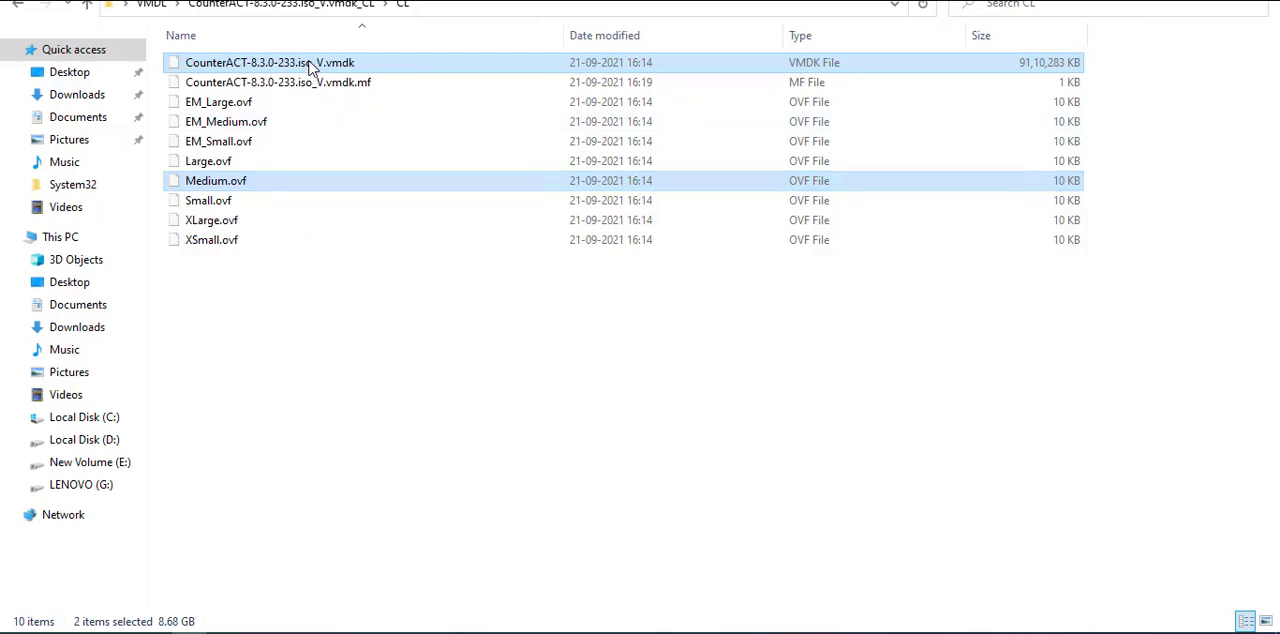
mouse_move(356, 62)
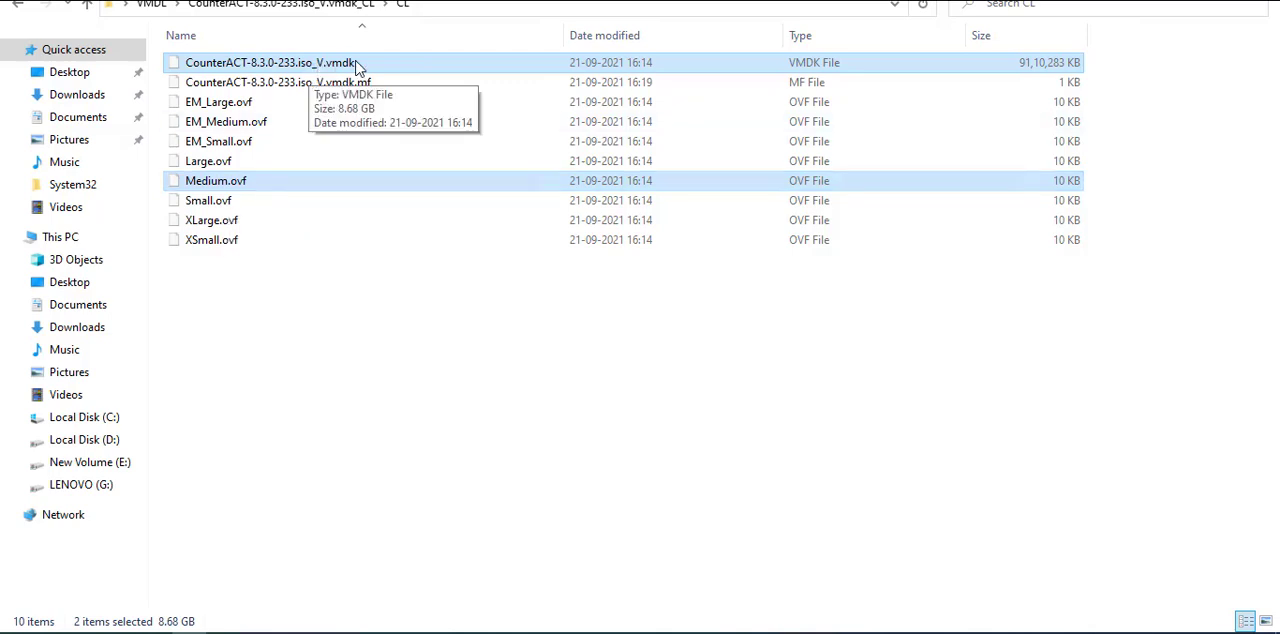
mouse_move(928, 376)
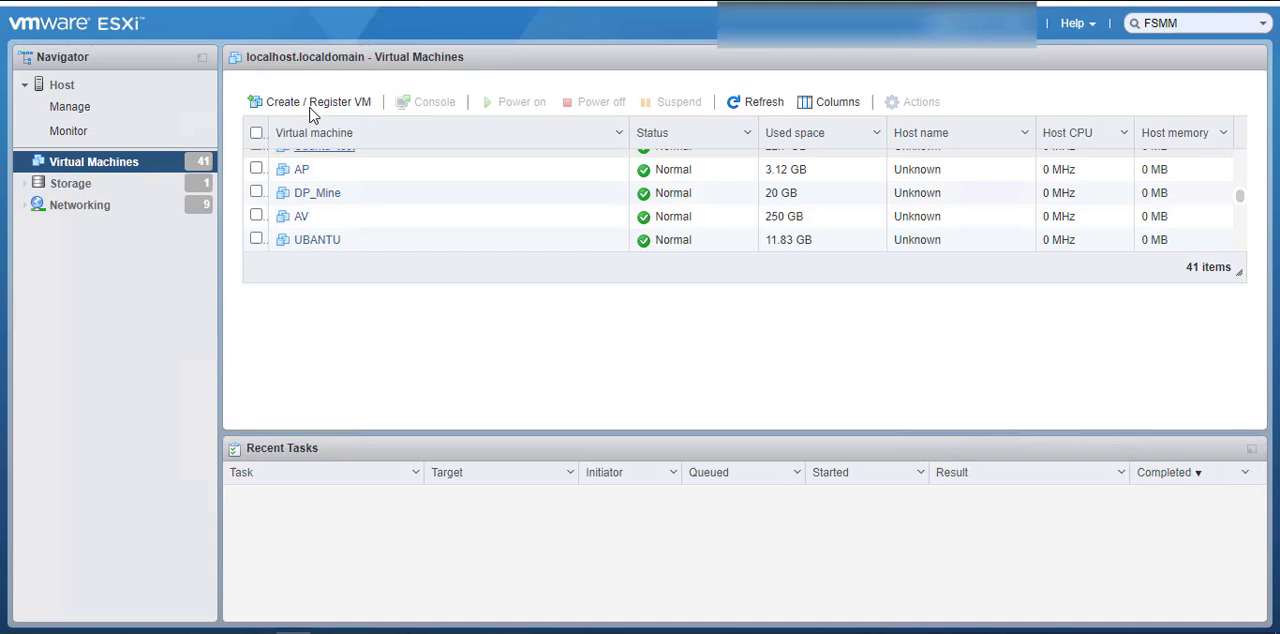
mouse_move(320, 100)
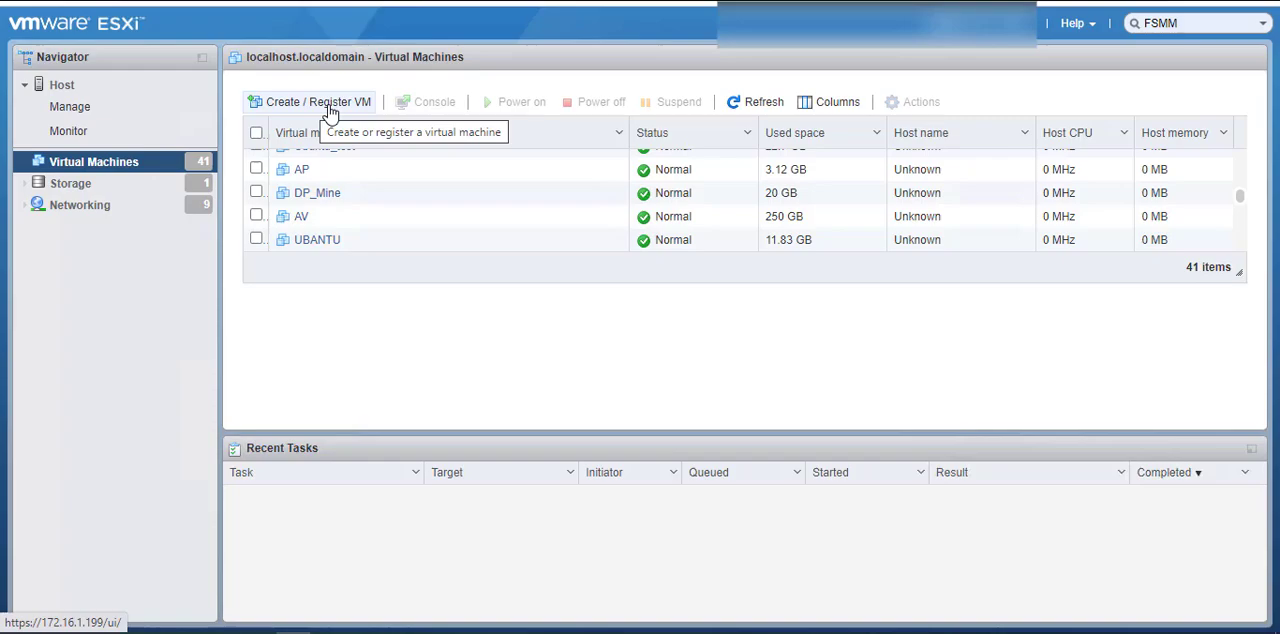
Start Create / Register VM choosing deployment from an OVF or OVA file
left_click(318, 100)
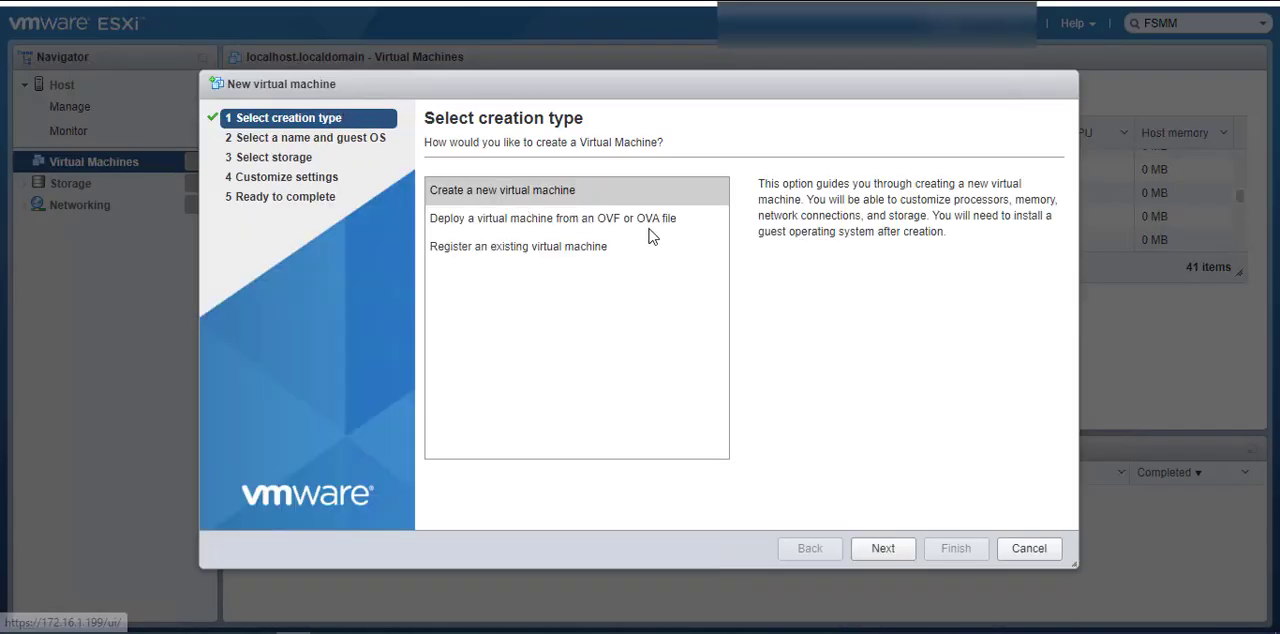
left_click(552, 218)
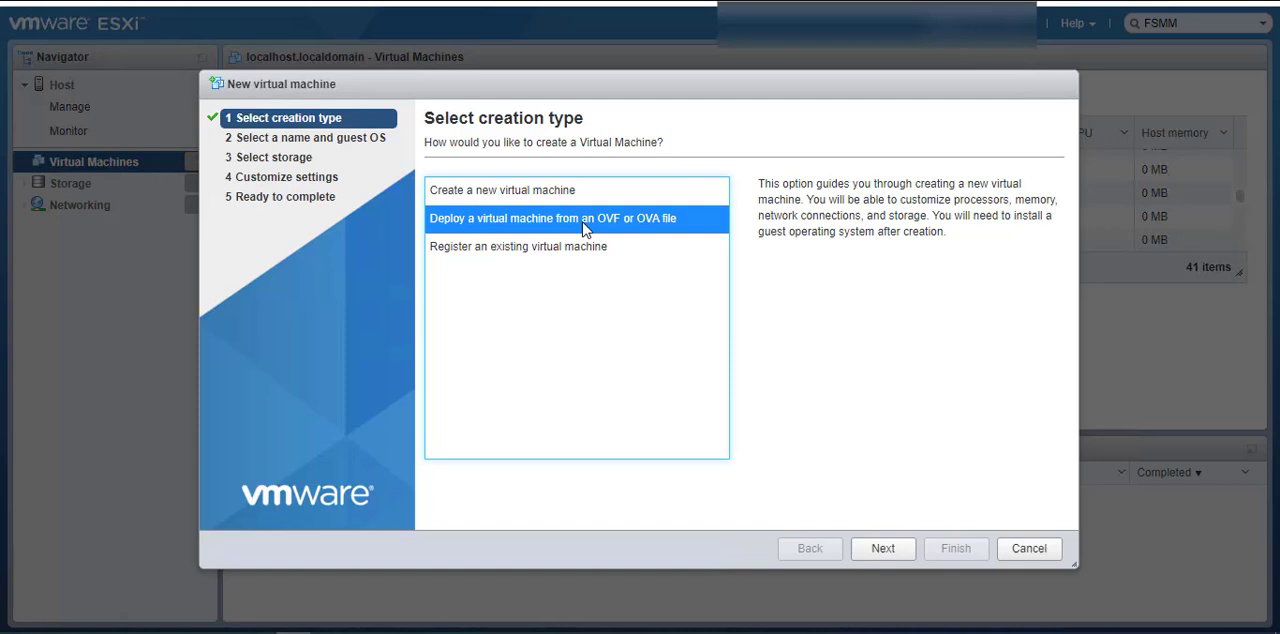
left_click(552, 218)
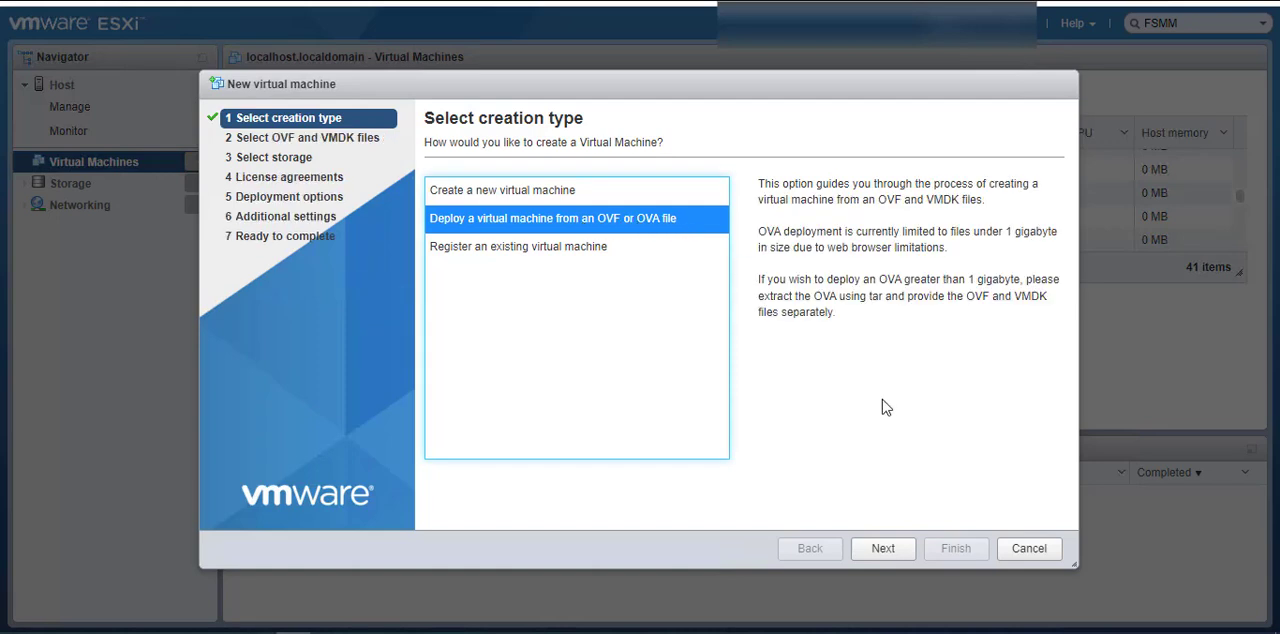
mouse_move(884, 548)
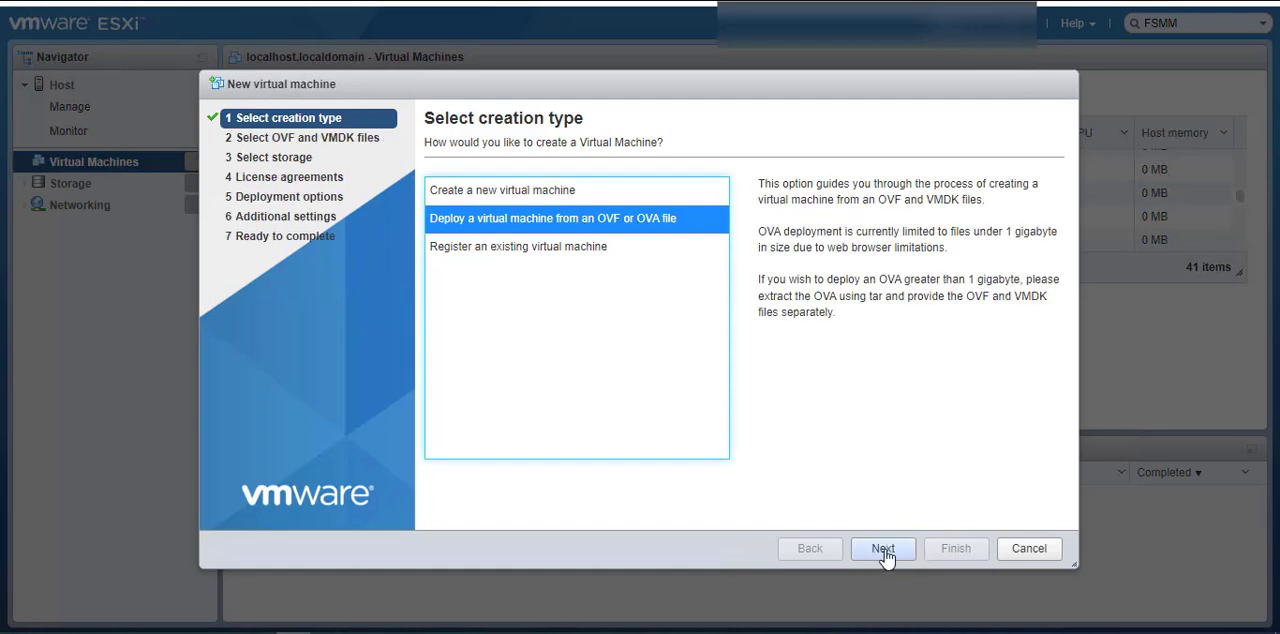
left_click(882, 548)
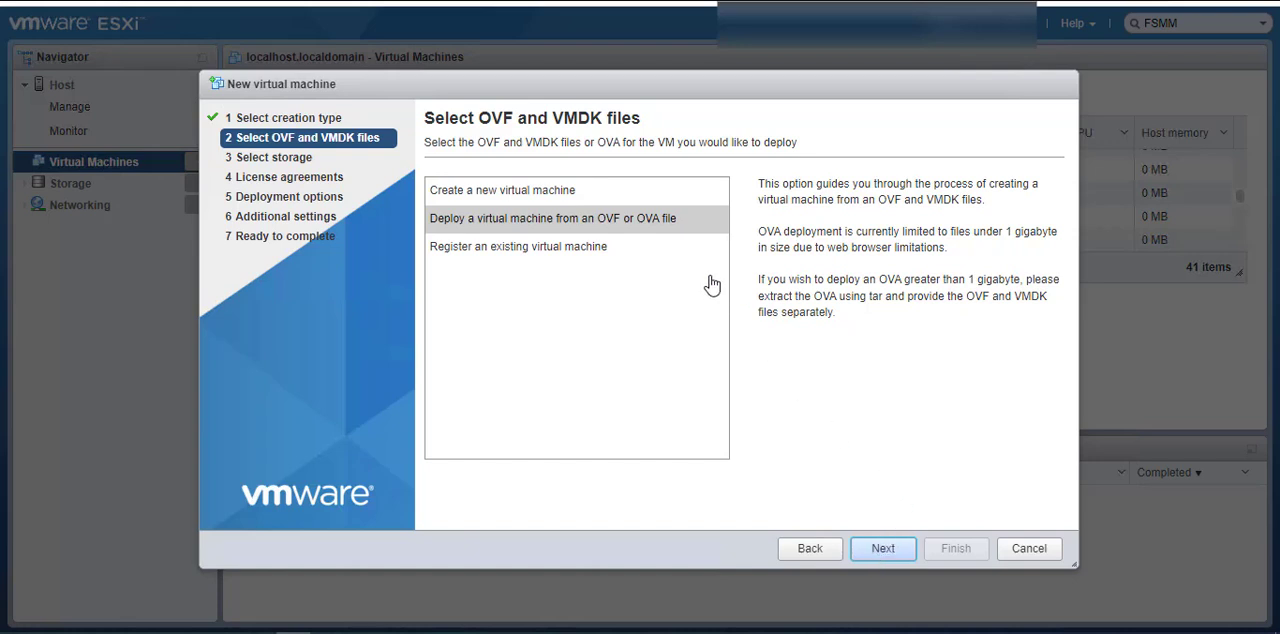
mouse_move(884, 548)
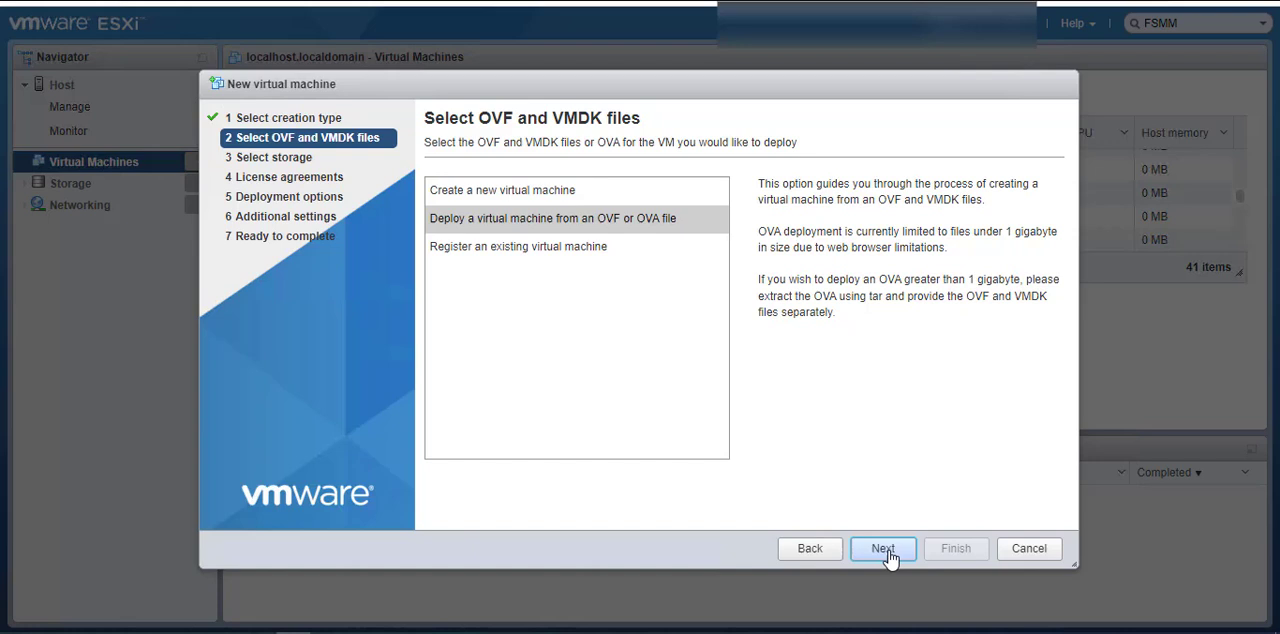
Enter ForescoutTES as the new virtual machine's name in the wizard
left_click(882, 548)
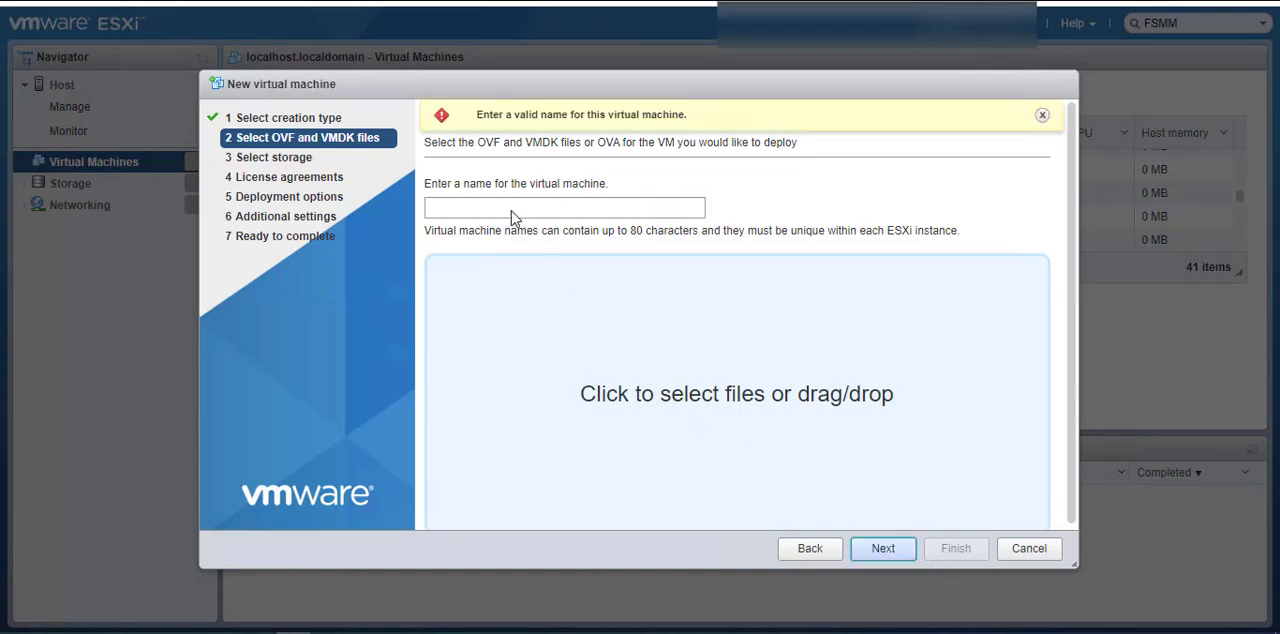
left_click(564, 208)
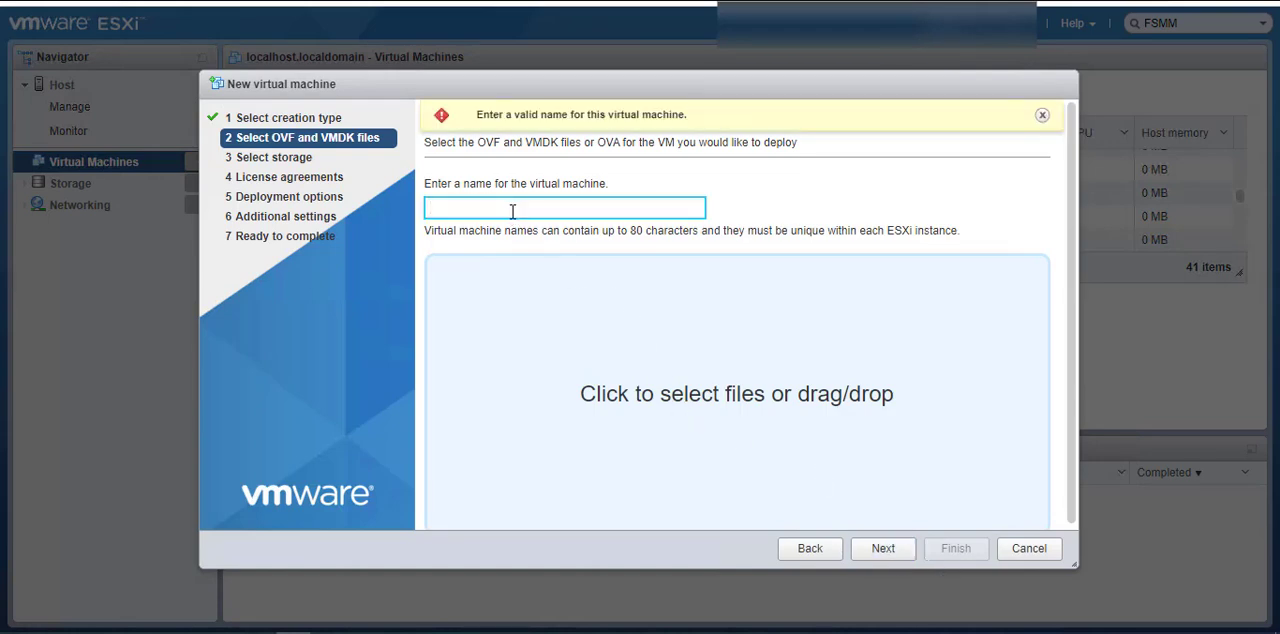
type("F")
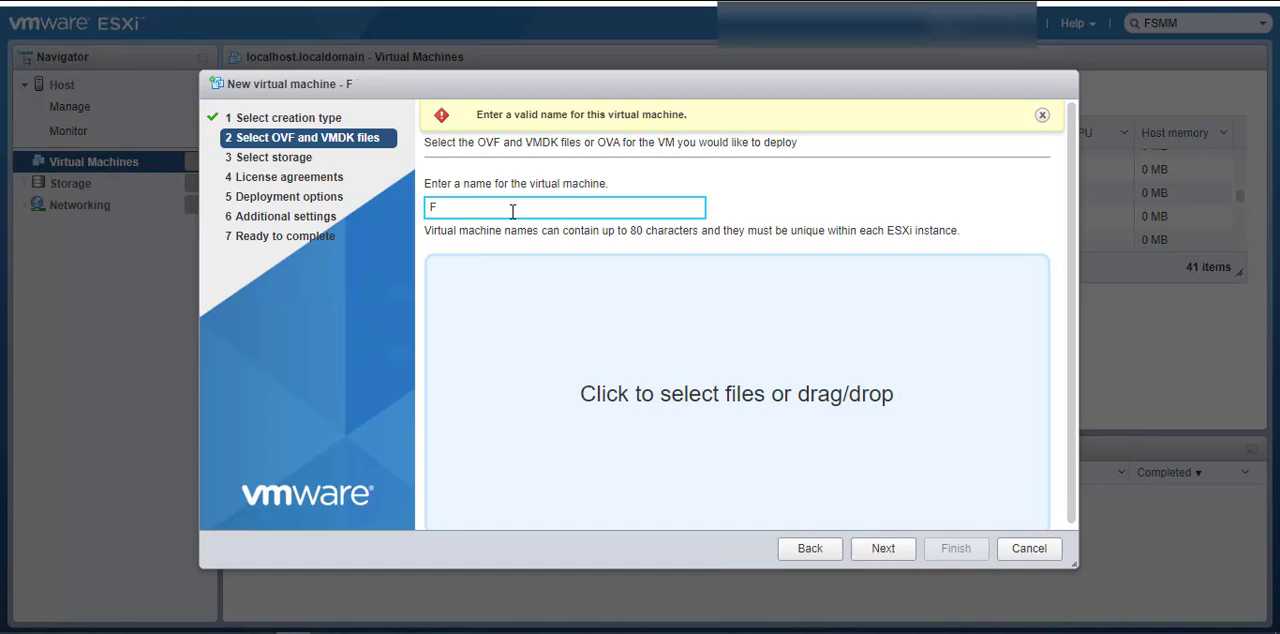
type("Foresou")
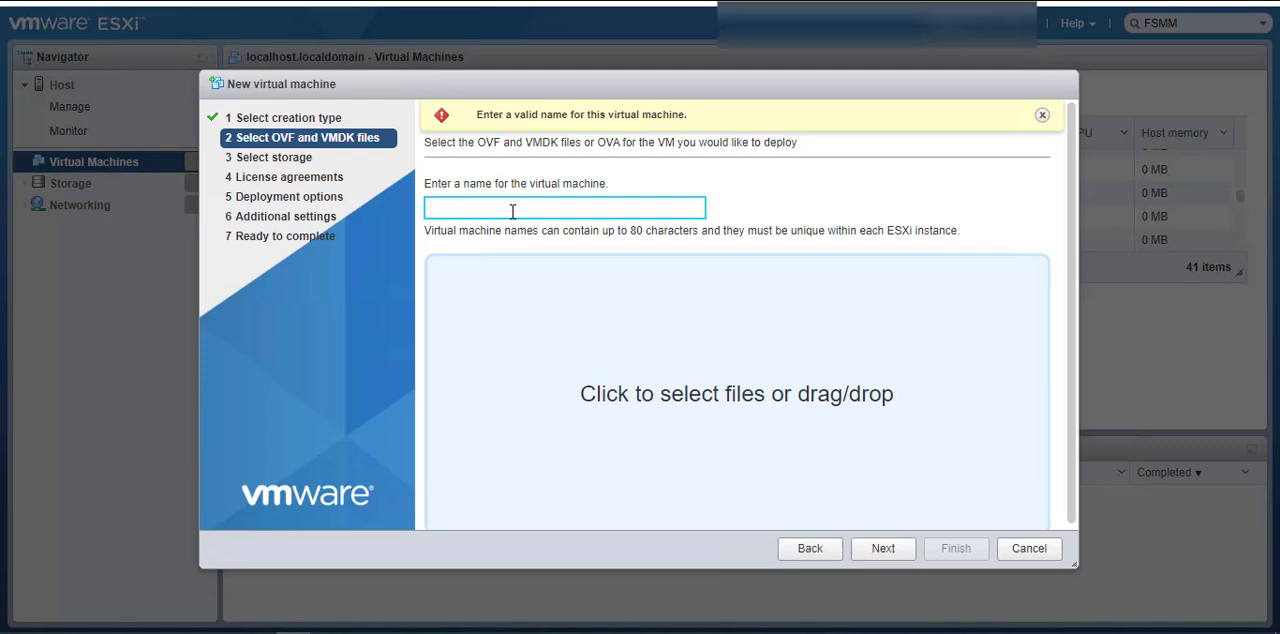
type("Forescout")
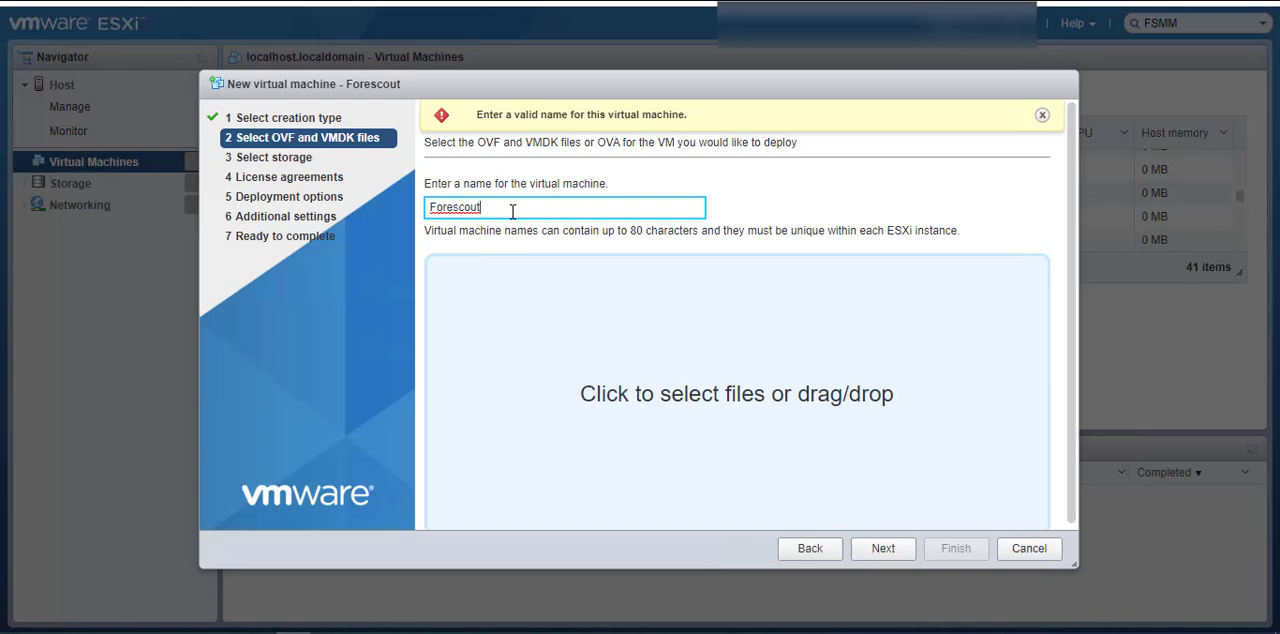
type("TES")
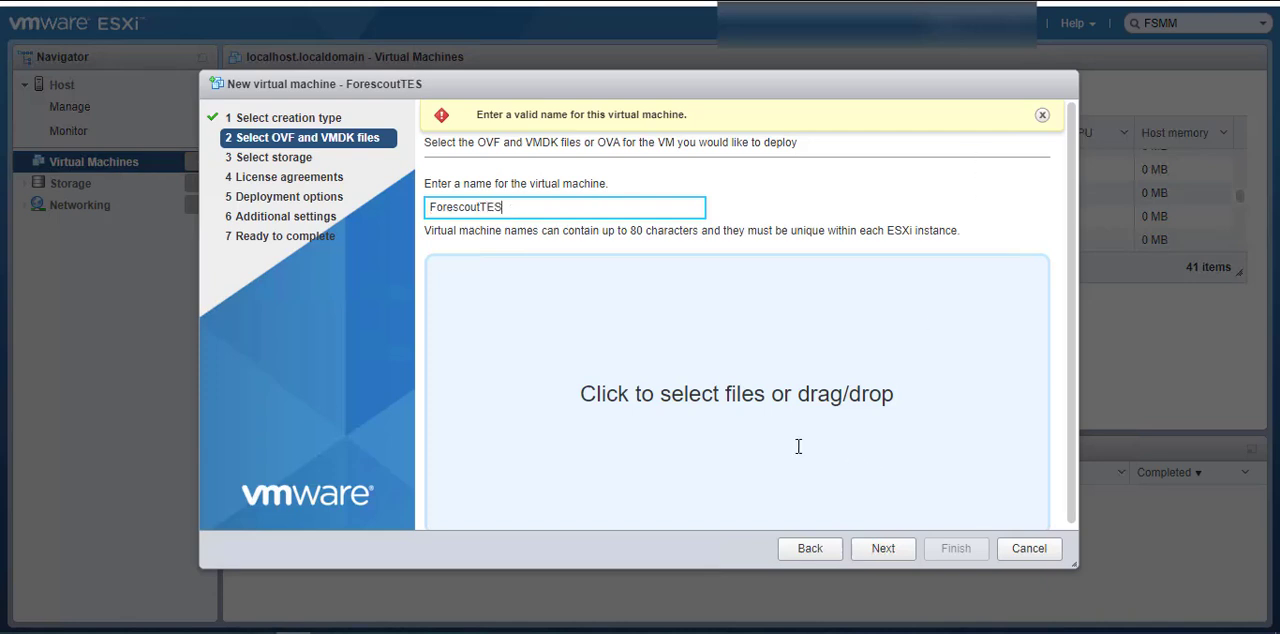
Browse to the CL folder and add the CounterACT 8.3.0 VMDK and Medium.ovf files
left_click(736, 392)
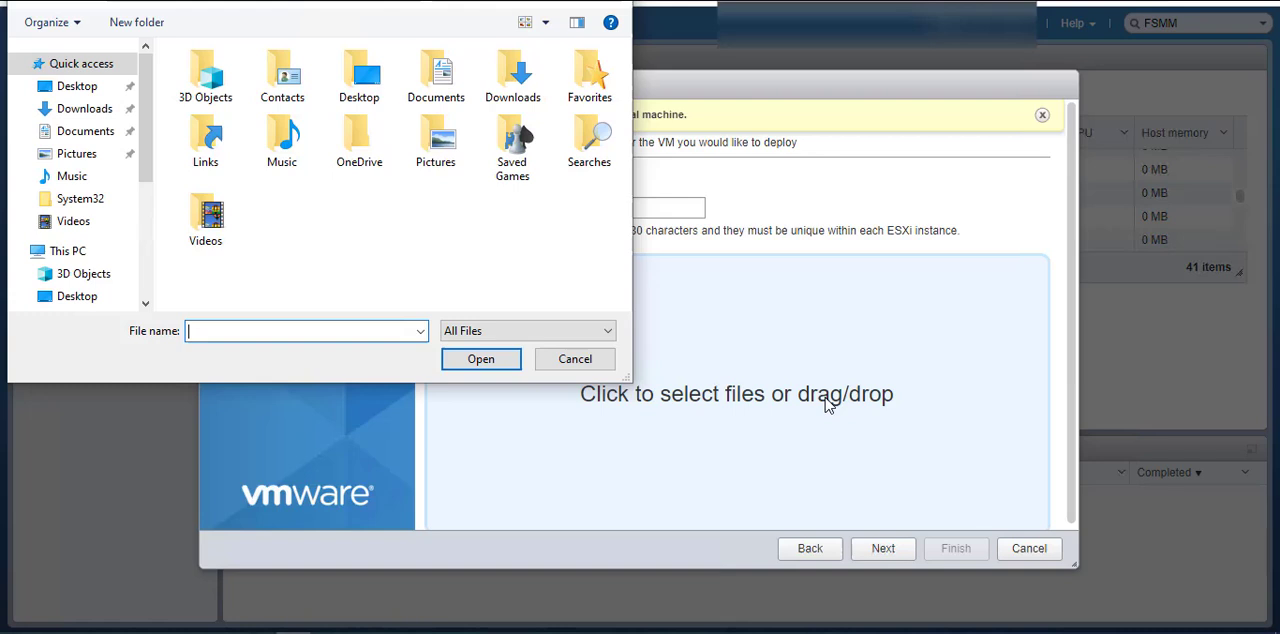
mouse_move(336, 256)
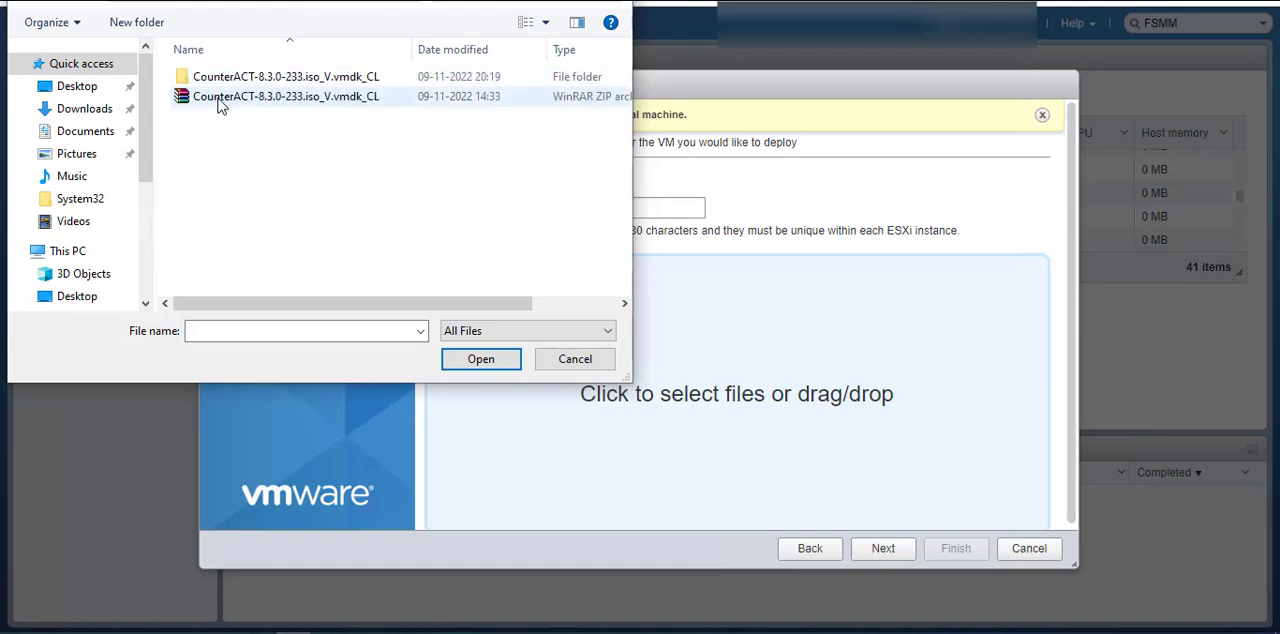
double_click(288, 76)
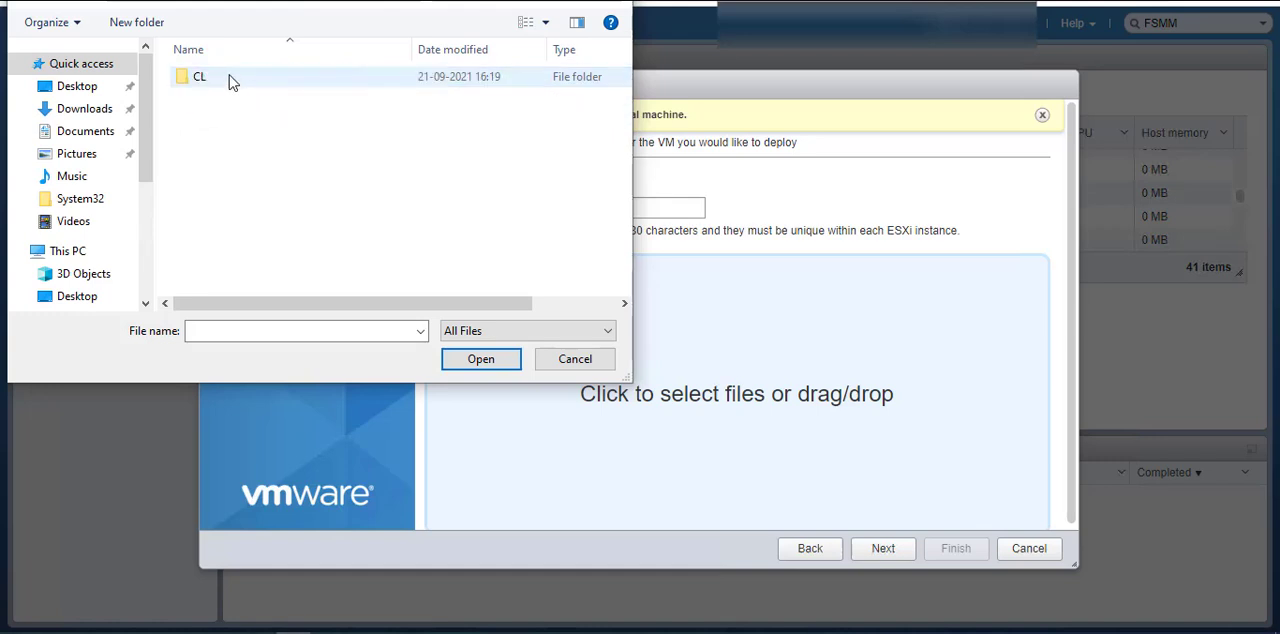
double_click(200, 76)
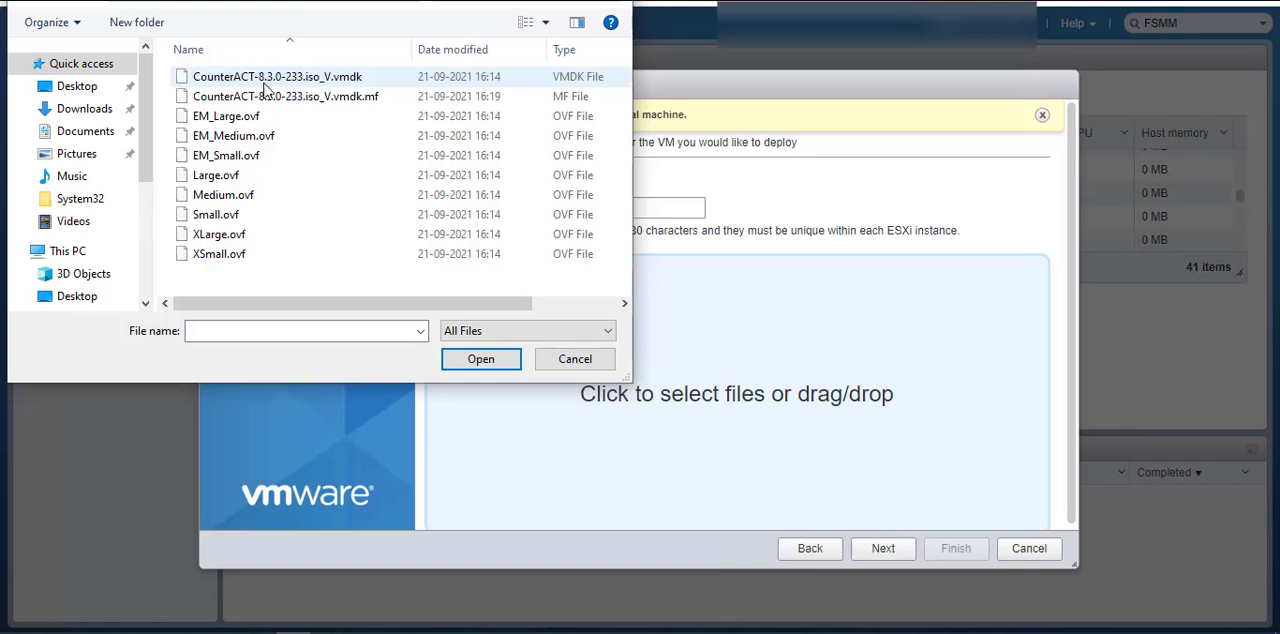
left_click(276, 76)
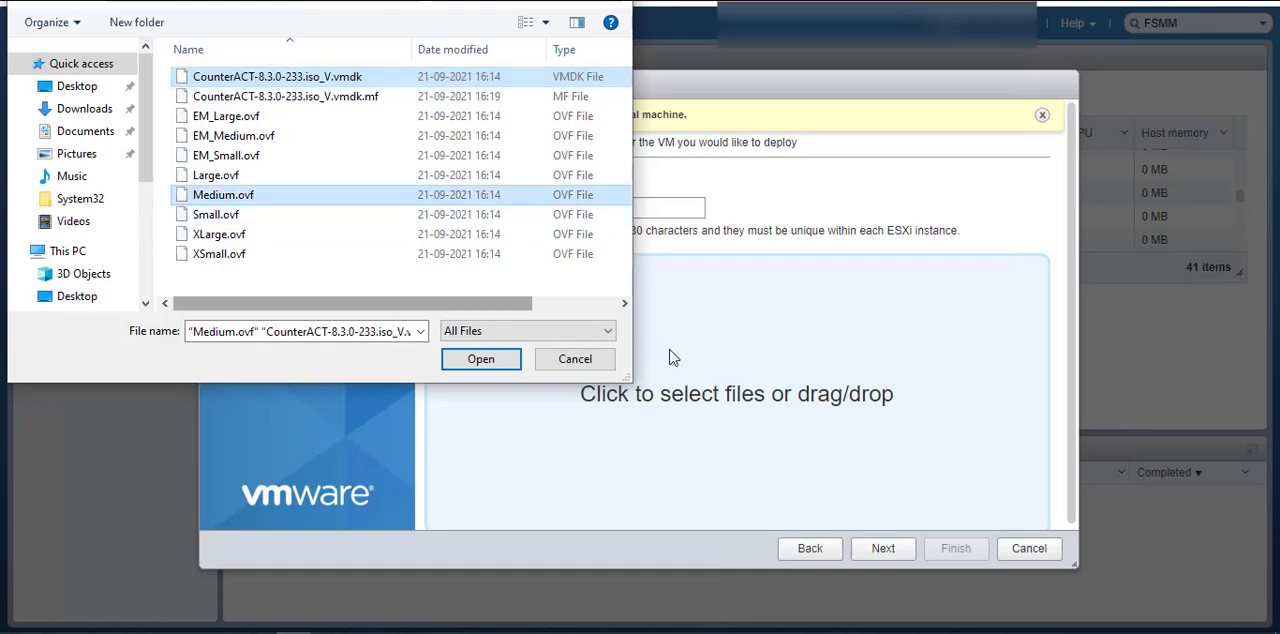
left_click(480, 360)
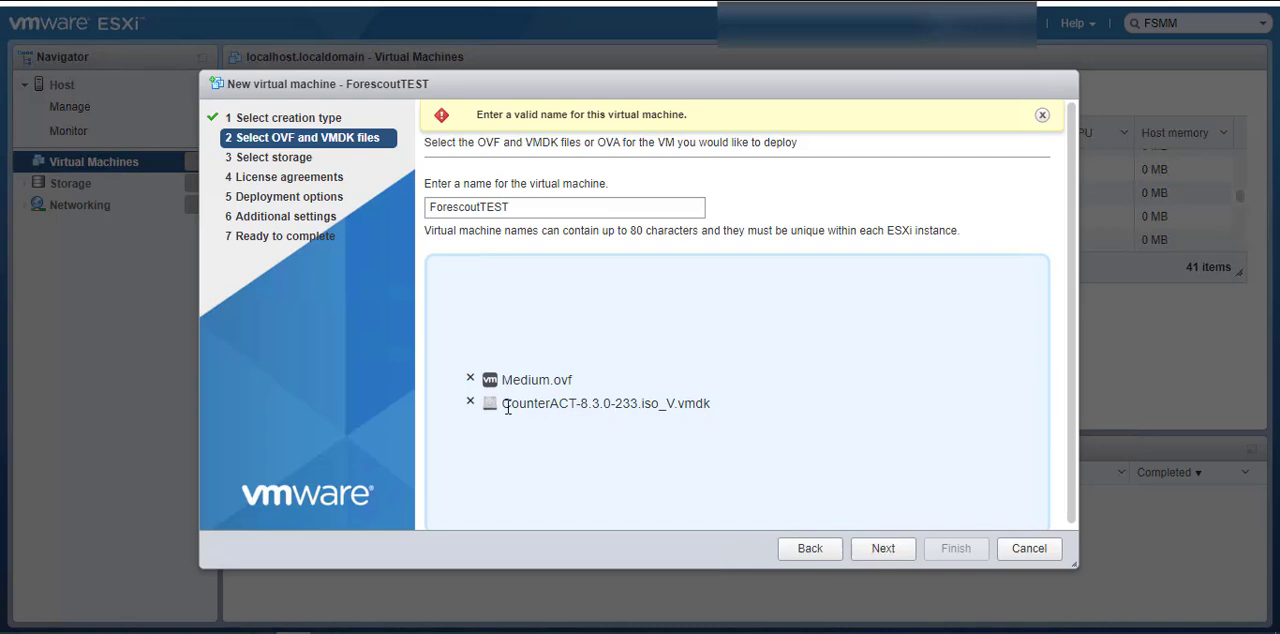
mouse_move(672, 412)
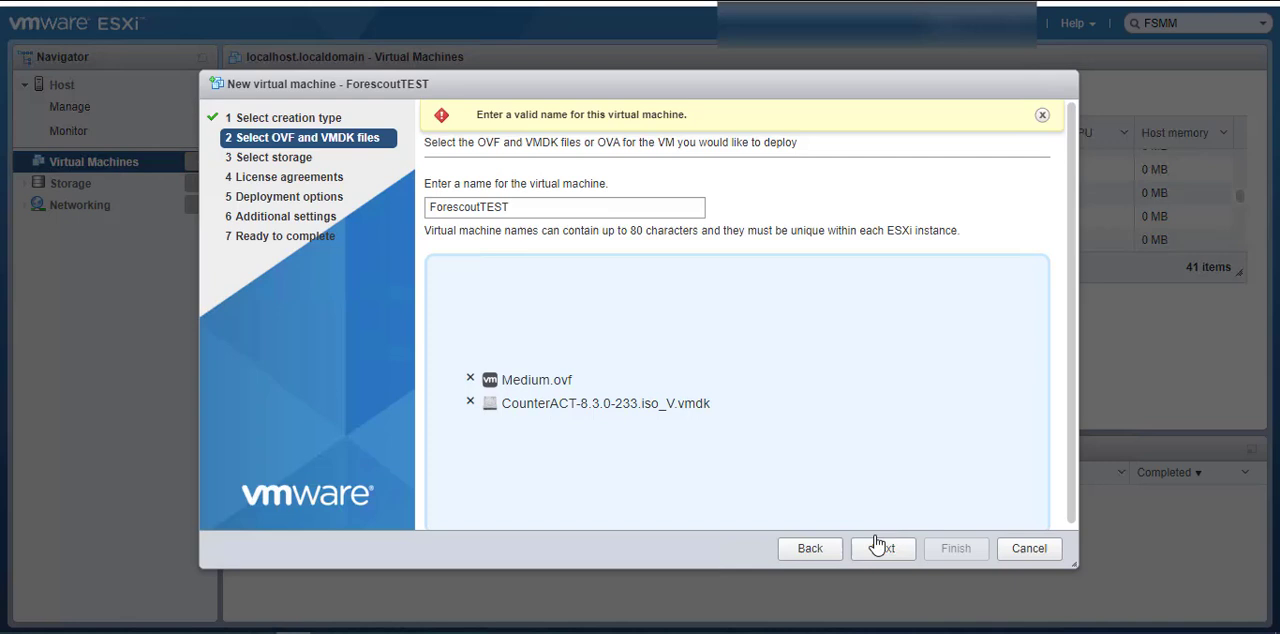
Accept HP_Datastore as storage and continue to deployment options
left_click(884, 548)
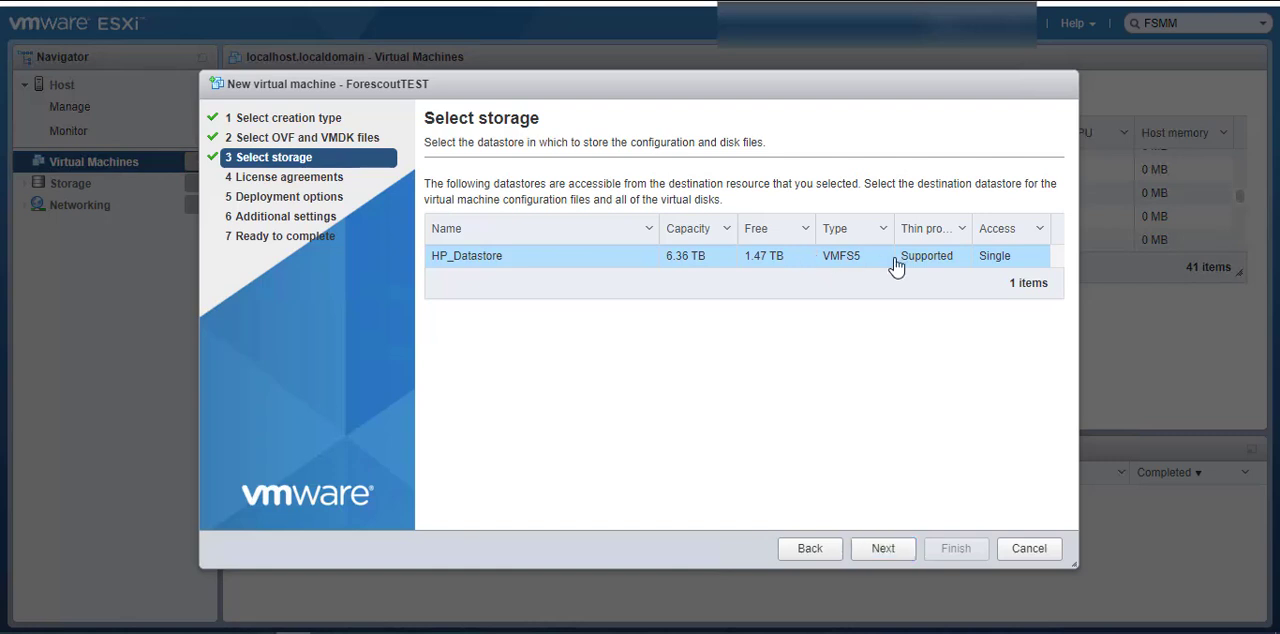
left_click(882, 548)
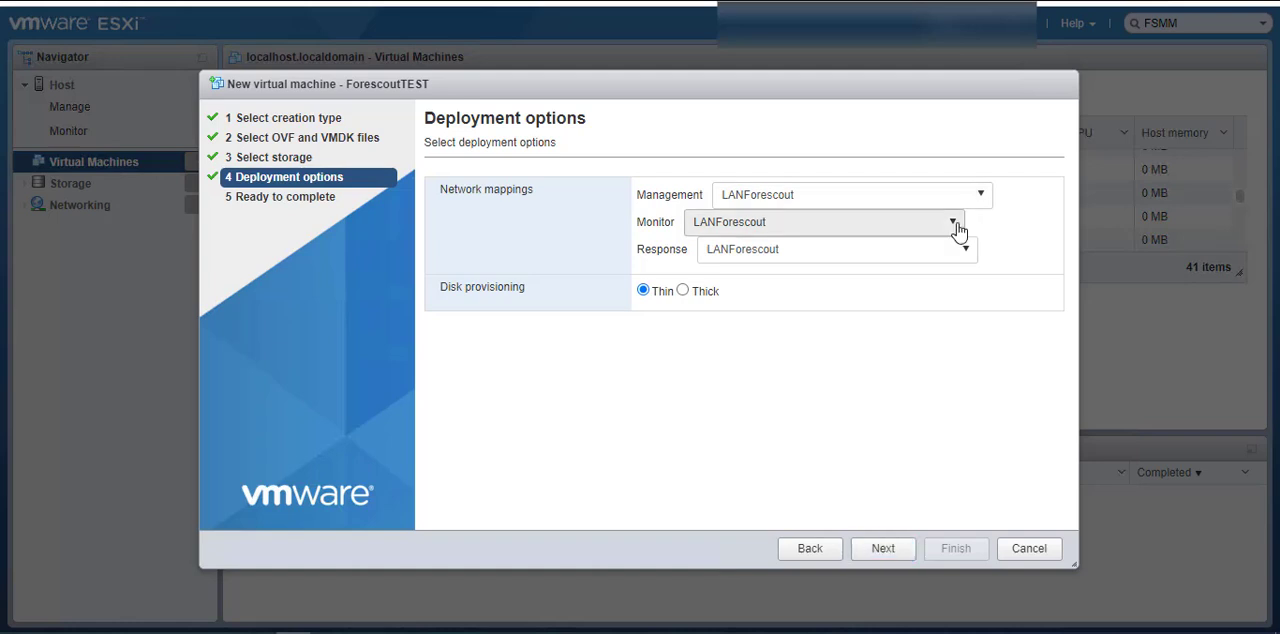
Map the Monitor network to SPAN Port, keeping thin provisioning
left_click(952, 222)
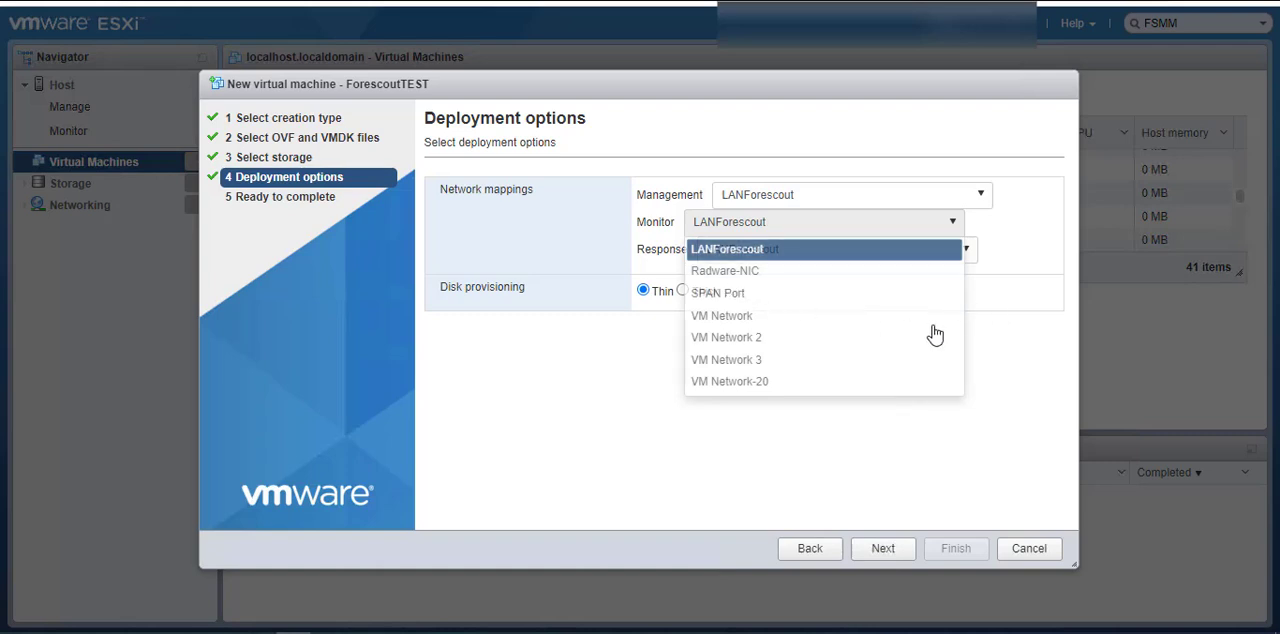
mouse_move(800, 336)
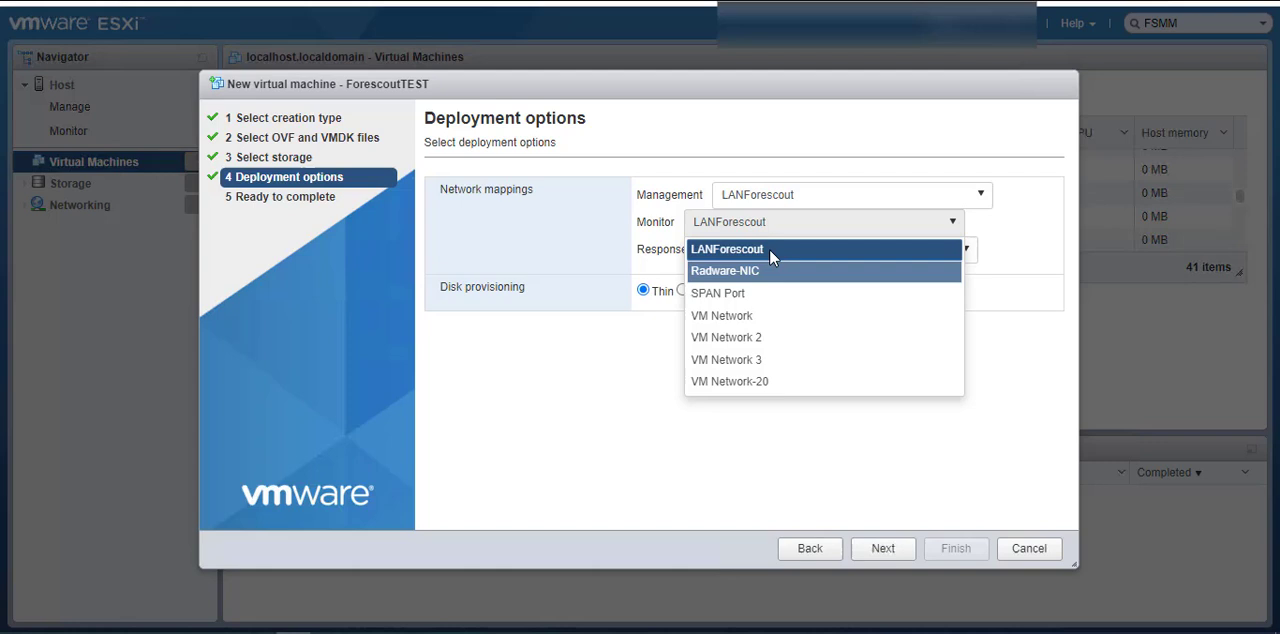
left_click(716, 292)
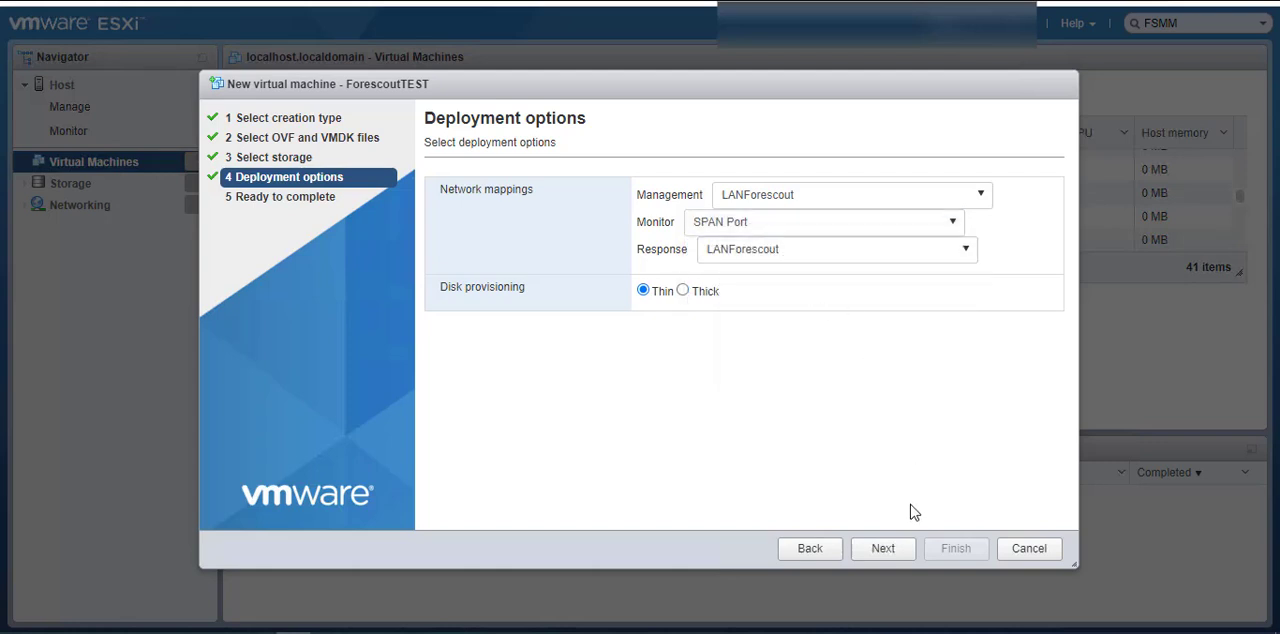
mouse_move(904, 524)
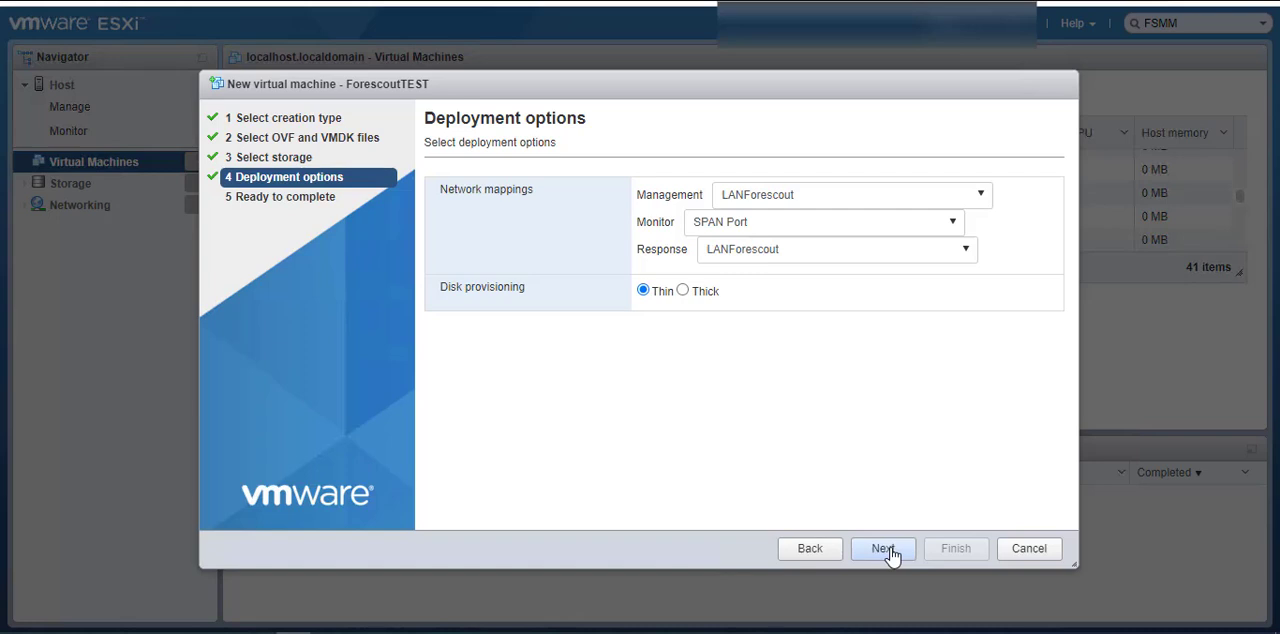
left_click(882, 548)
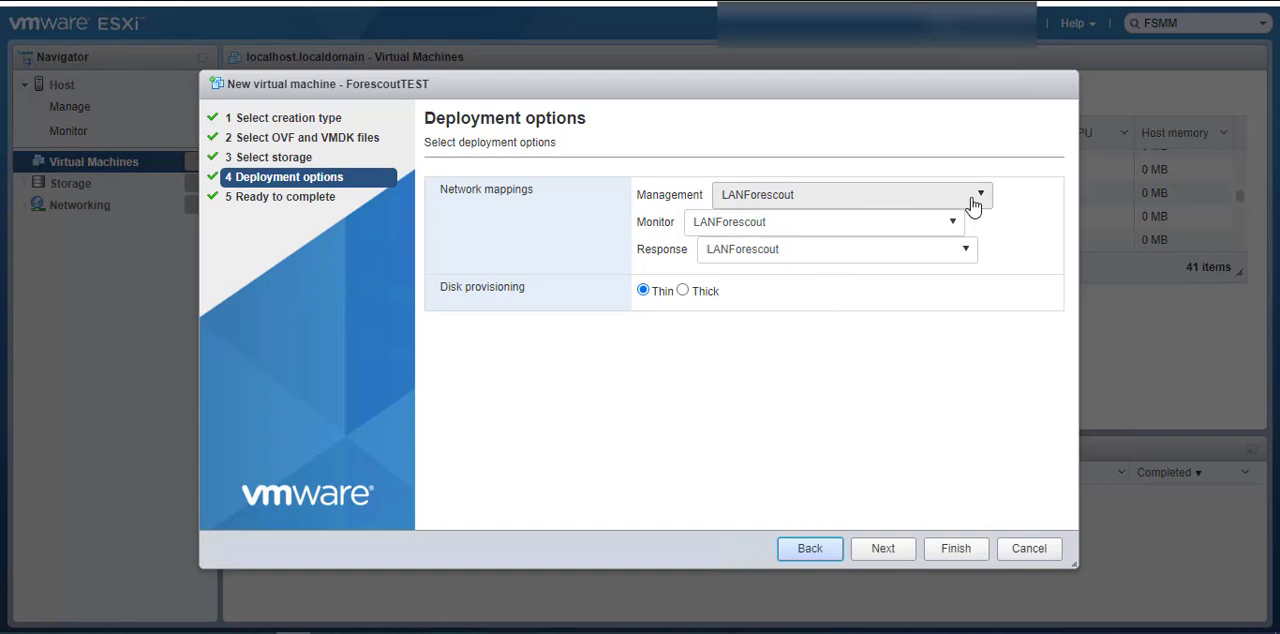
mouse_move(836, 210)
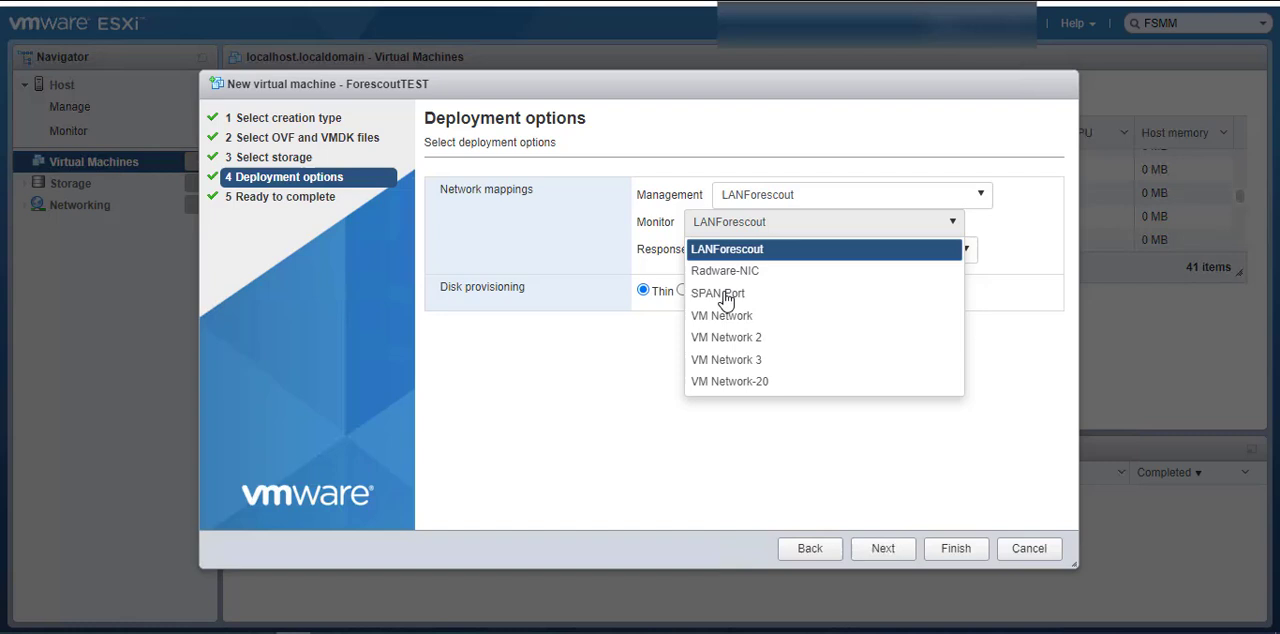
left_click(716, 292)
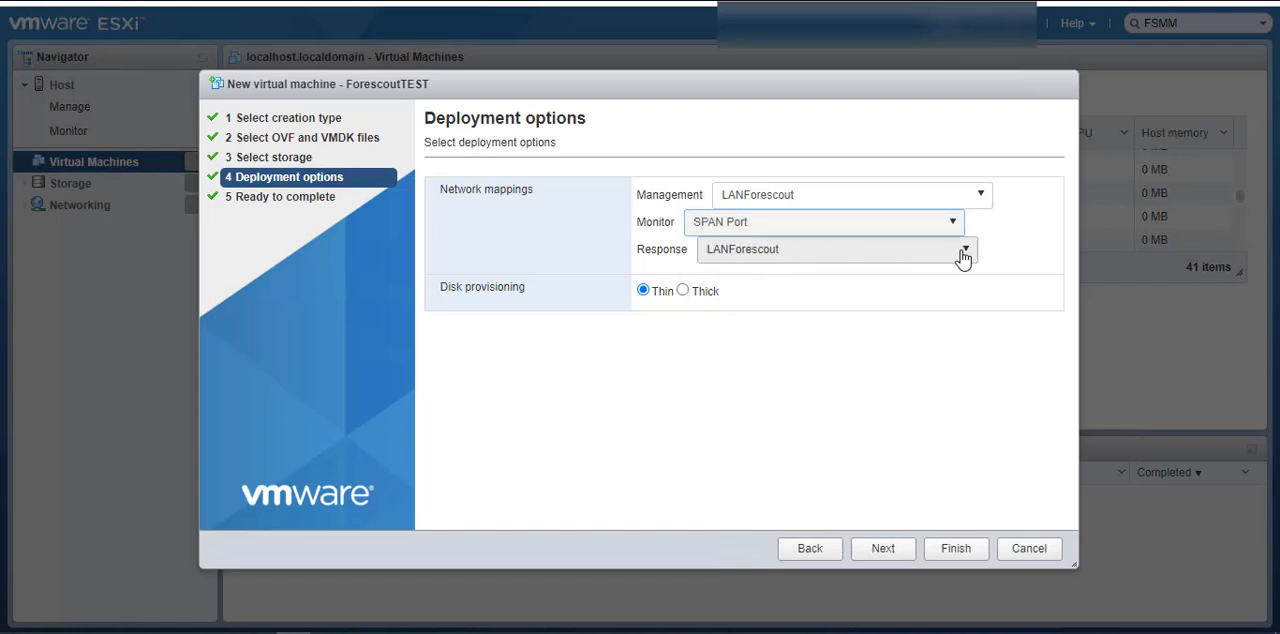
mouse_move(956, 264)
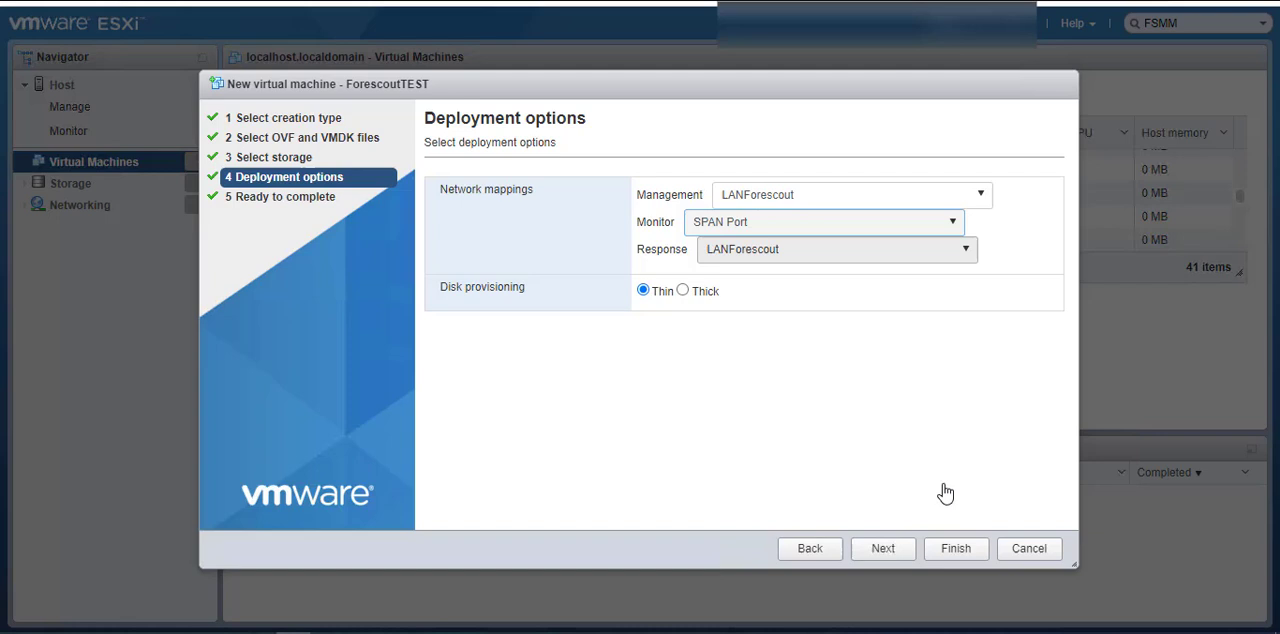
mouse_move(922, 572)
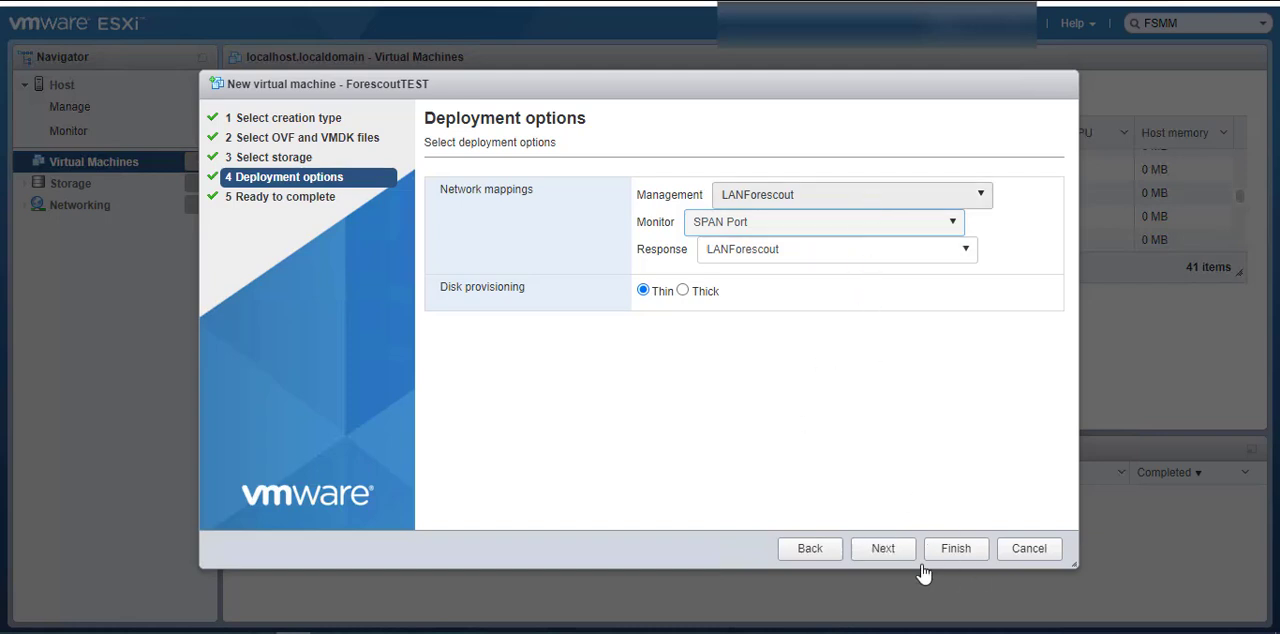
Review the summary and finish to start deploying ForescoutTEST
left_click(884, 548)
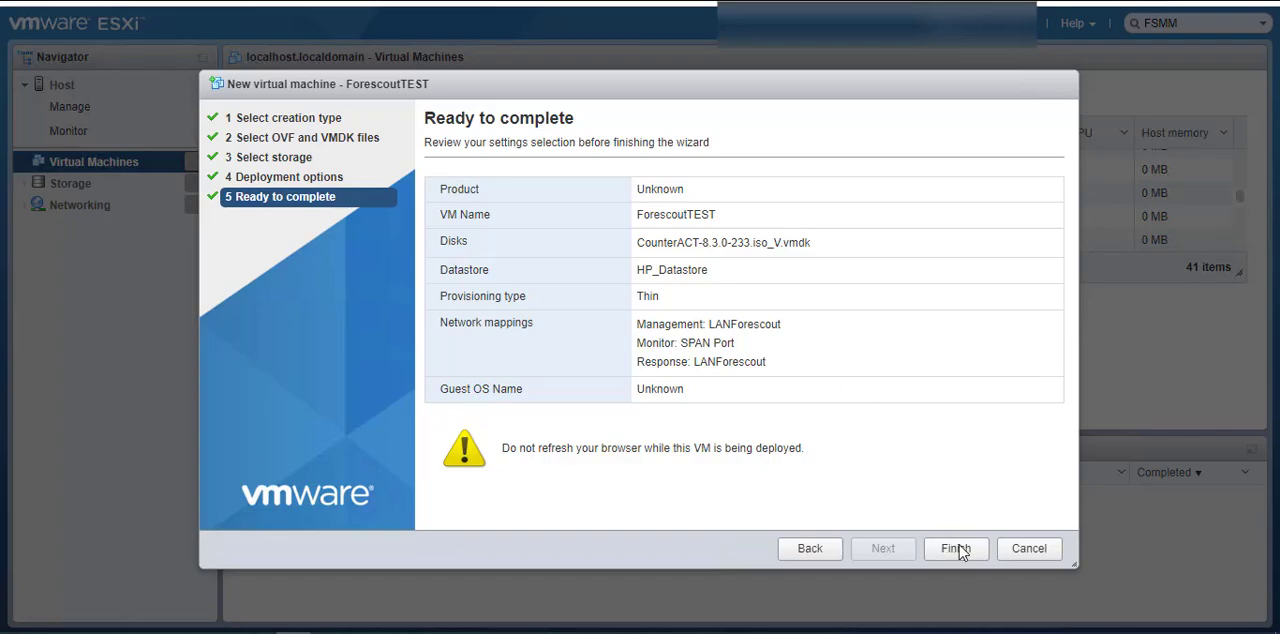
left_click(956, 548)
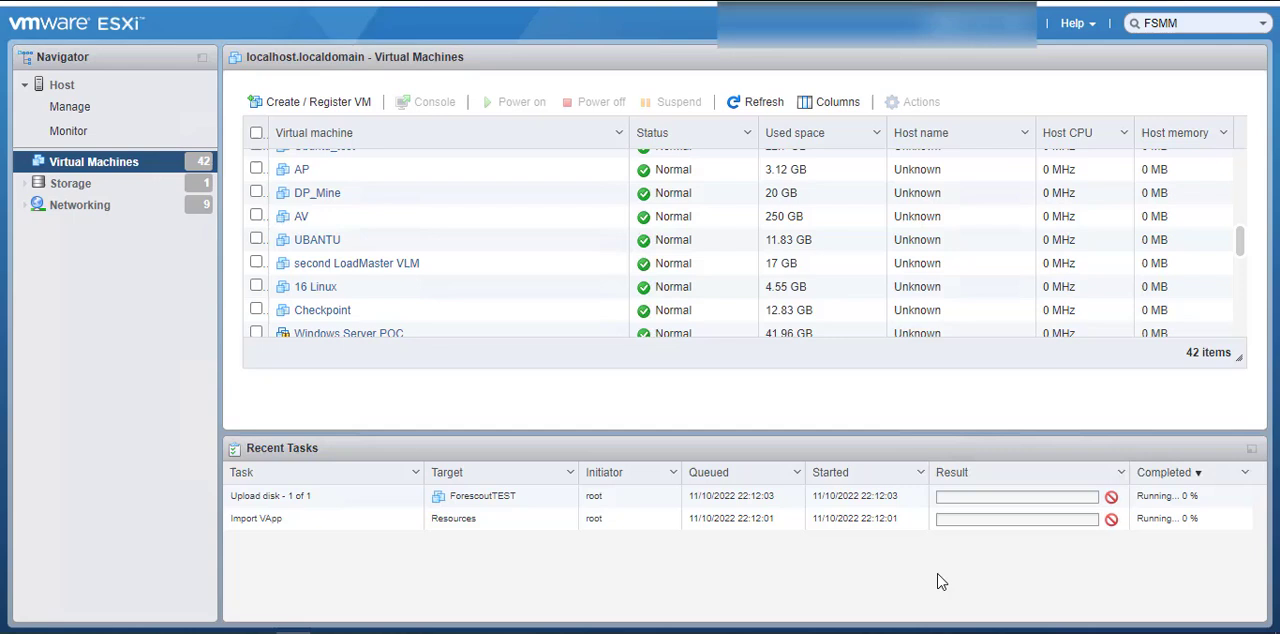
mouse_move(670, 508)
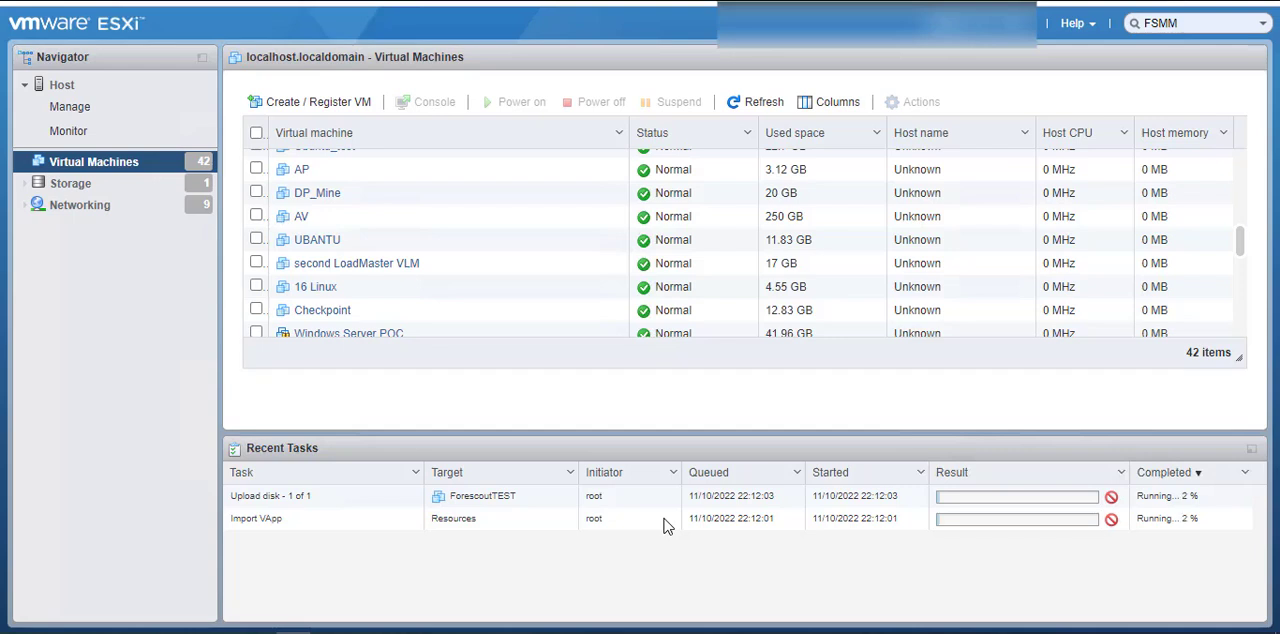
mouse_move(390, 550)
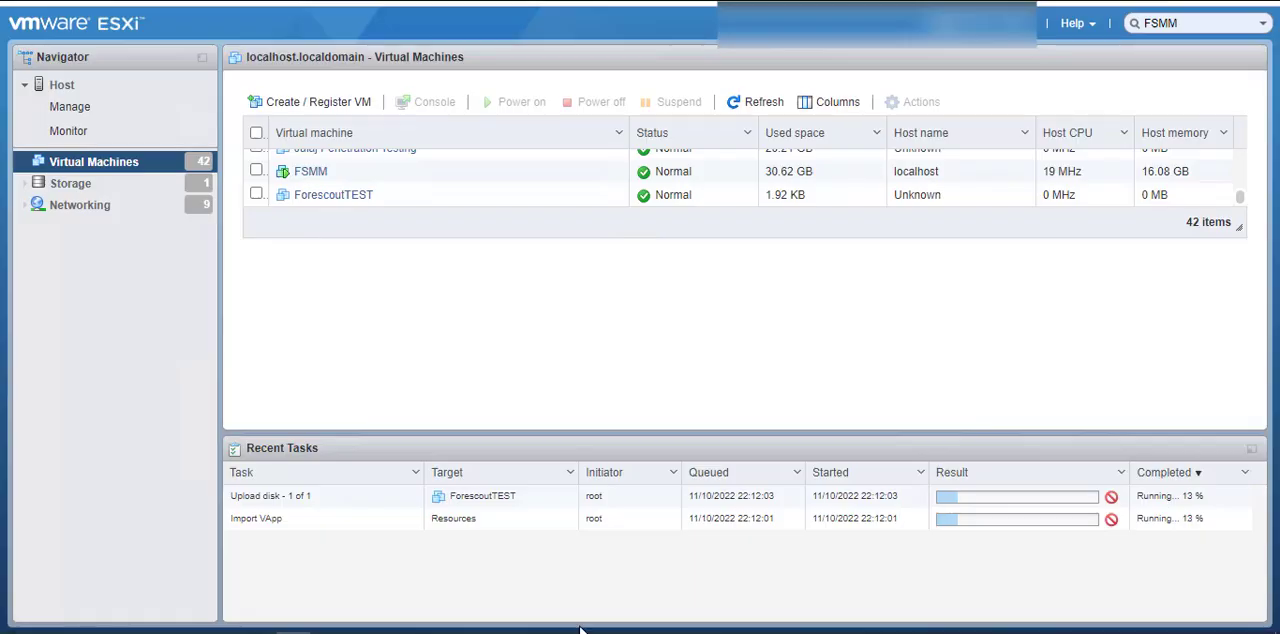
mouse_move(1038, 544)
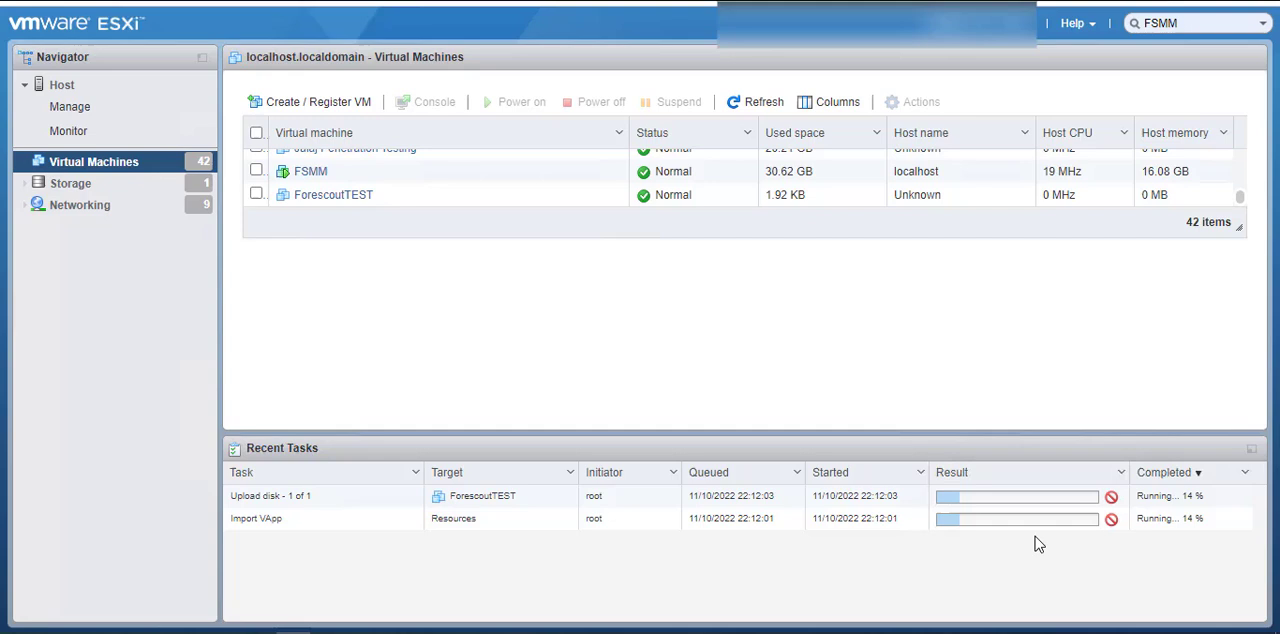
mouse_move(1118, 538)
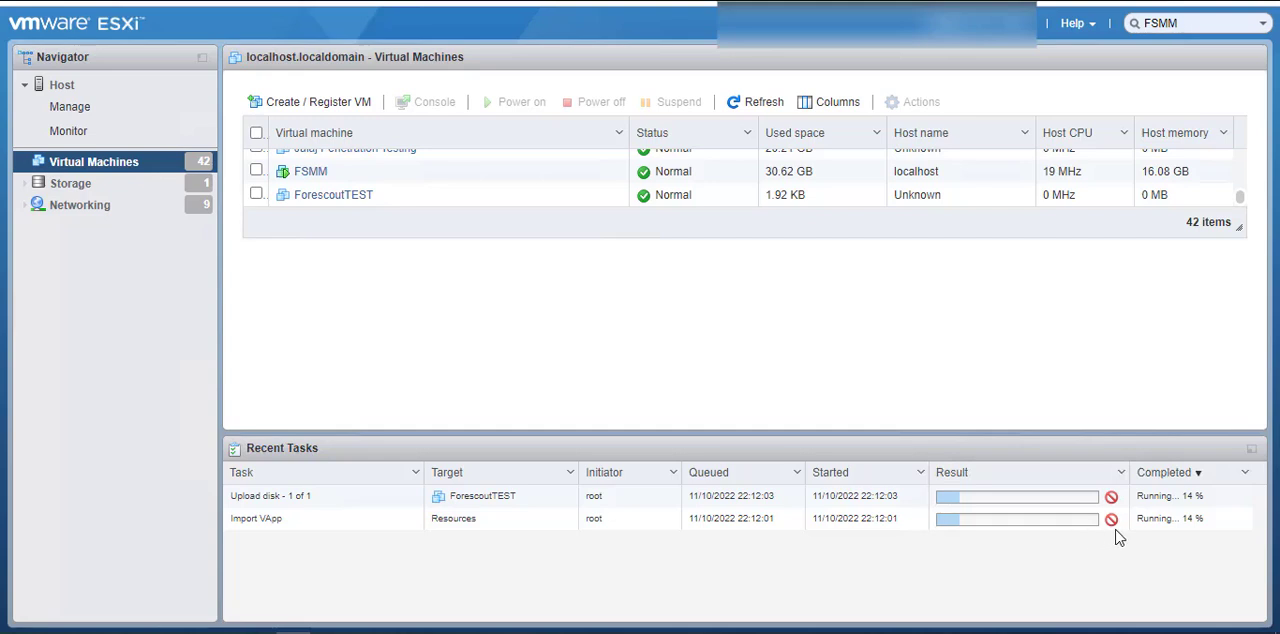
mouse_move(1112, 530)
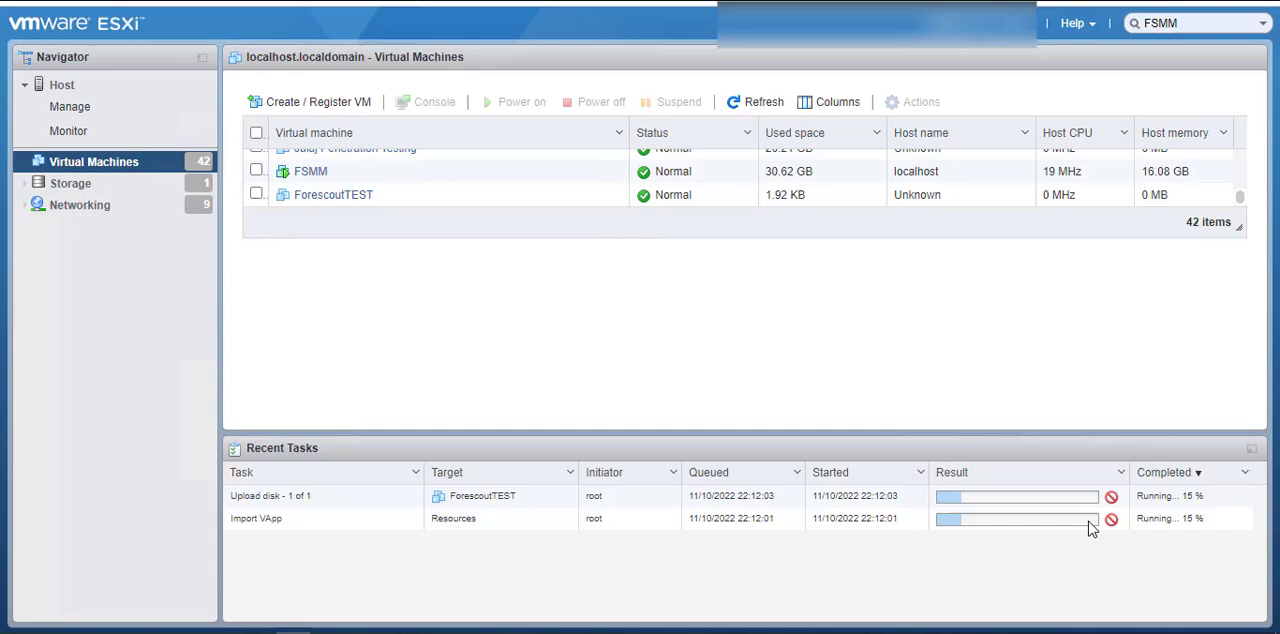
mouse_move(348, 218)
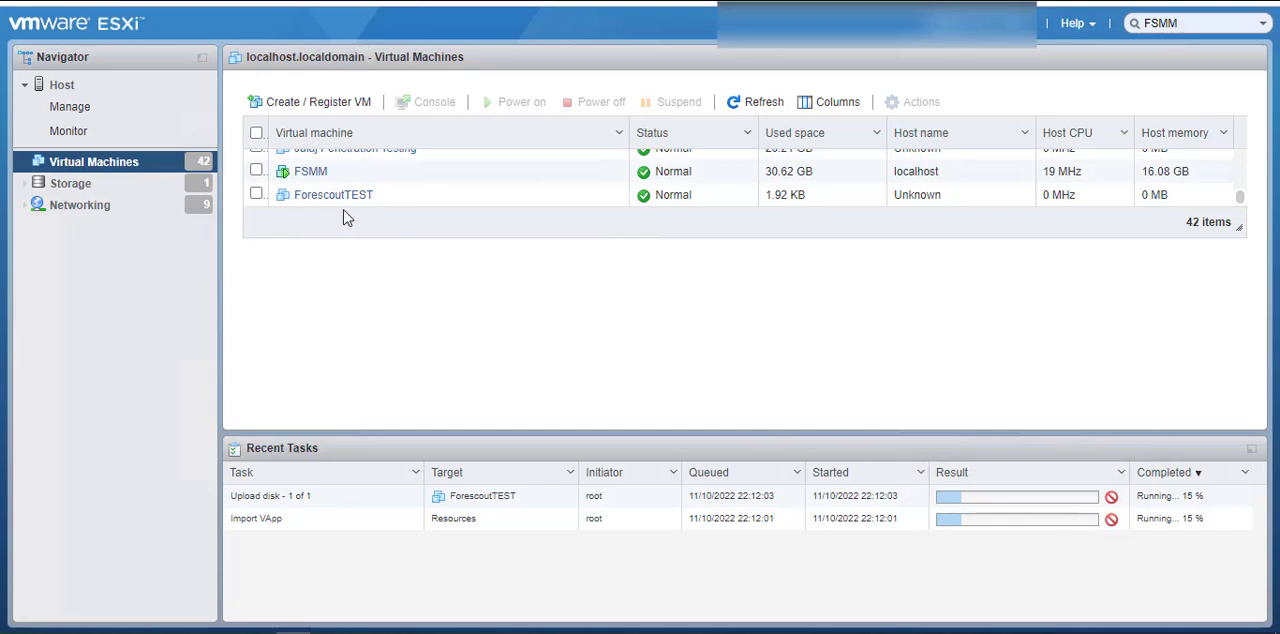
mouse_move(332, 194)
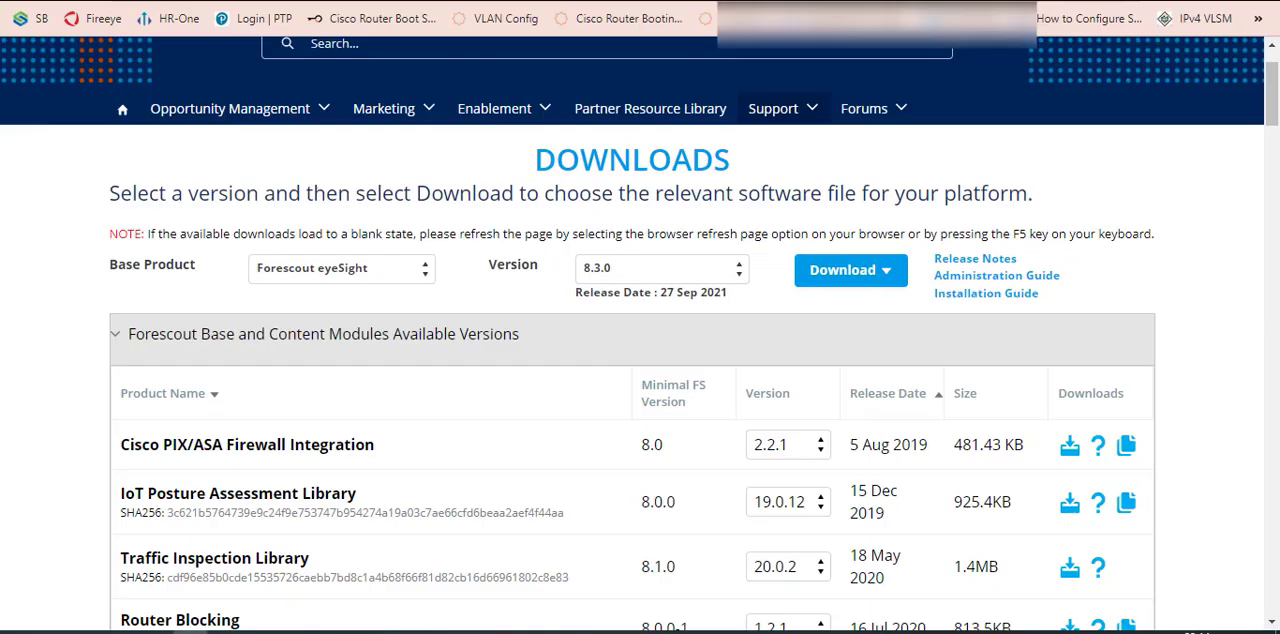
Scroll down the Forescout downloads page before returning to the ESXi VM list
scroll("down", 3)
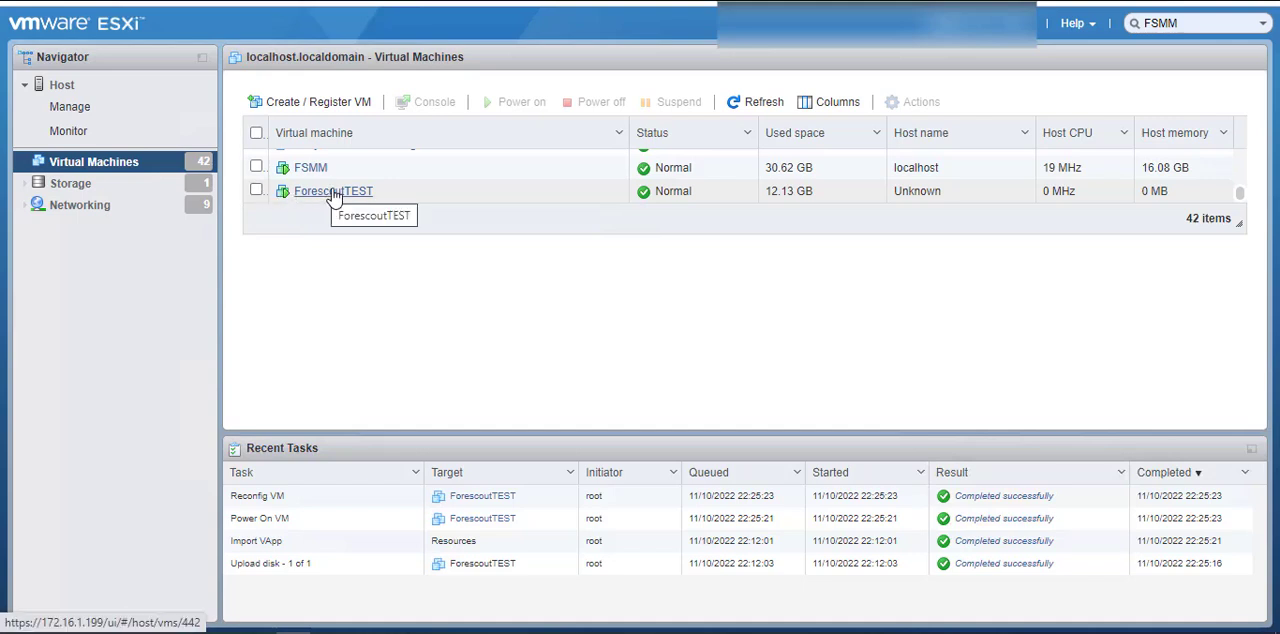
Inspect ForescoutTEST's hardware (24 GB memory, disk) and go back to Virtual Machines
left_click(332, 192)
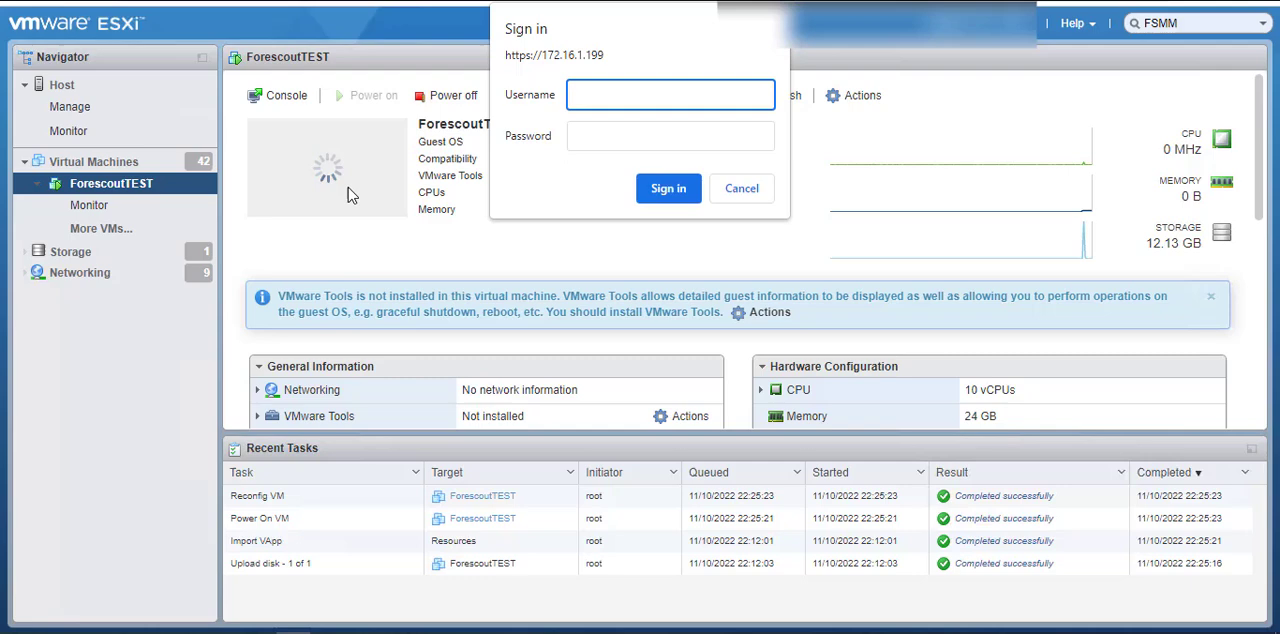
left_click(740, 188)
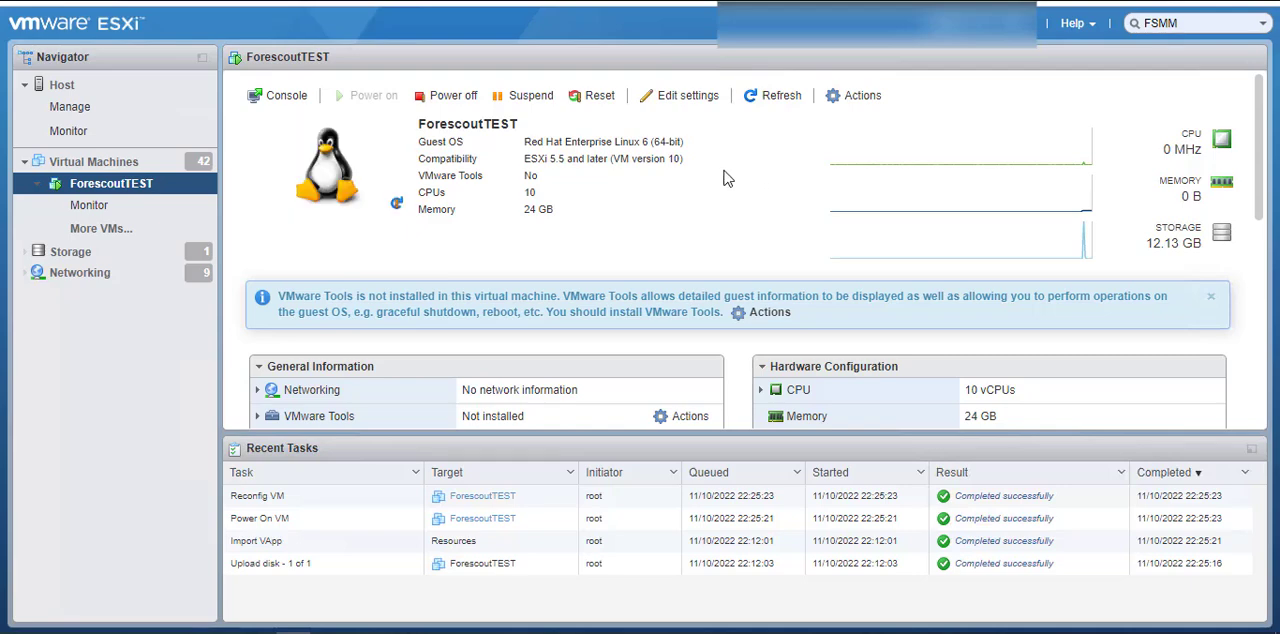
mouse_move(420, 210)
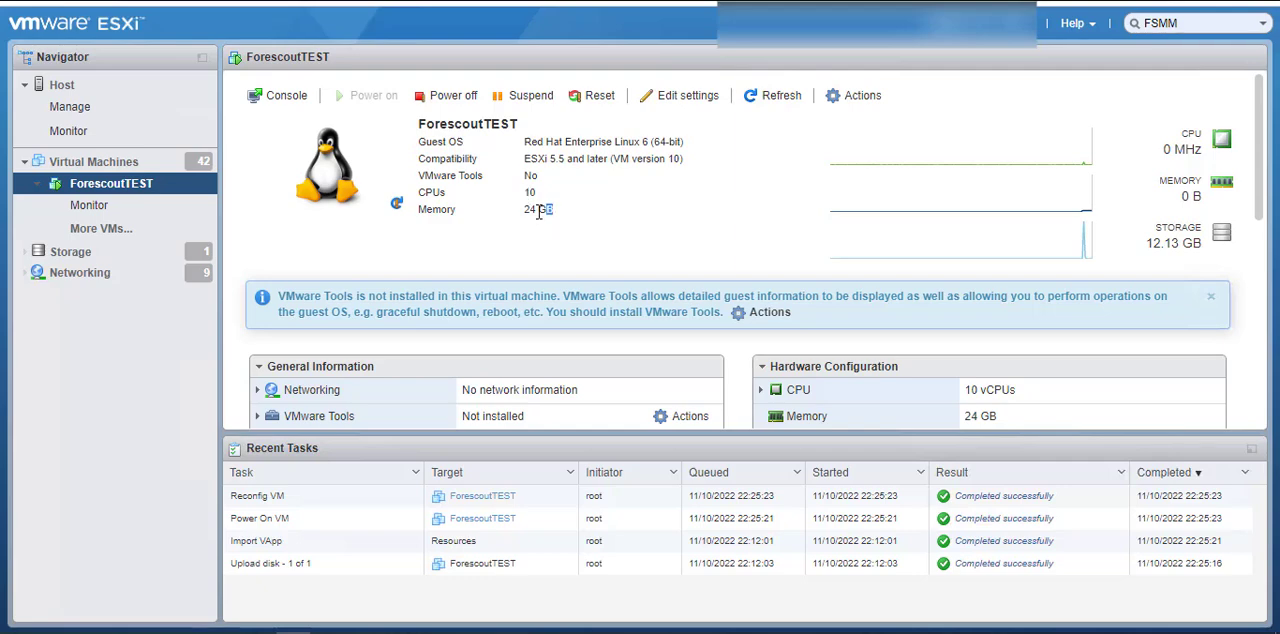
double_click(536, 208)
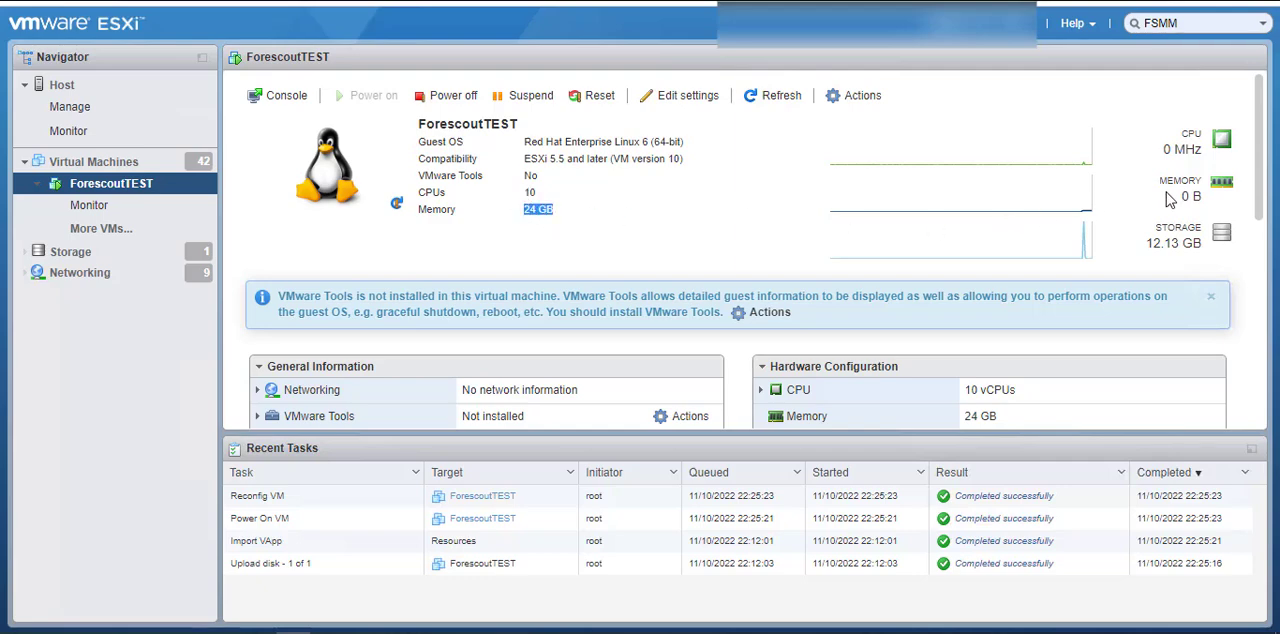
scroll("down", 3)
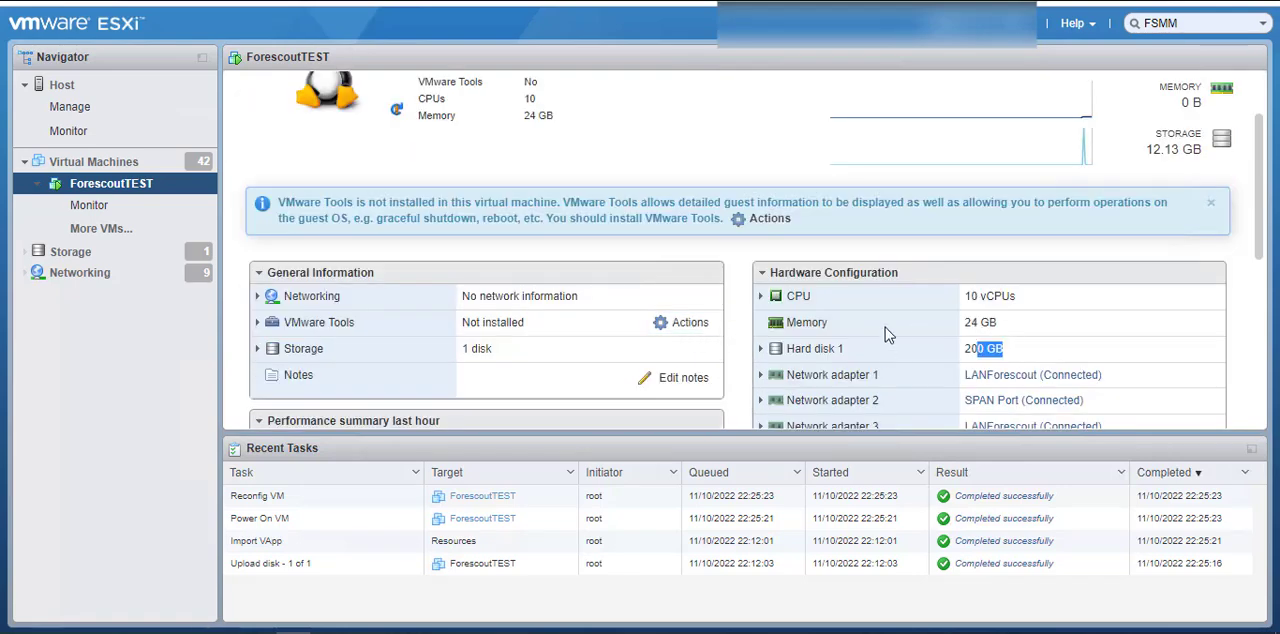
mouse_move(800, 308)
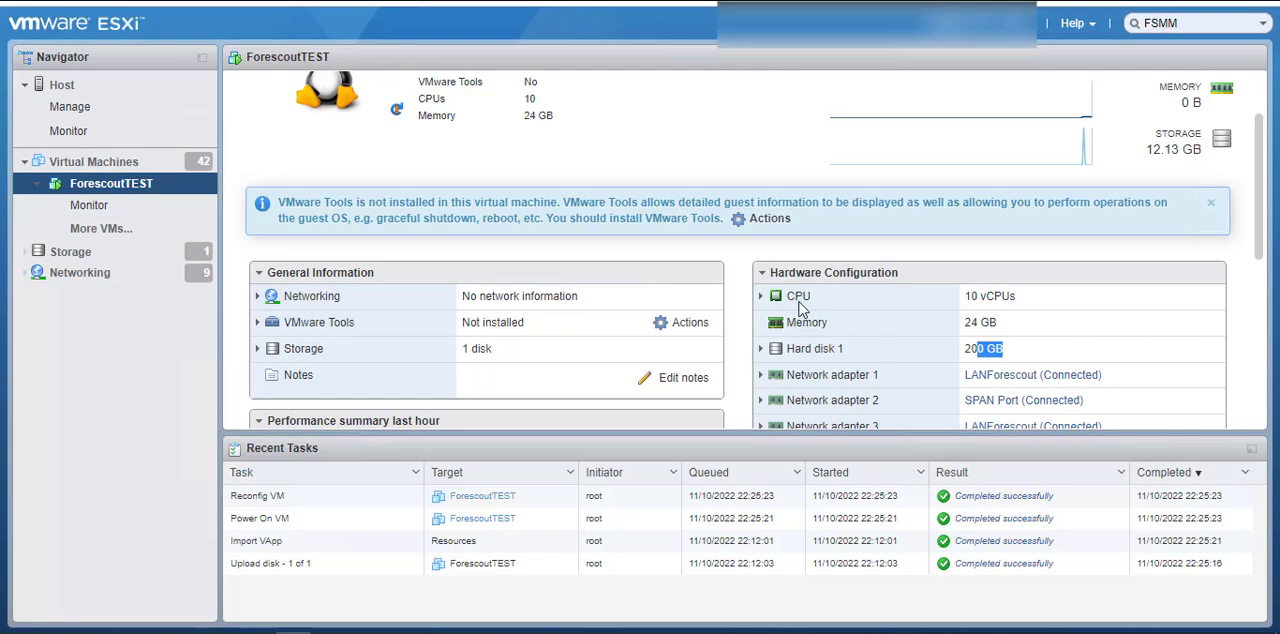
mouse_move(1096, 372)
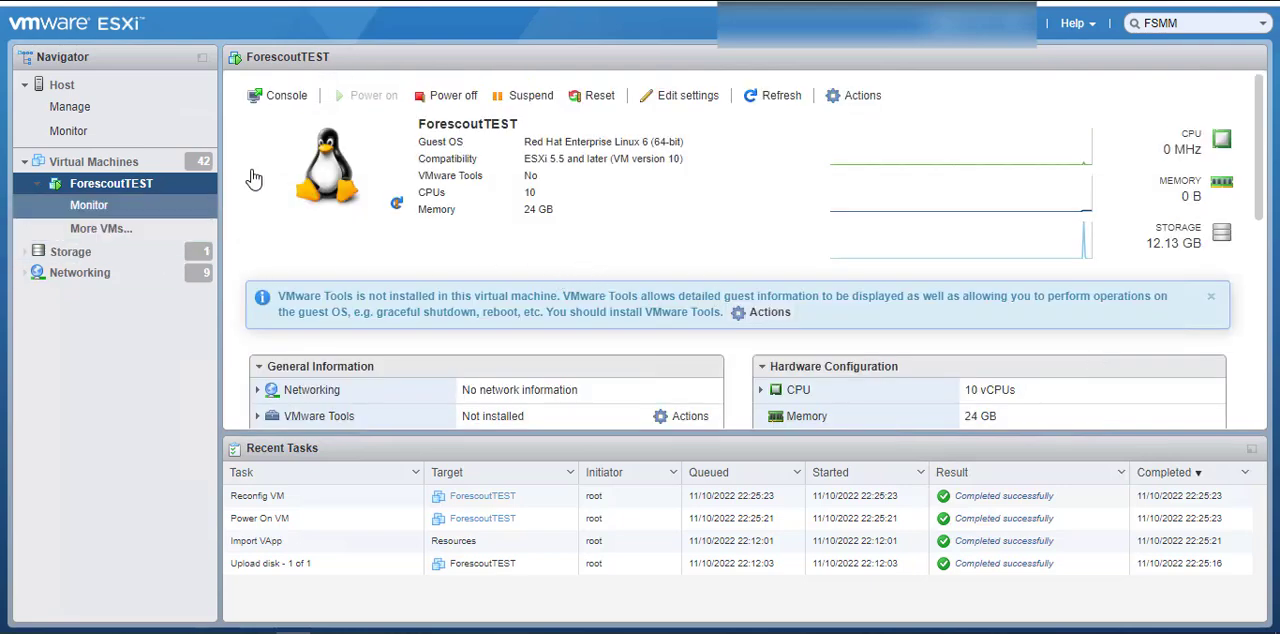
left_click(284, 96)
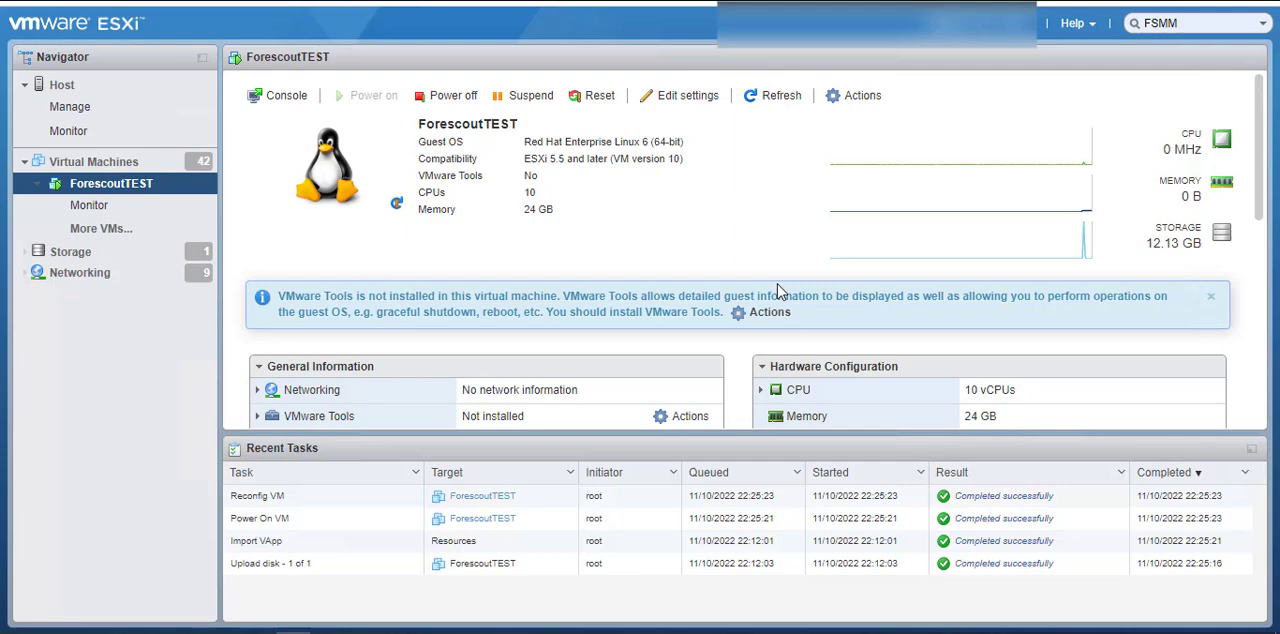
mouse_move(70, 210)
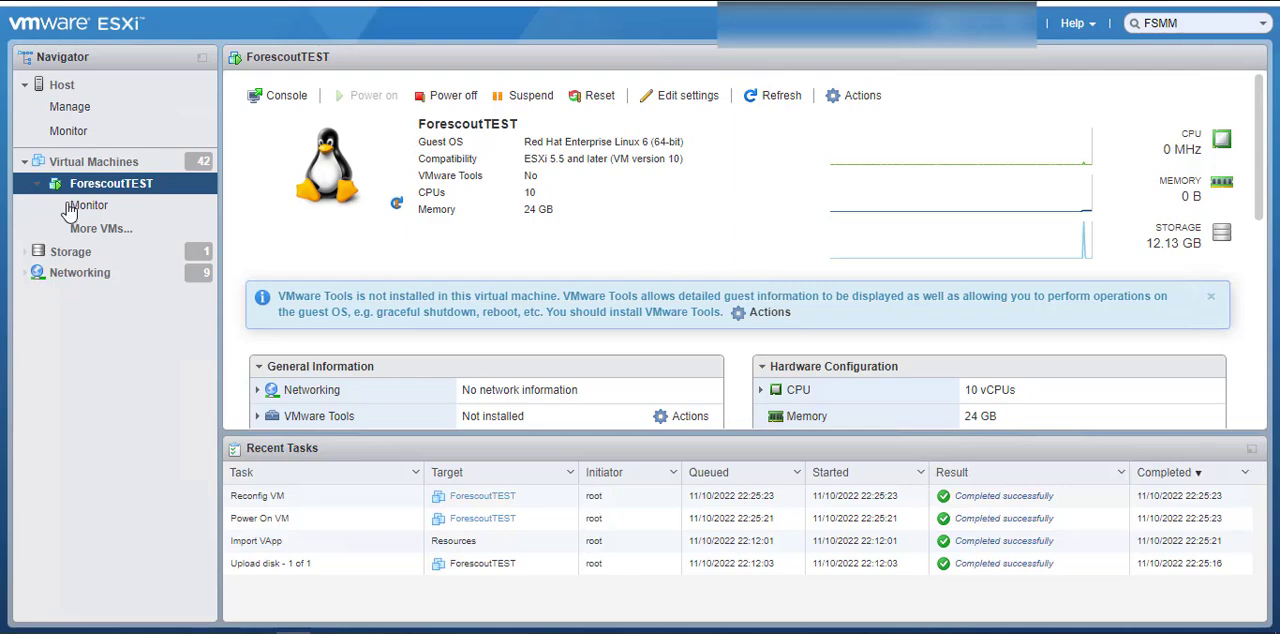
mouse_move(110, 184)
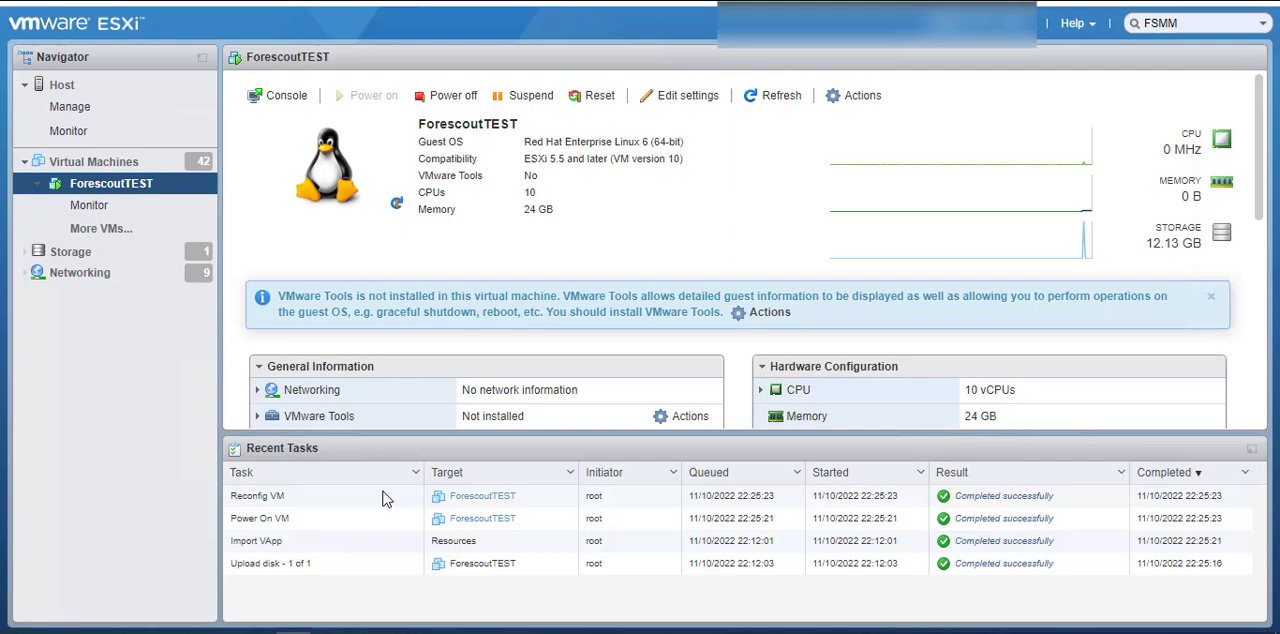
mouse_move(988, 630)
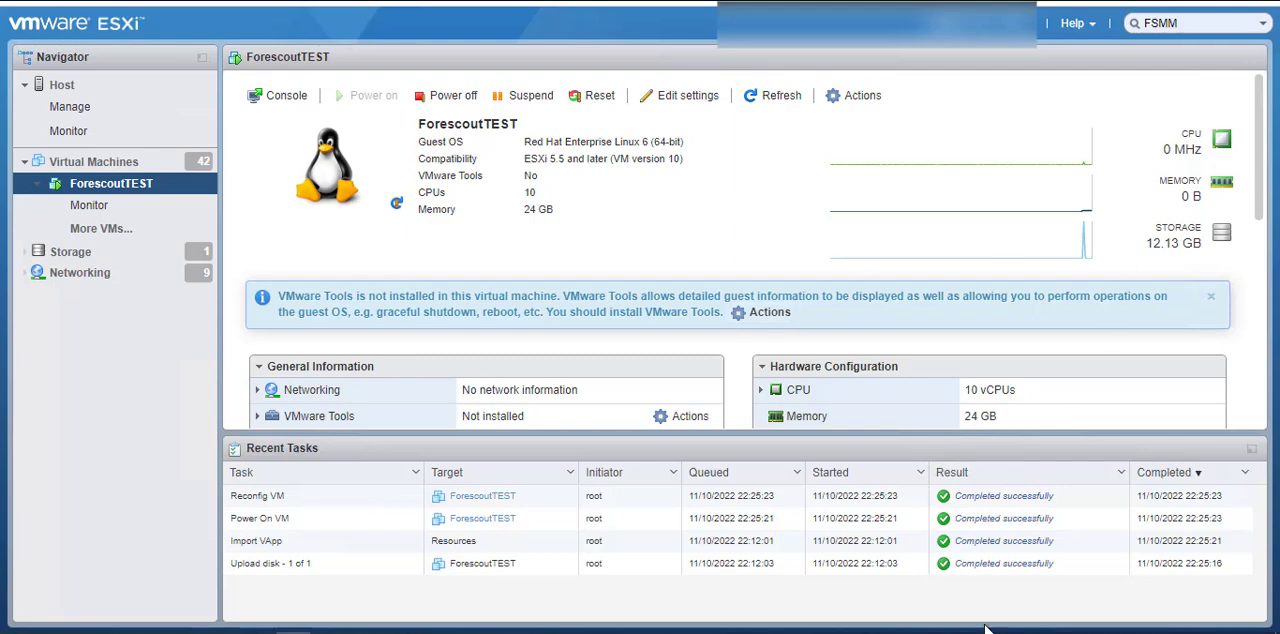
mouse_move(984, 628)
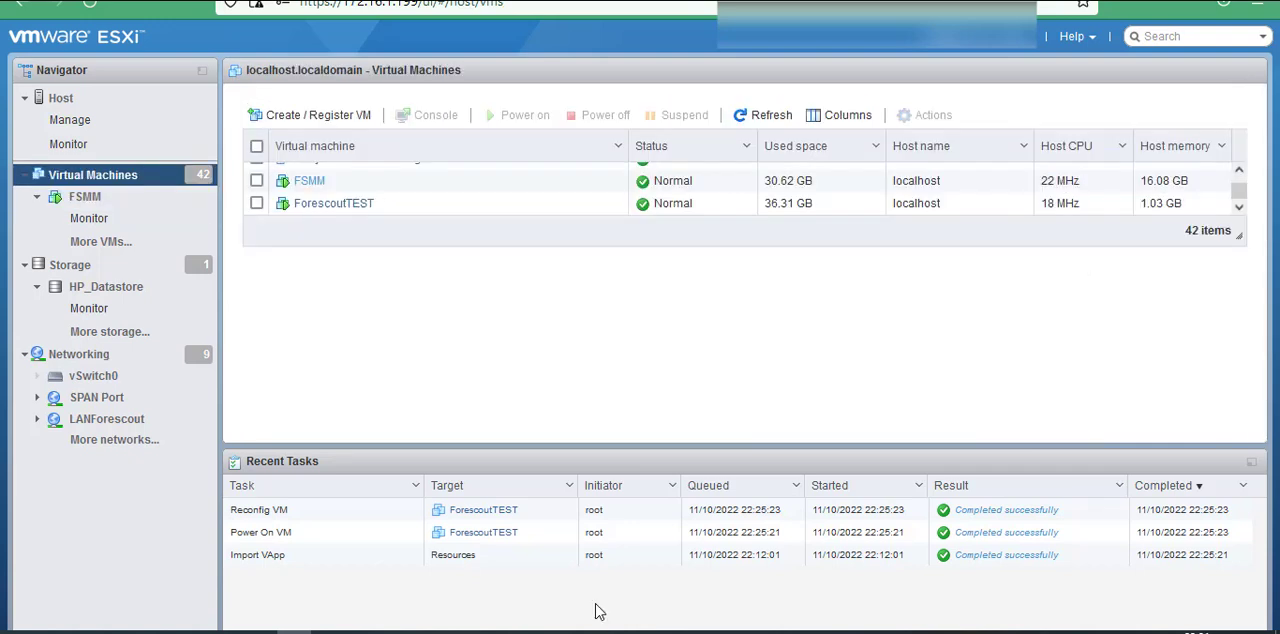
mouse_move(614, 360)
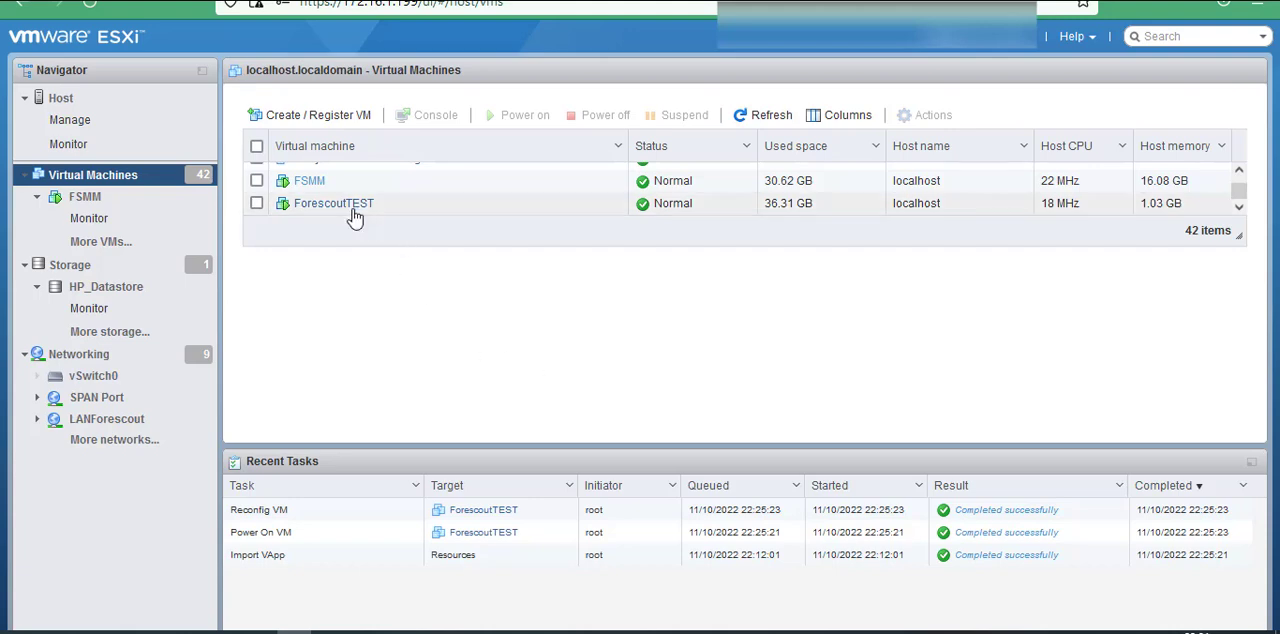
mouse_move(332, 204)
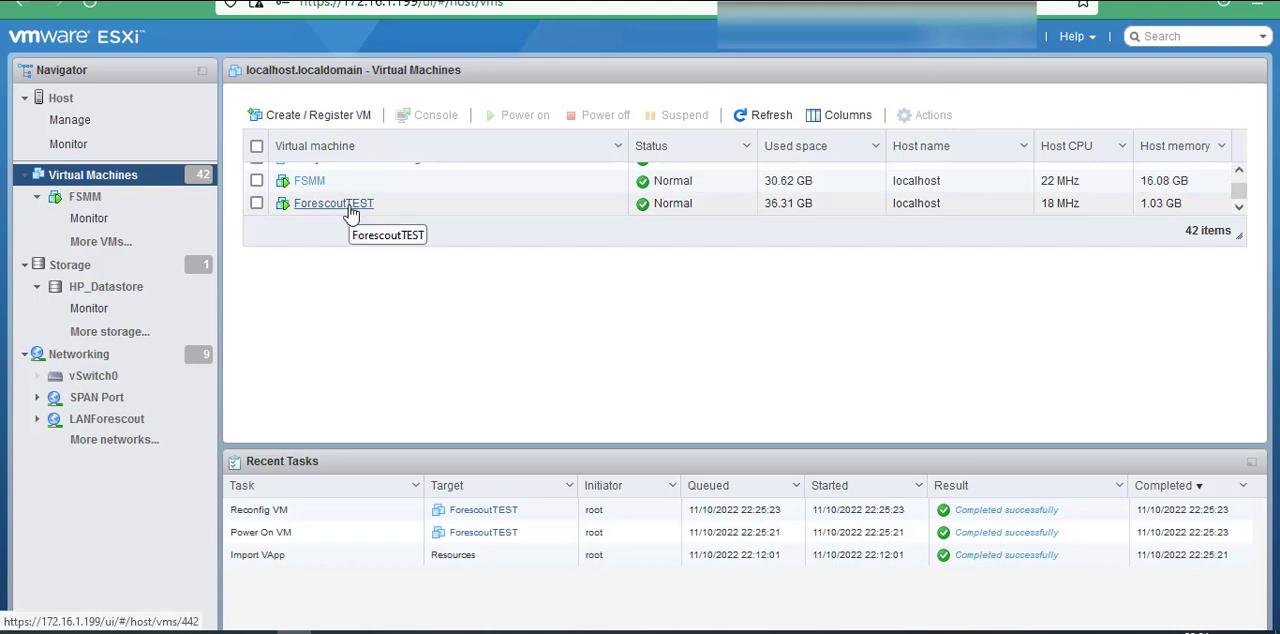
Sign in as root for ForescoutTEST and launch its console with the Forescout menu
left_click(332, 204)
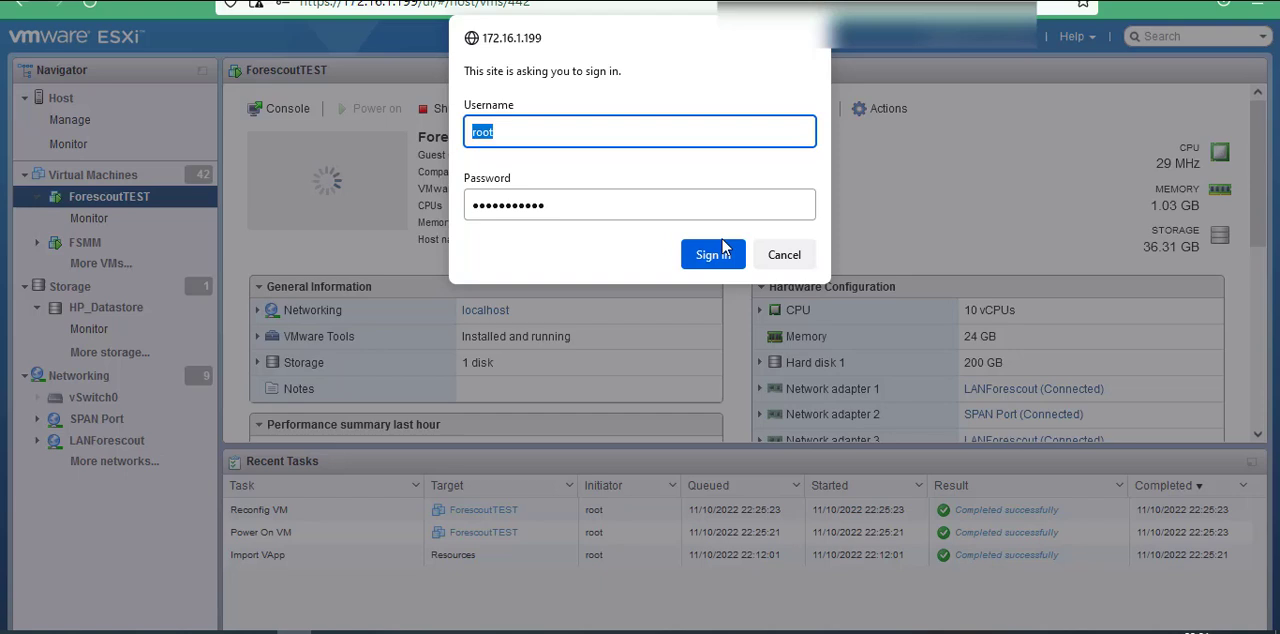
left_click(288, 108)
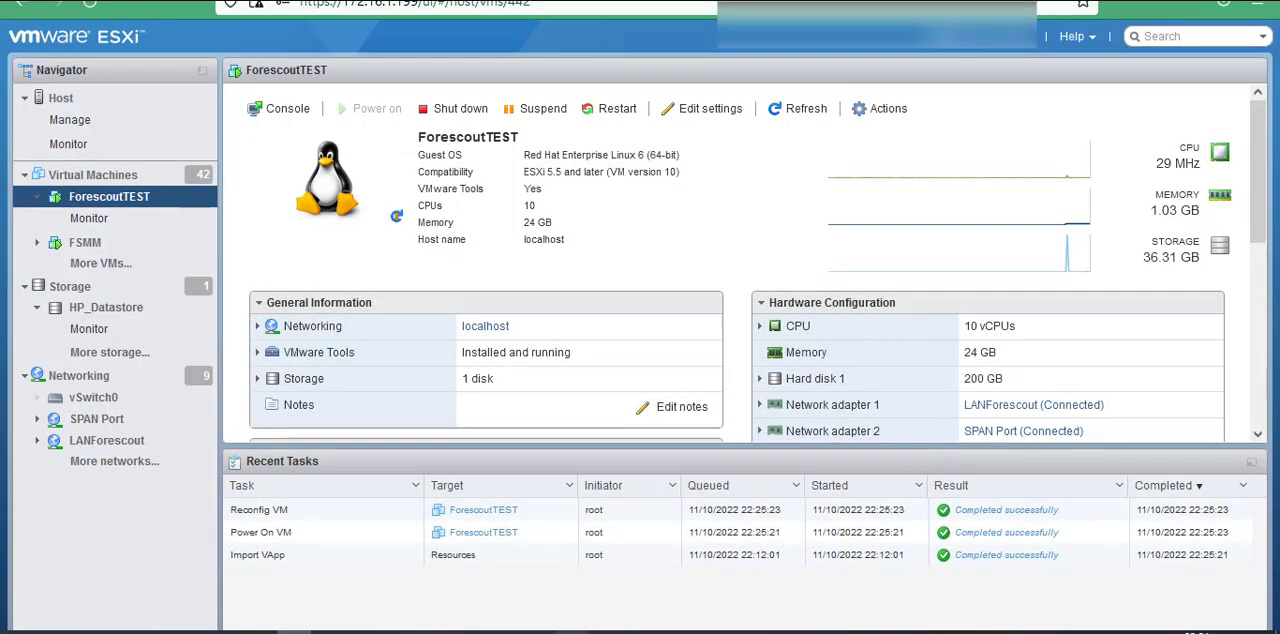
left_click(288, 108)
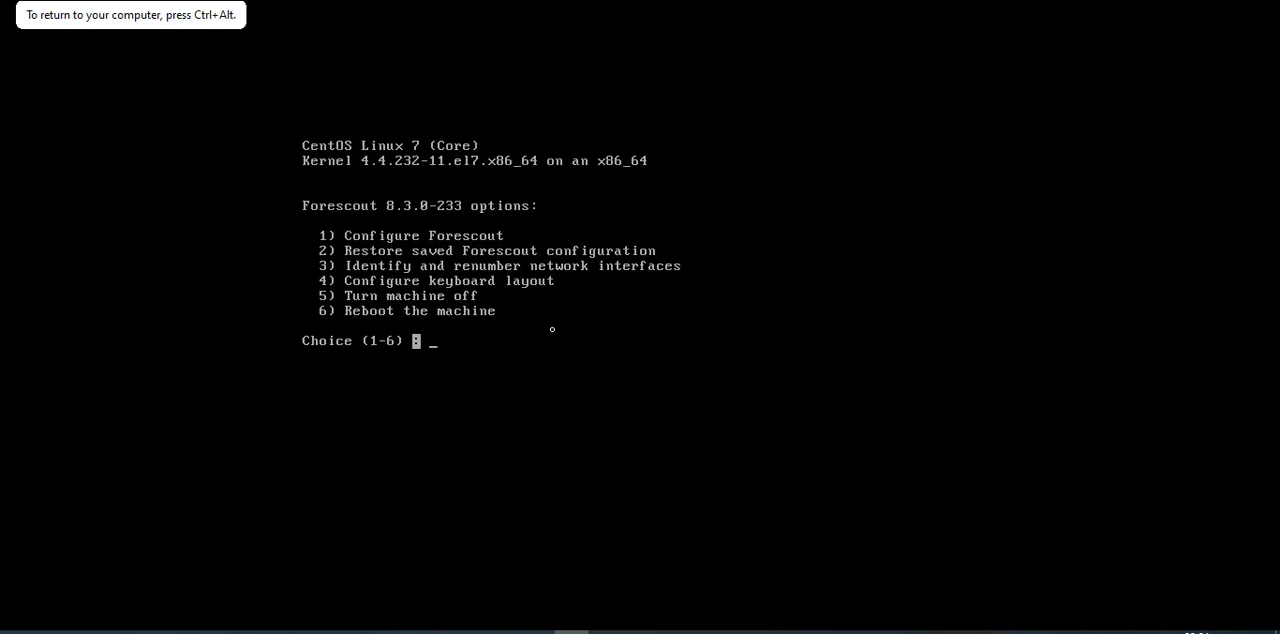
Choose Configure Forescout, Standard Installation, answer yes/no/no to the mode prompts, and select Forescout Appliance
type("1")
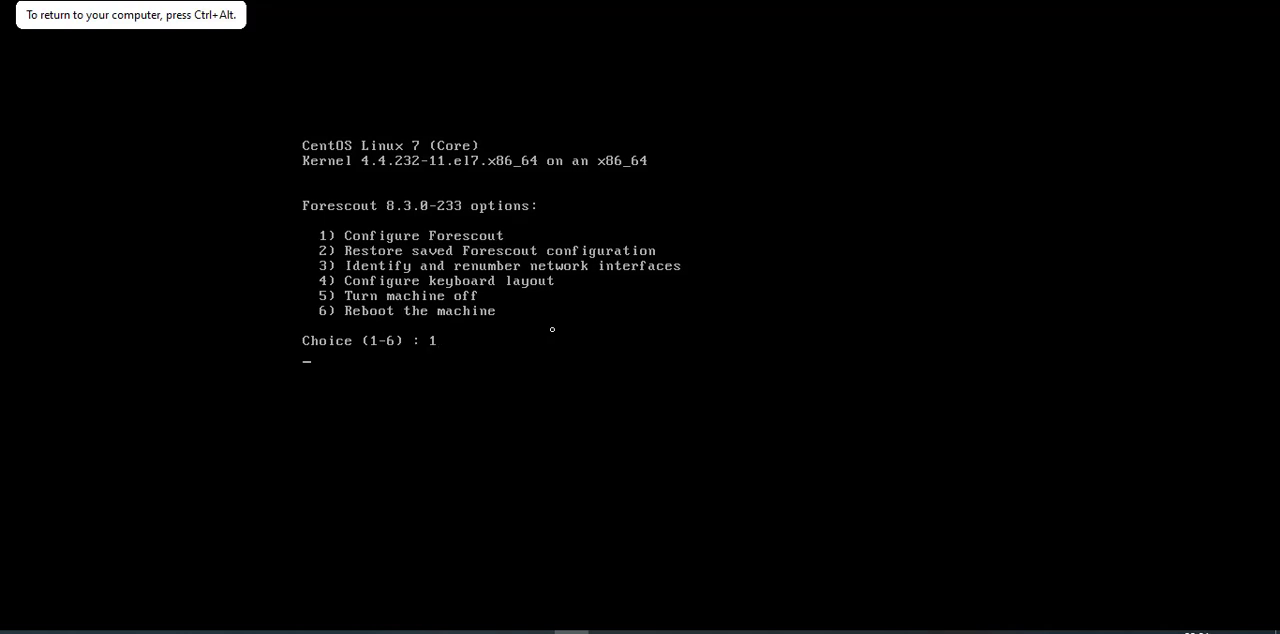
key("enter")
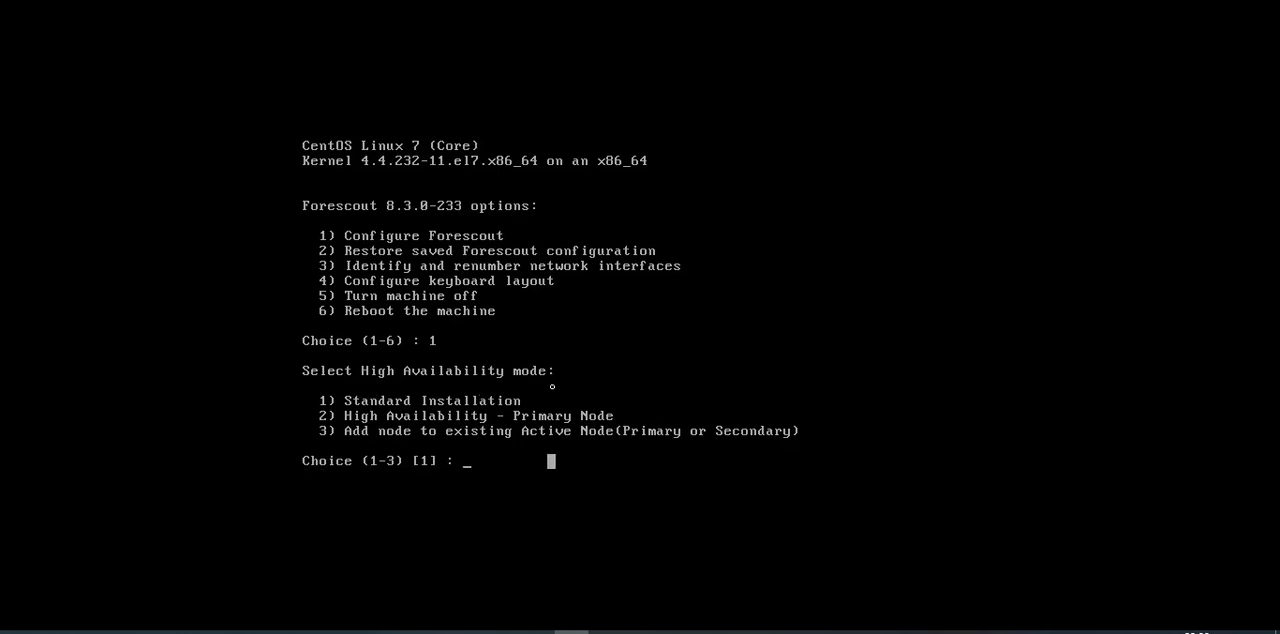
type("1")
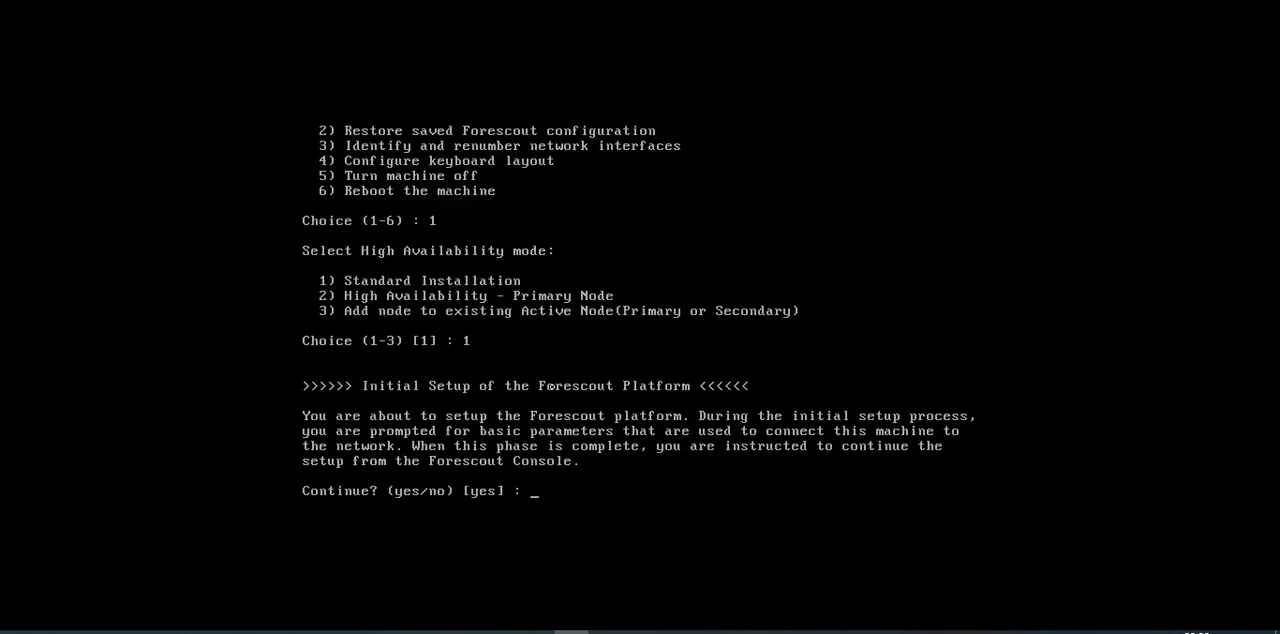
type("yes")
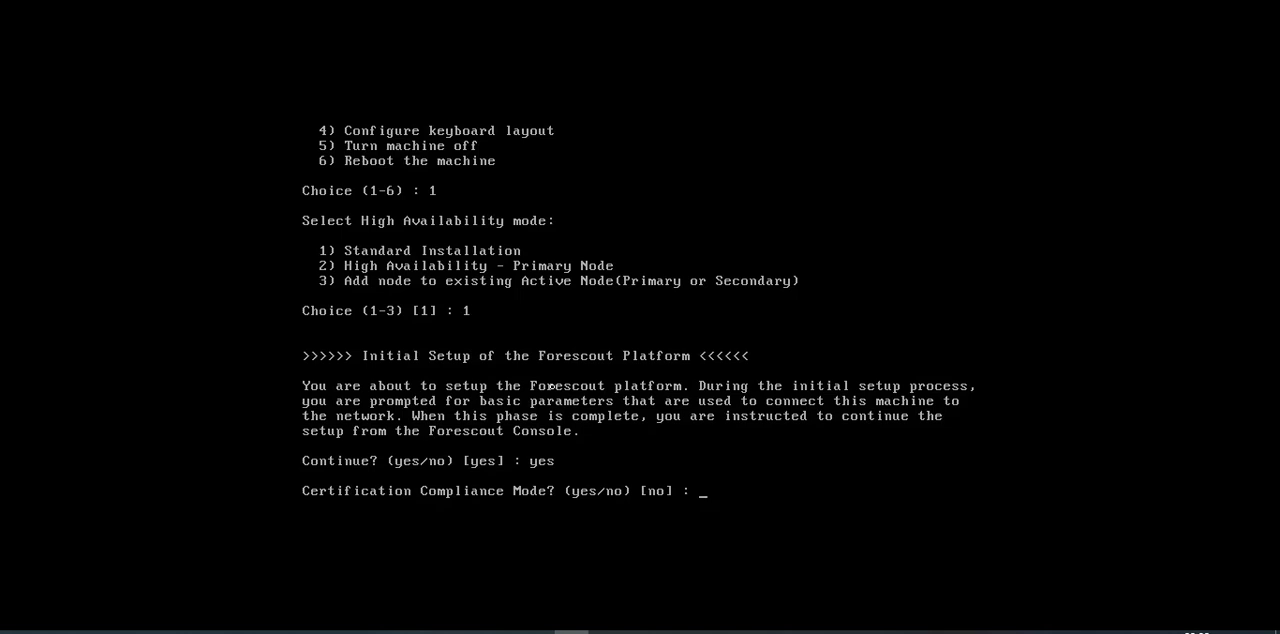
type("no")
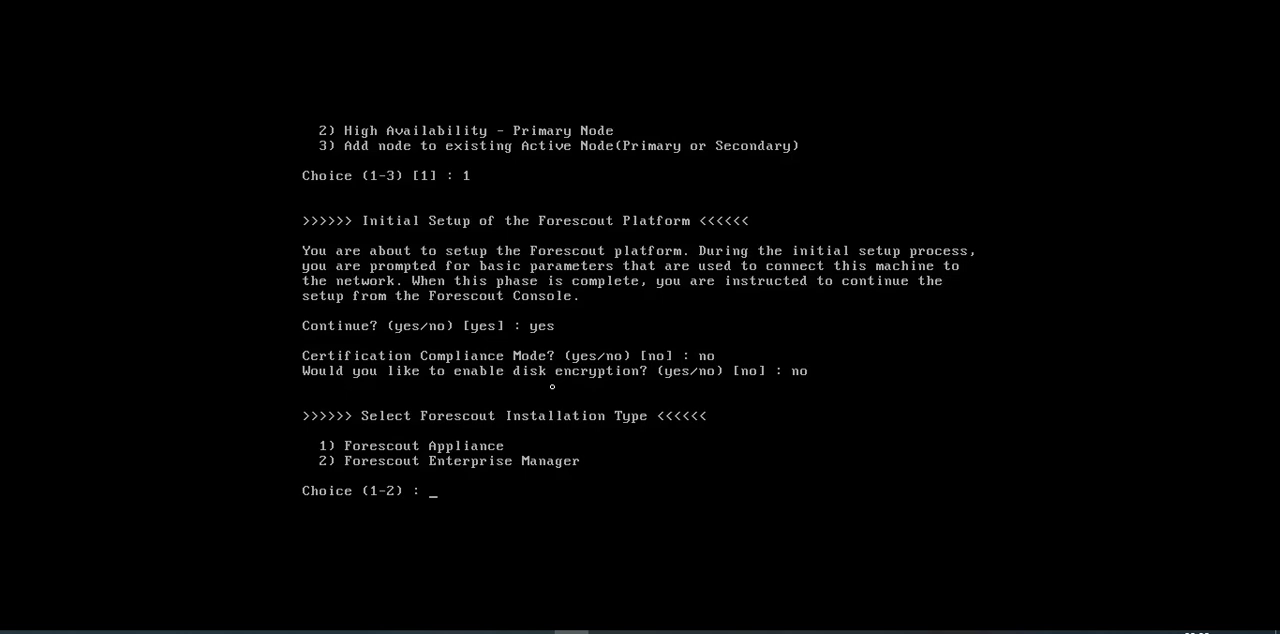
type("1")
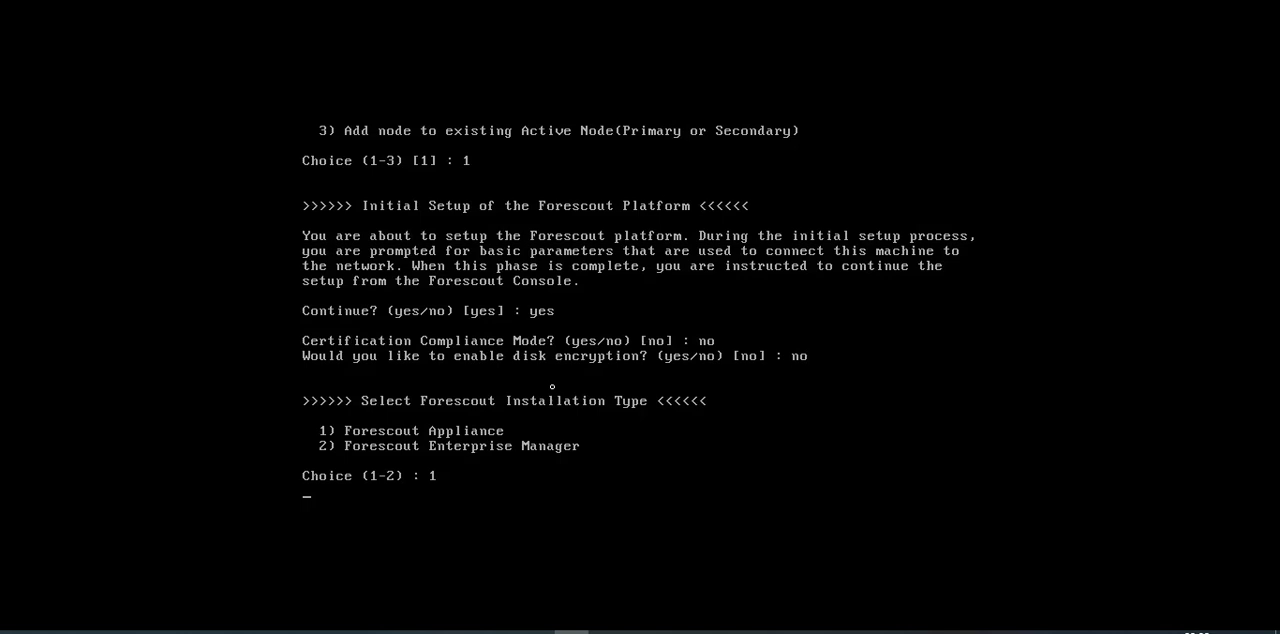
Confirm the appliance type, pick licensing option 2, describe the machine 'macfs' and set the administrator password
key("enter")
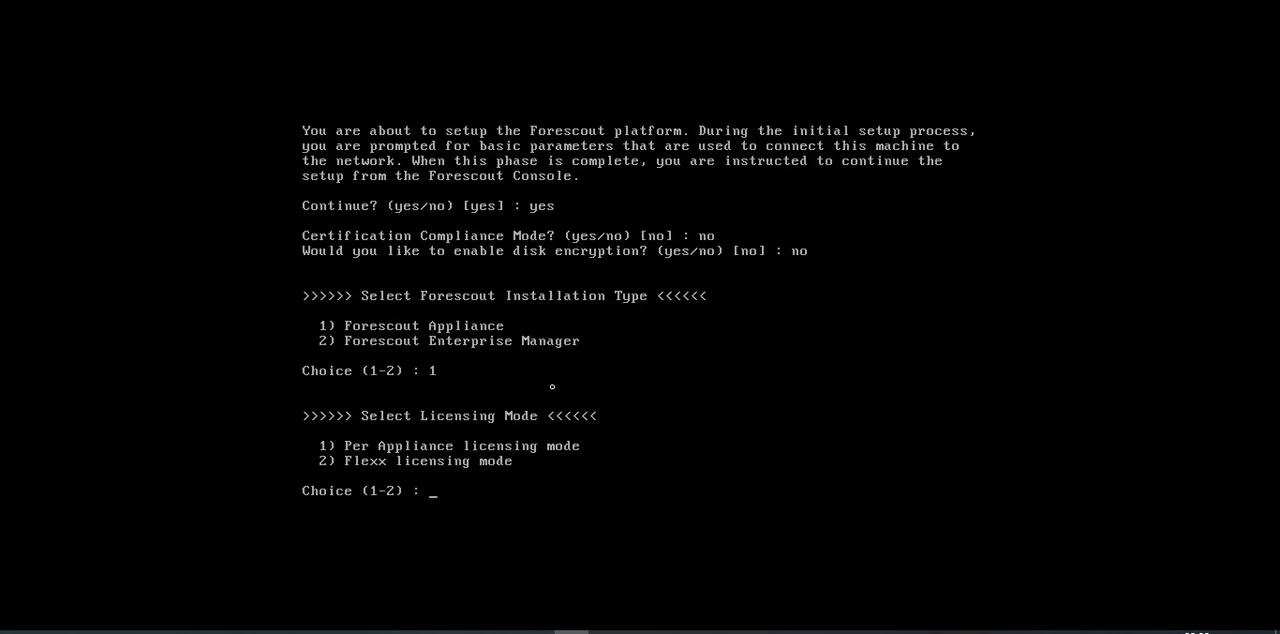
type("2")
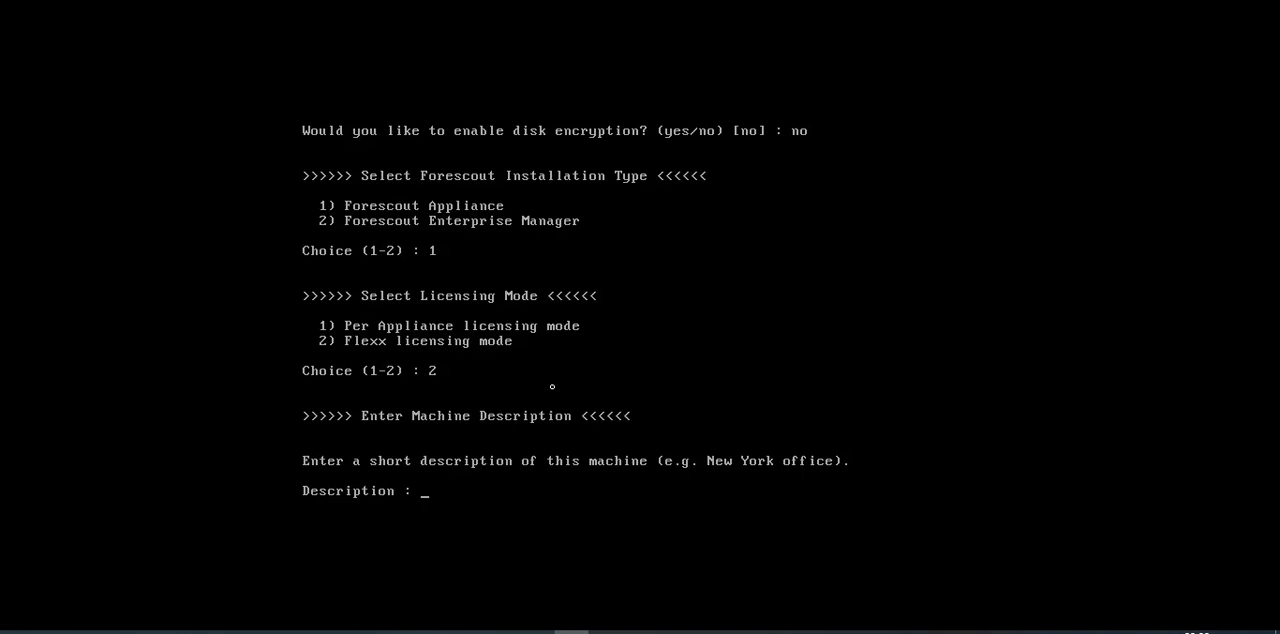
type("nac")
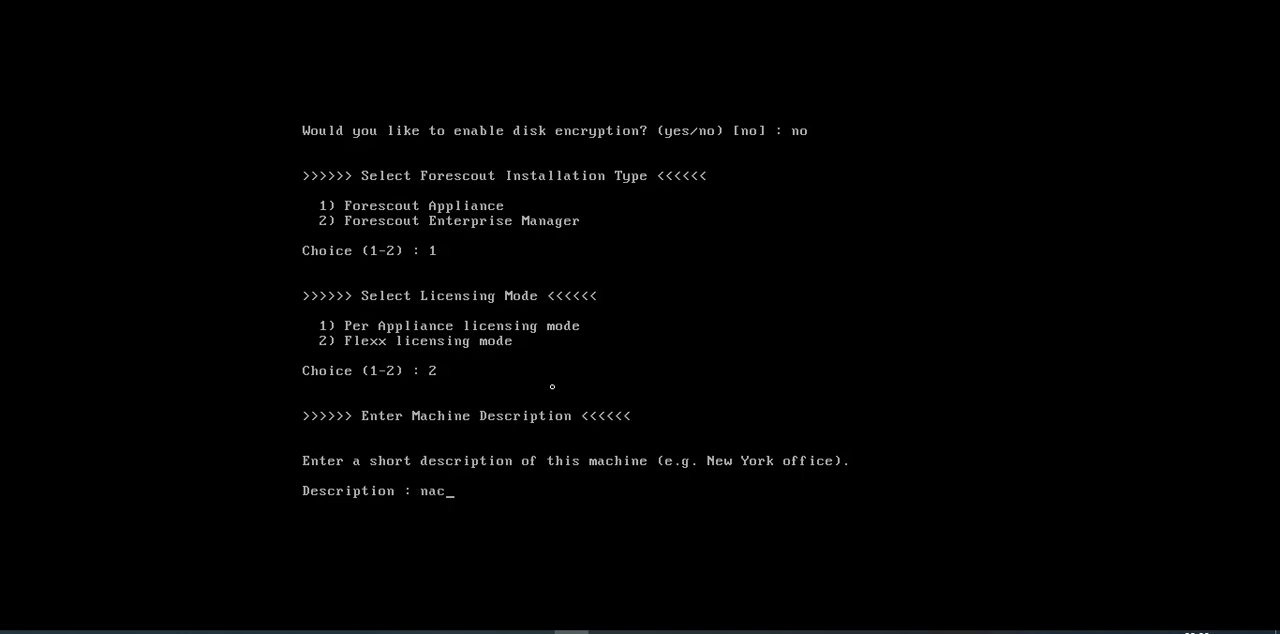
type("fs")
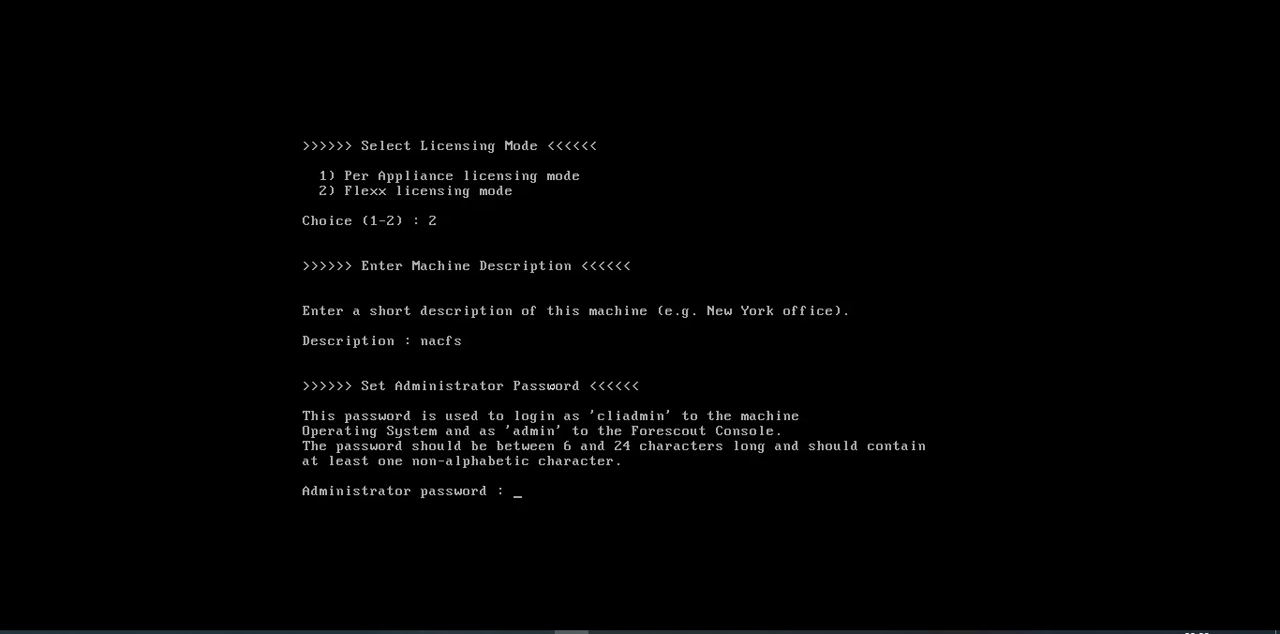
key("Enter")
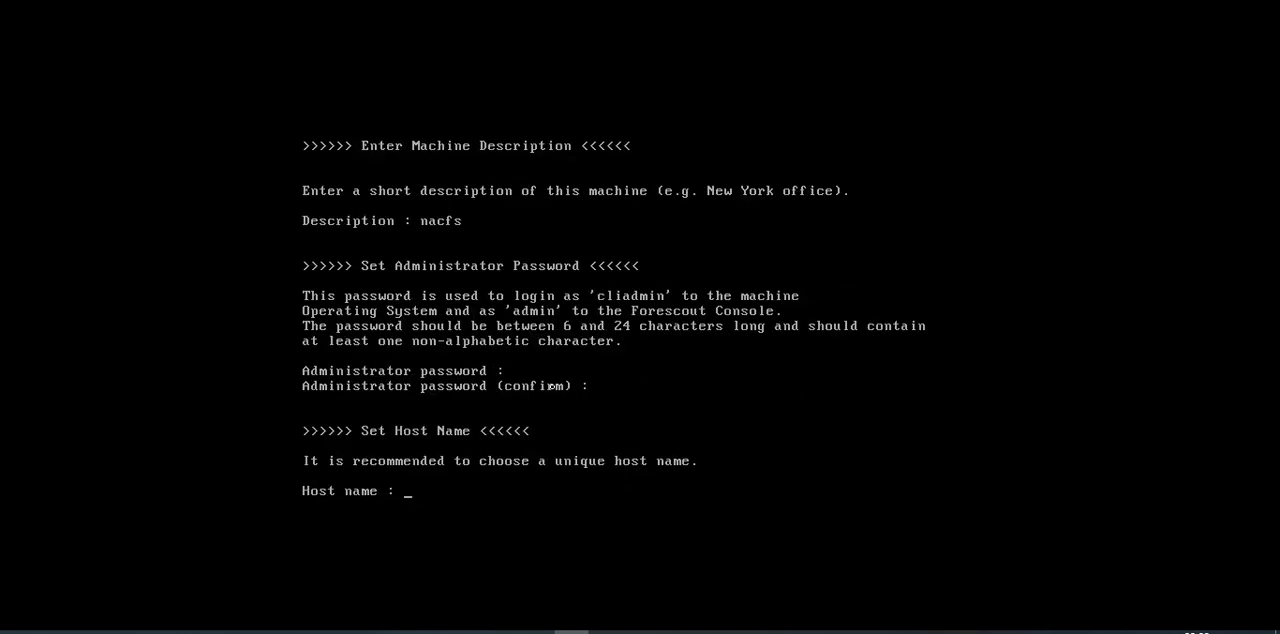
Name the host macdc and select management interface eth0
type("na")
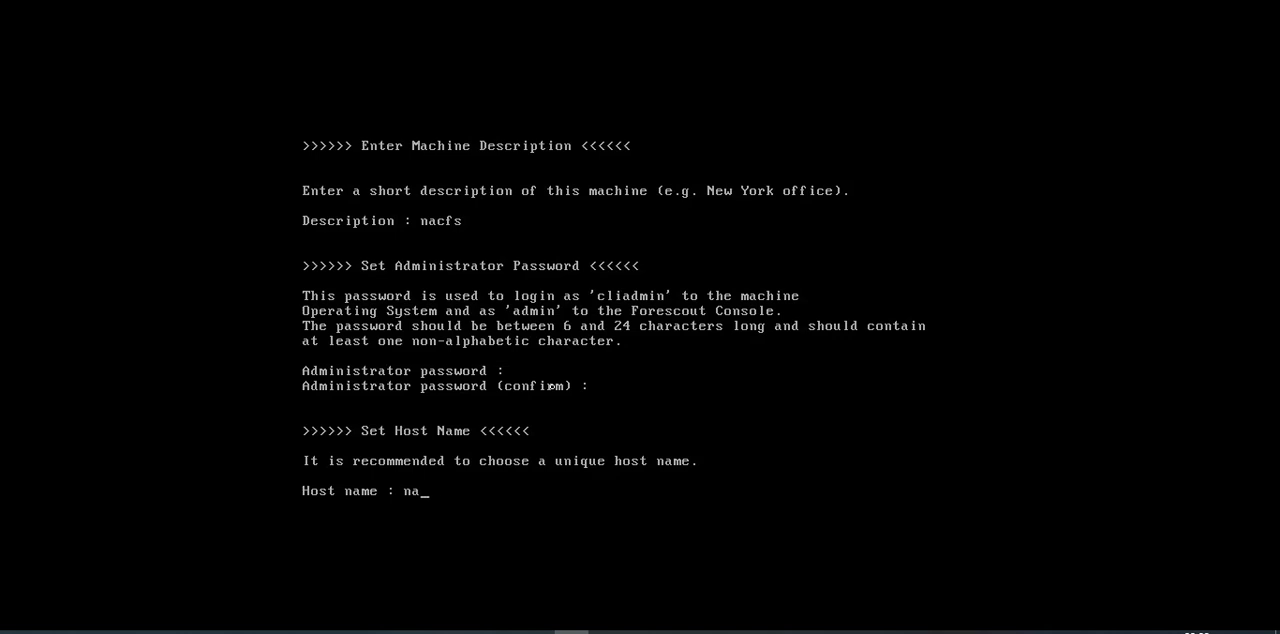
type("cdc")
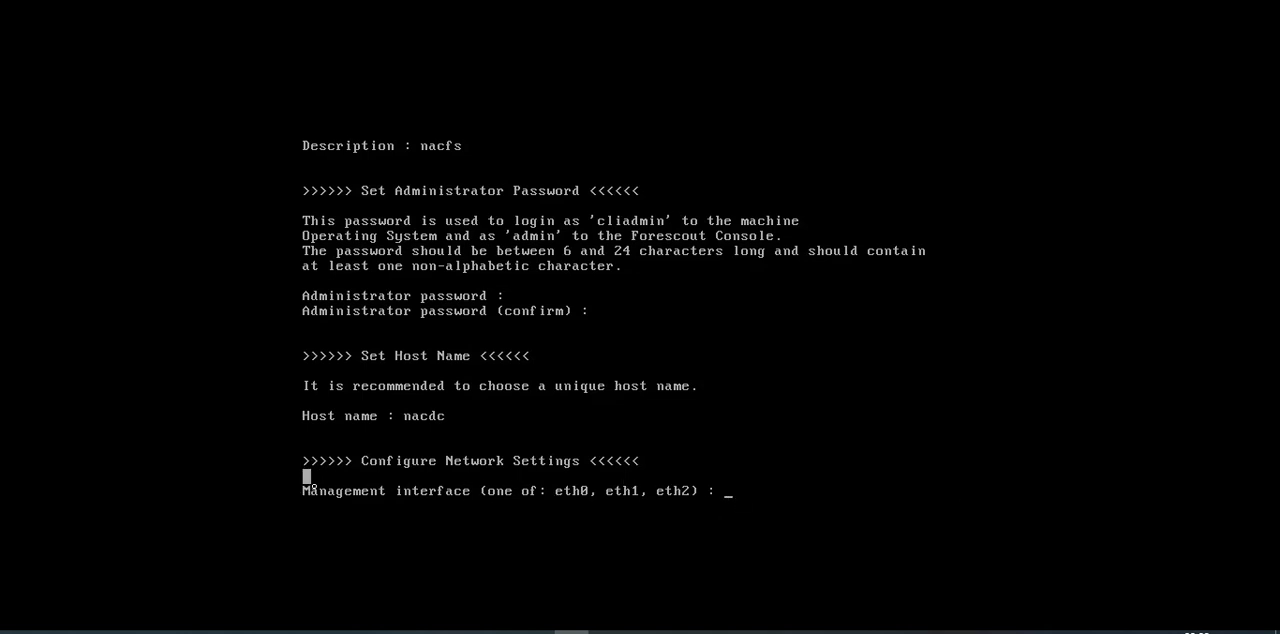
type("eth0")
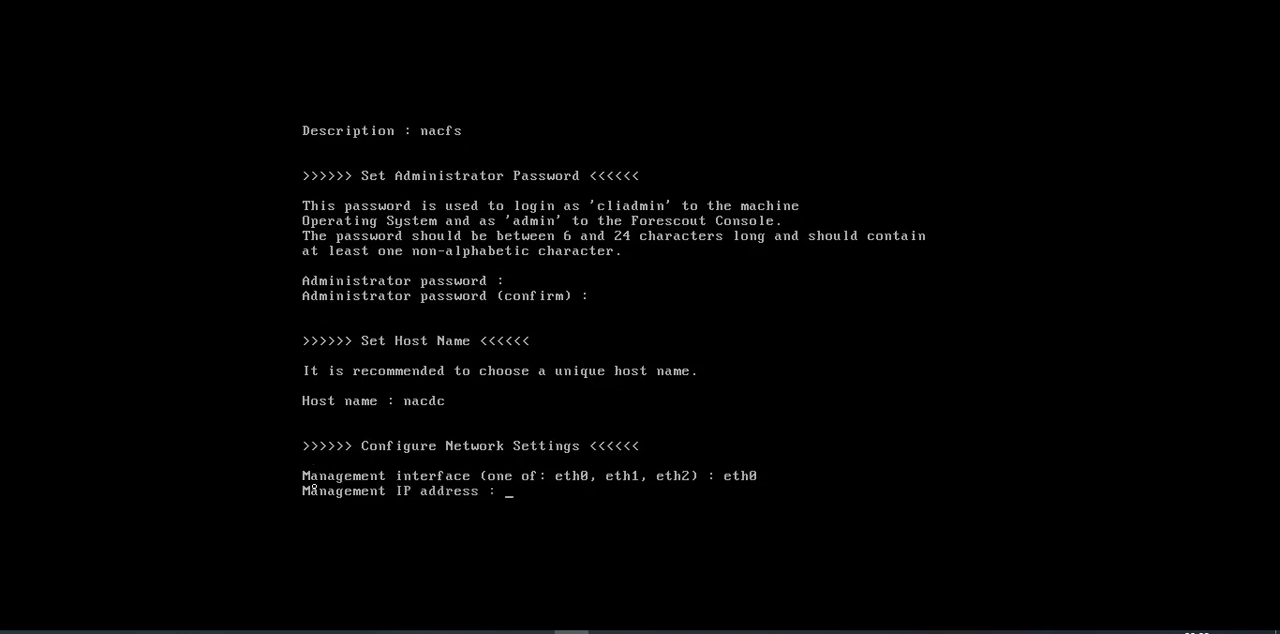
Give eth0 the address 172.16.1.205 with the default mask and gateway 172.16.1.1
type("172.16")
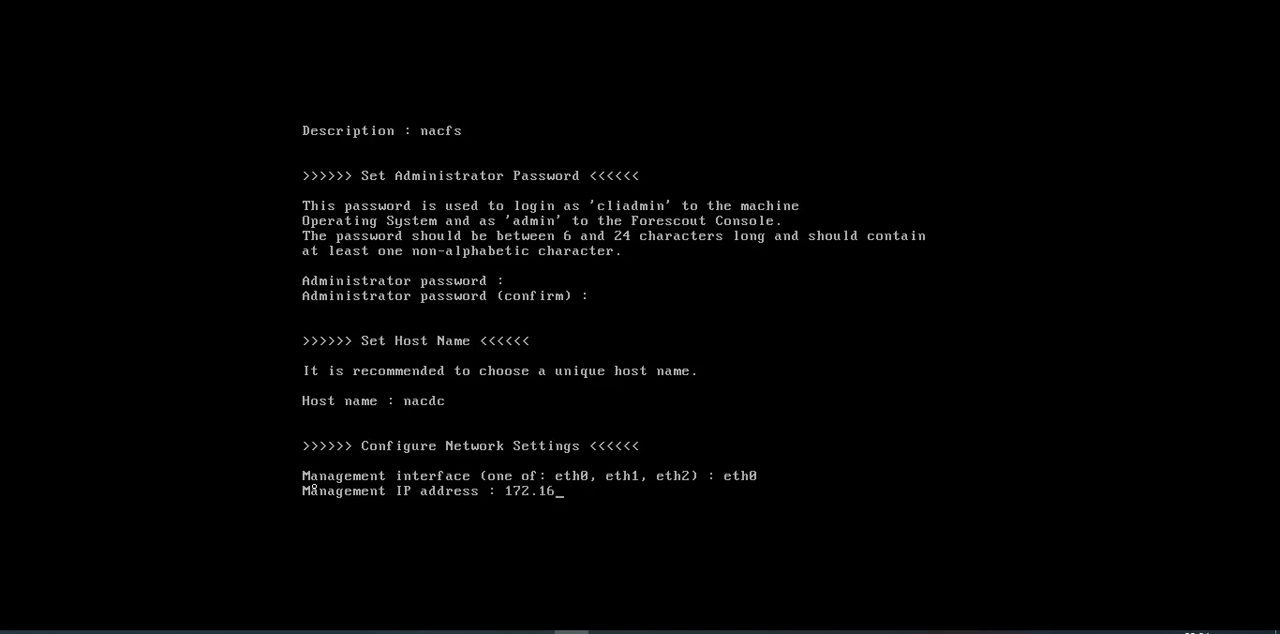
type("2")
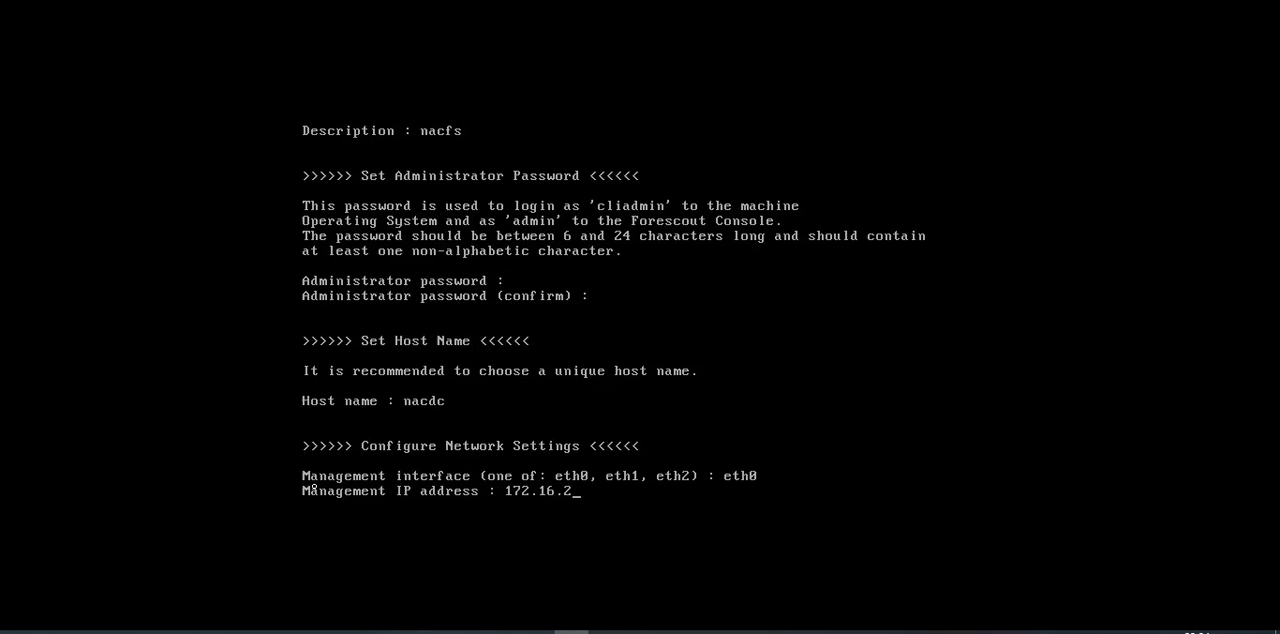
type("05")
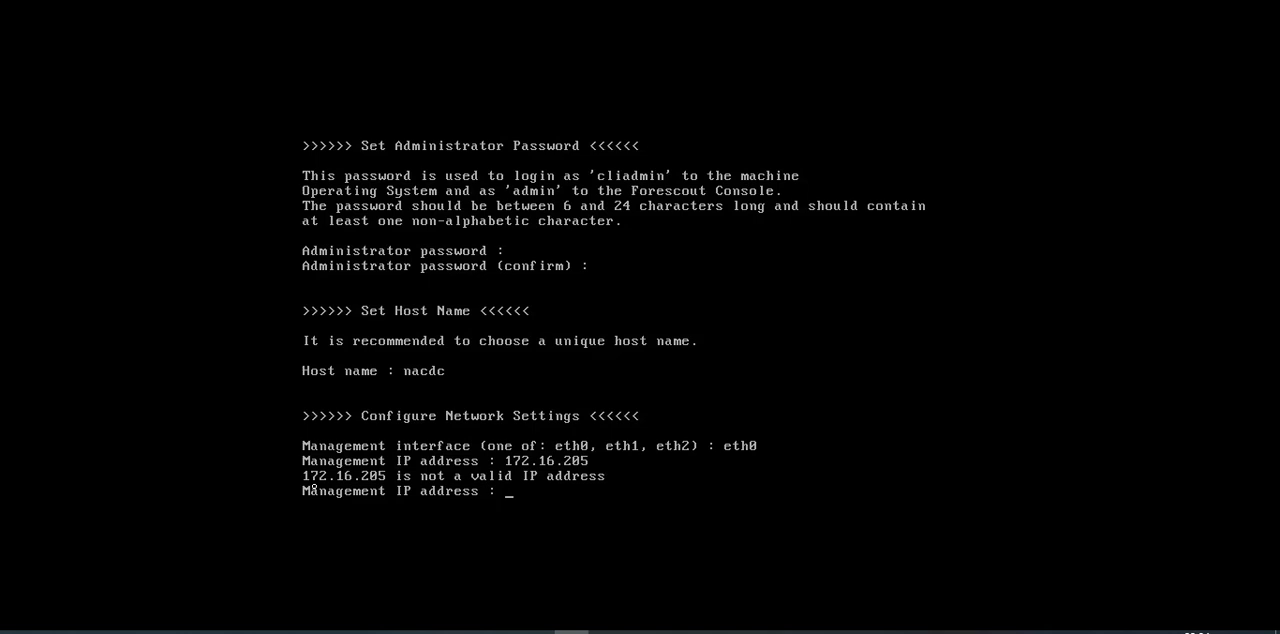
type("172.16.")
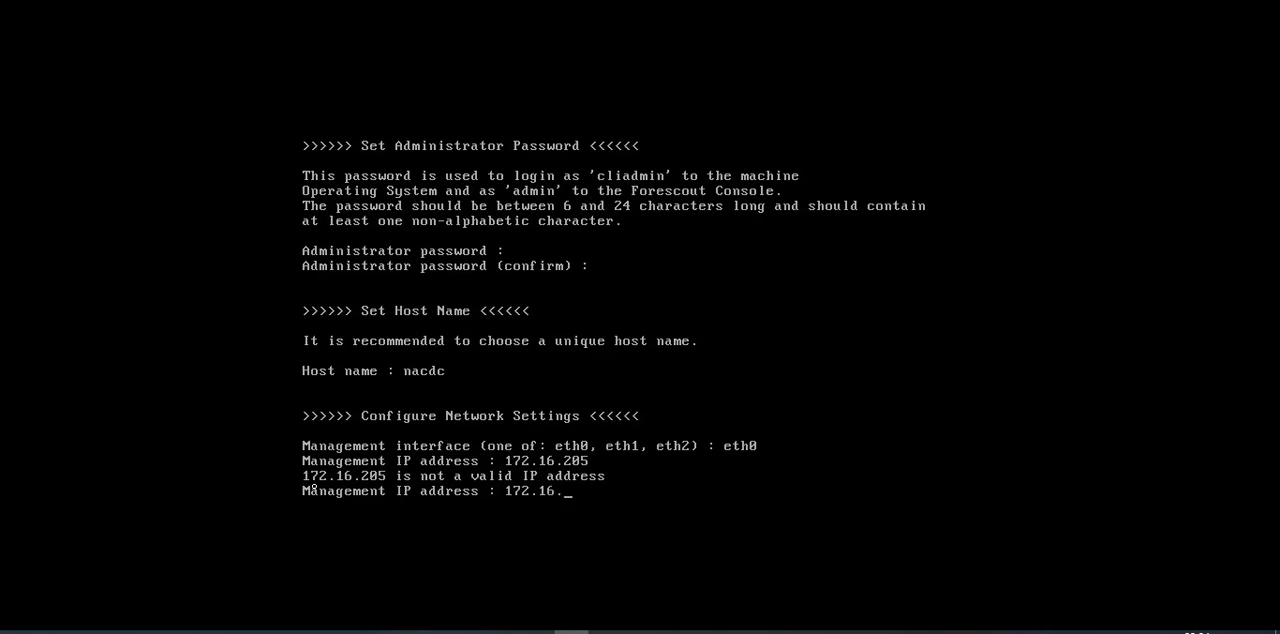
type("1.")
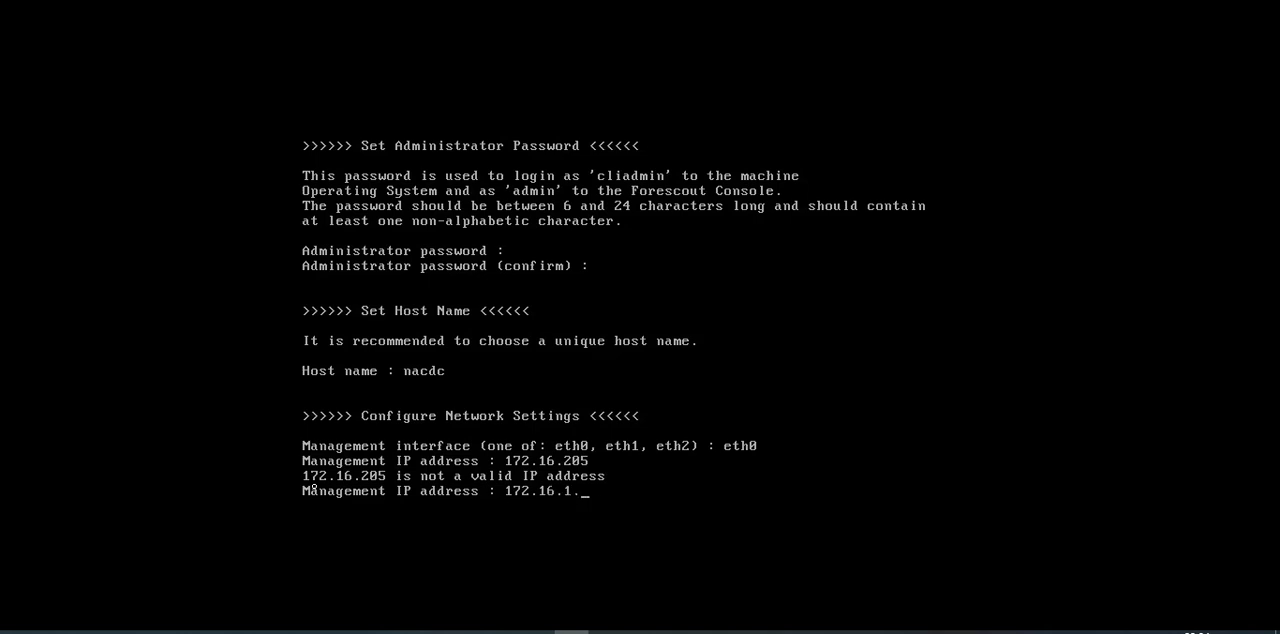
type("205")
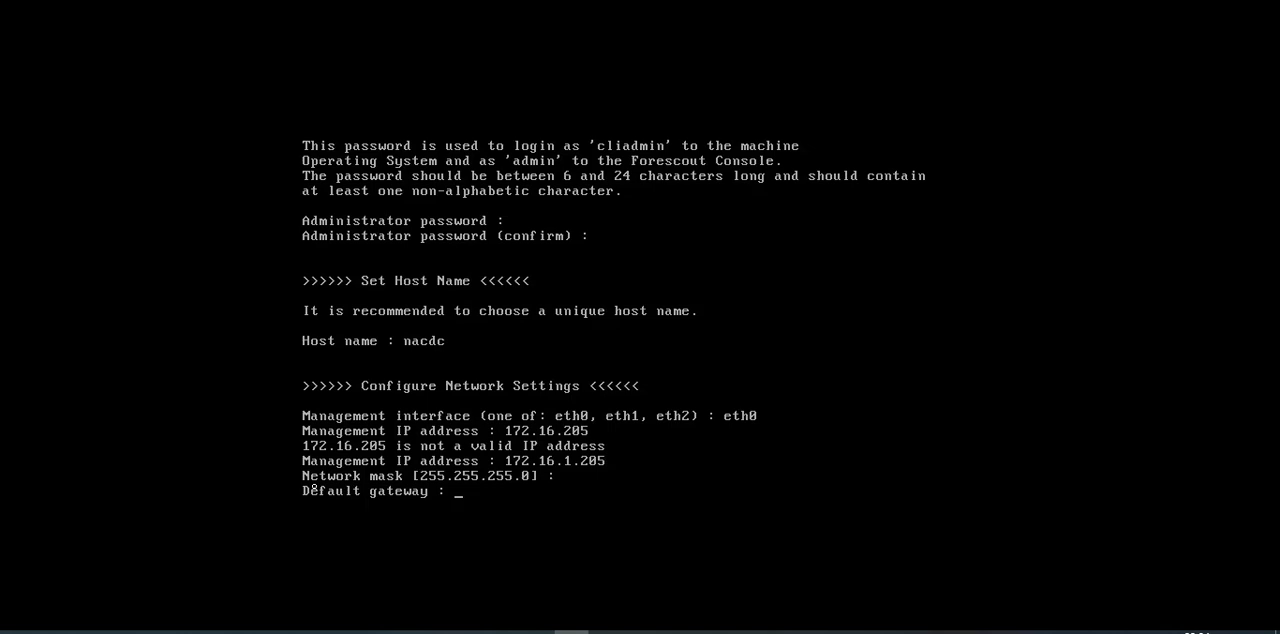
type("172.16.1.1")
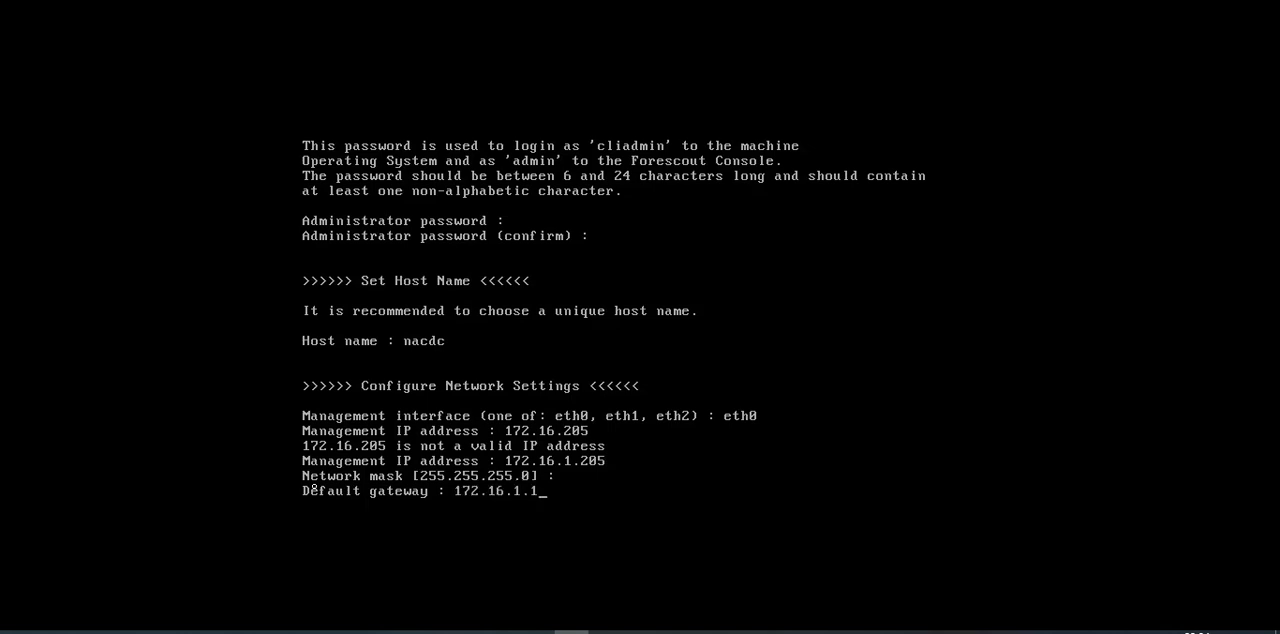
key("enter")
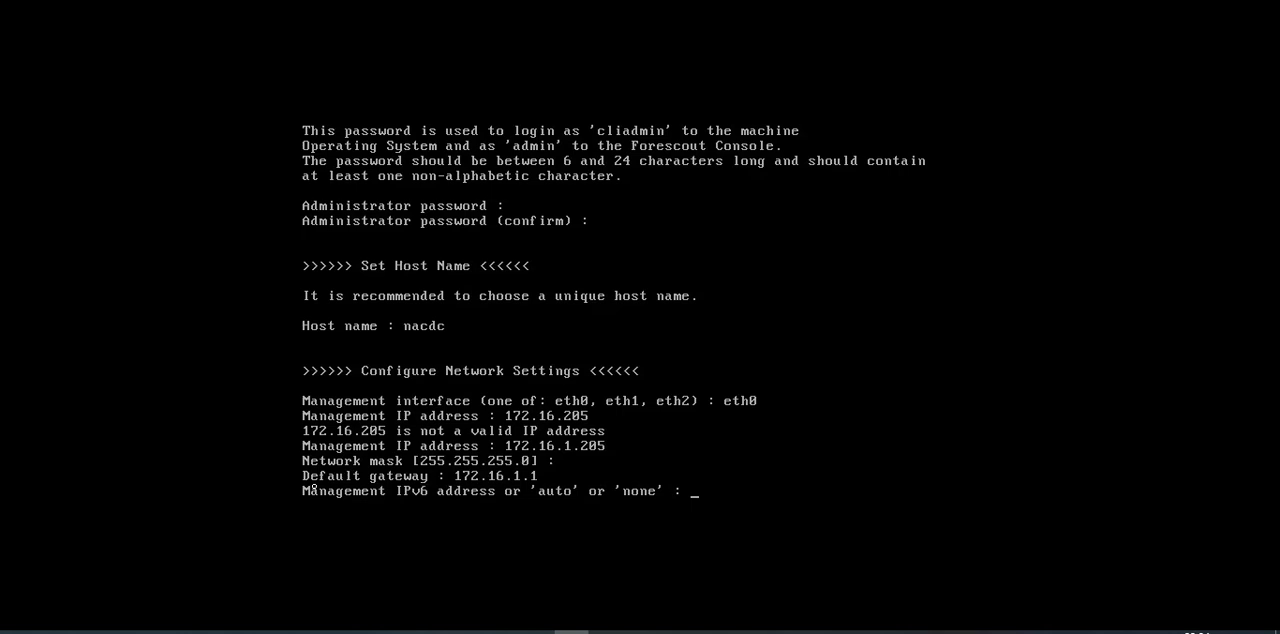
Set IPv6 to none, domain ccie.com and DNS server 192.168.10.245, correcting a mistyped digit
type("none")
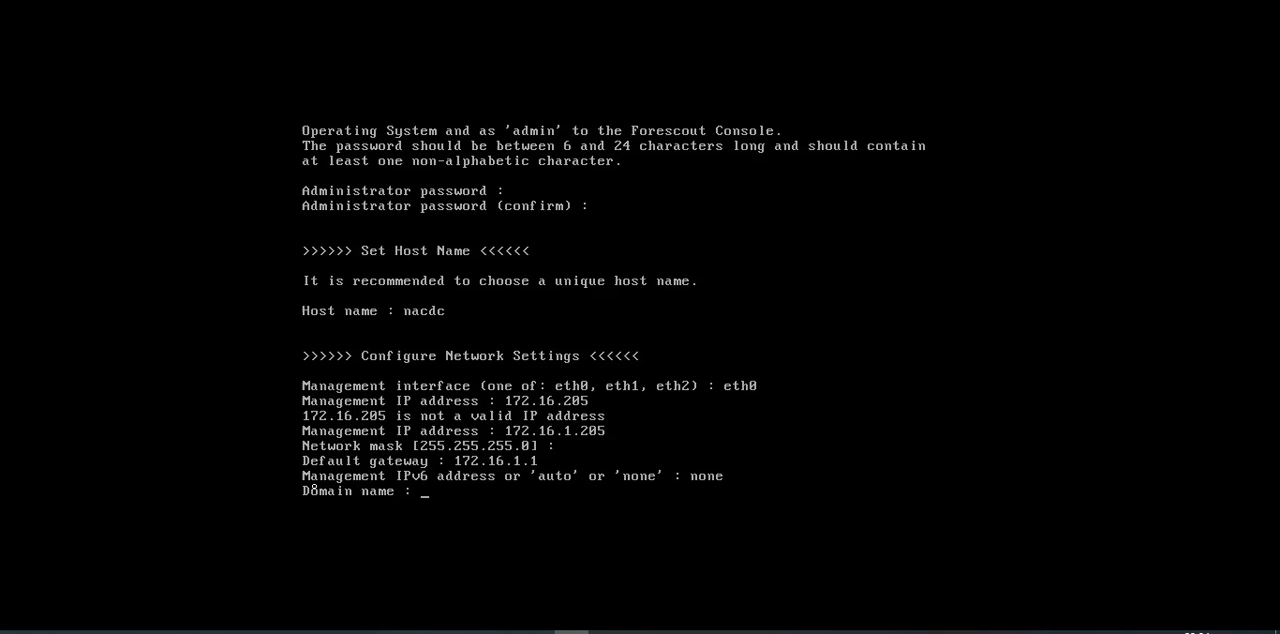
type("ccie.com")
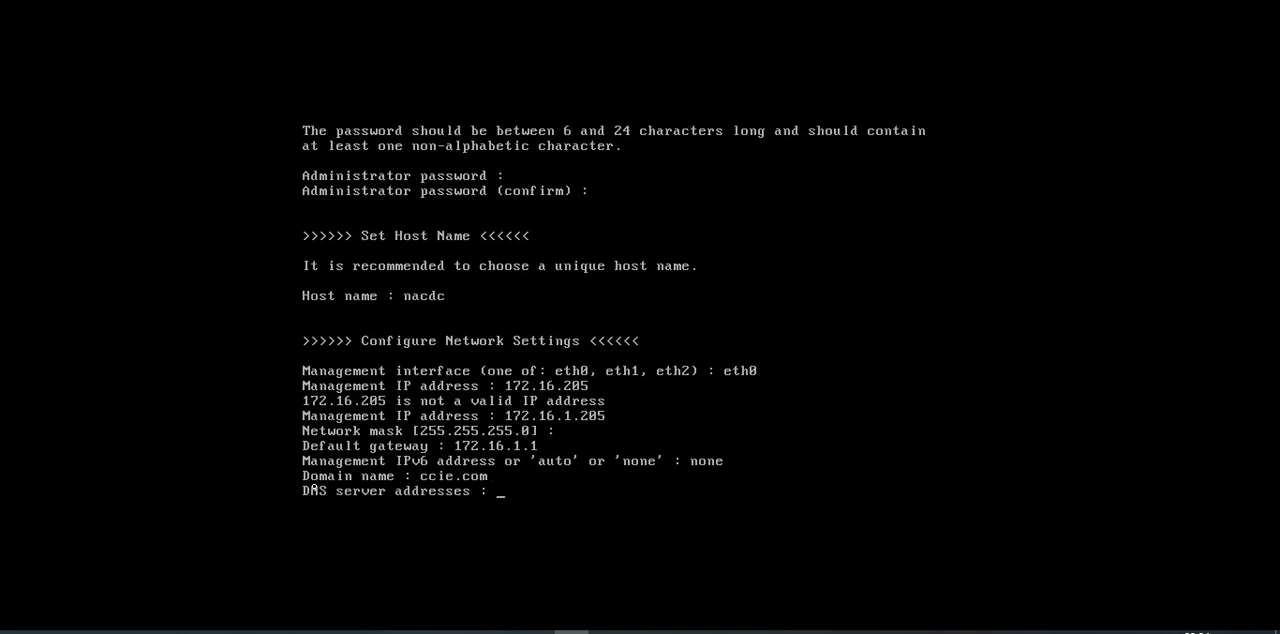
type("192")
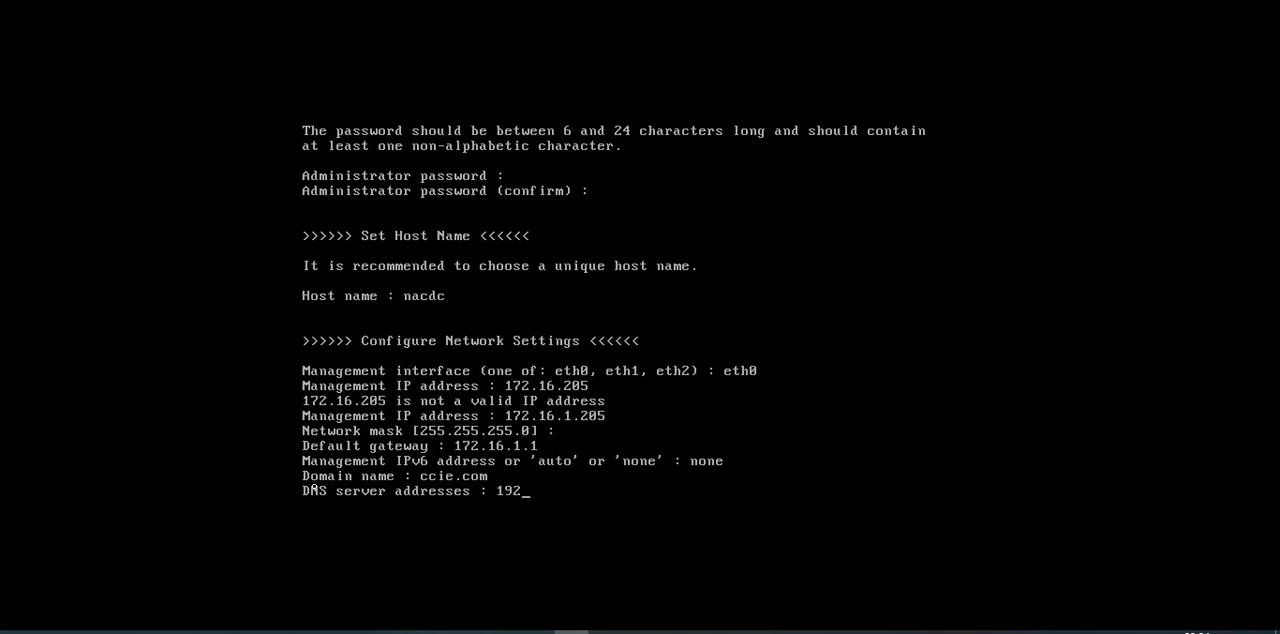
type("168")
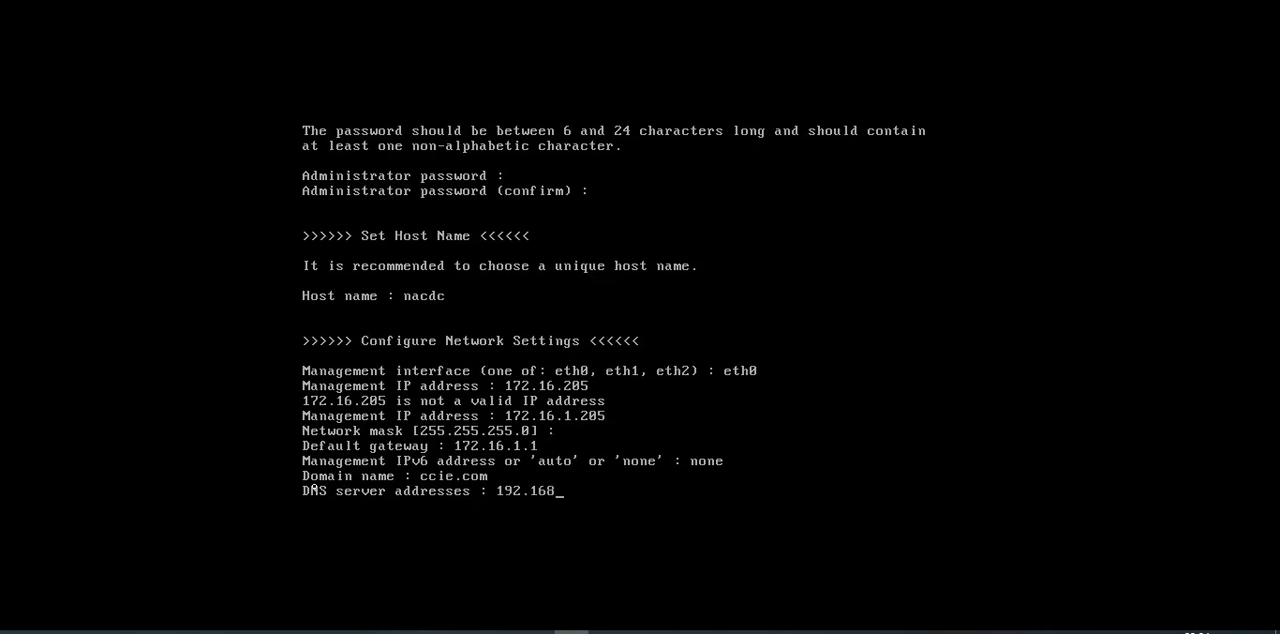
type(".1.24")
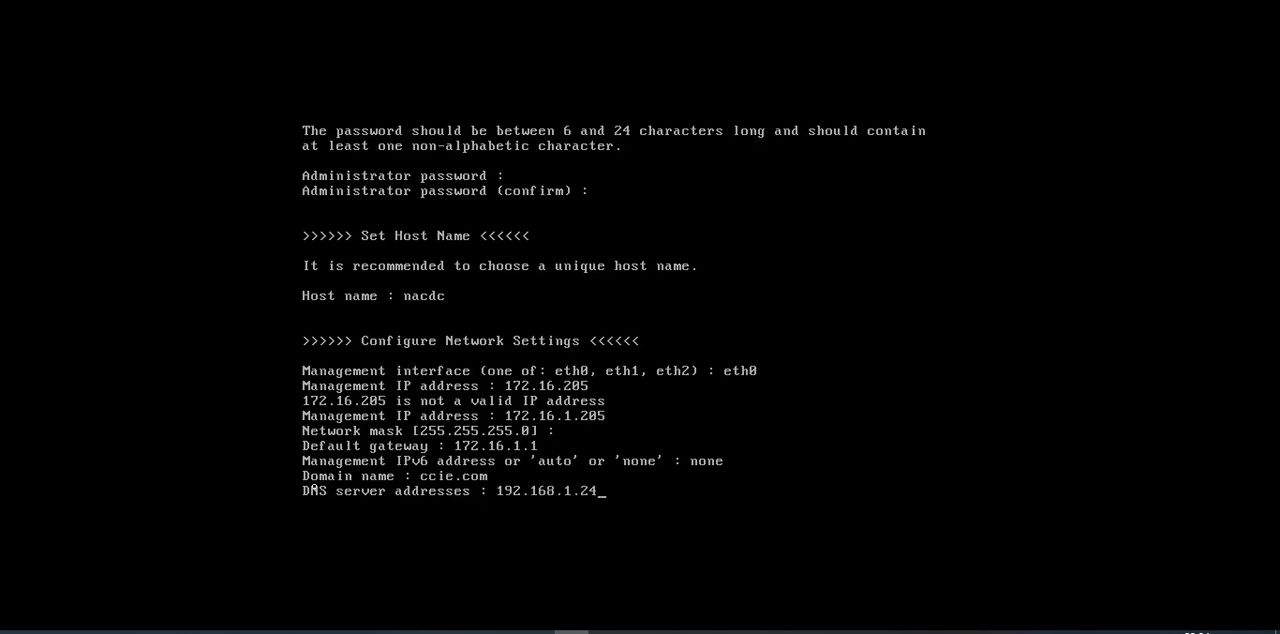
type("5")
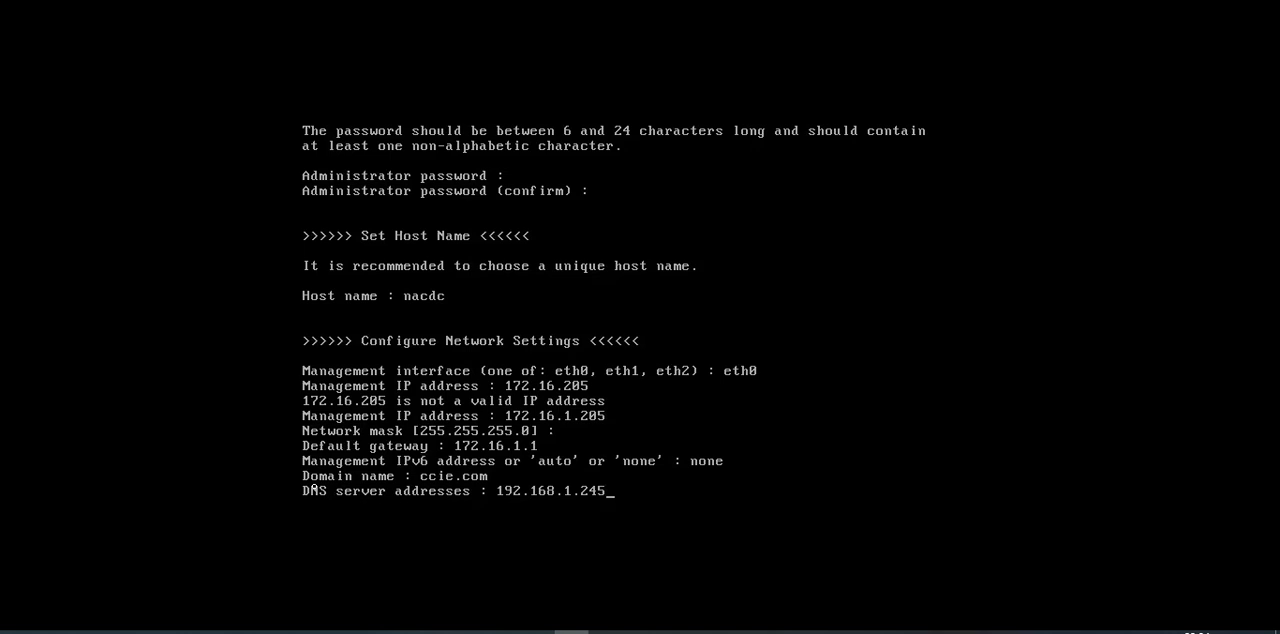
key("BackSpace")
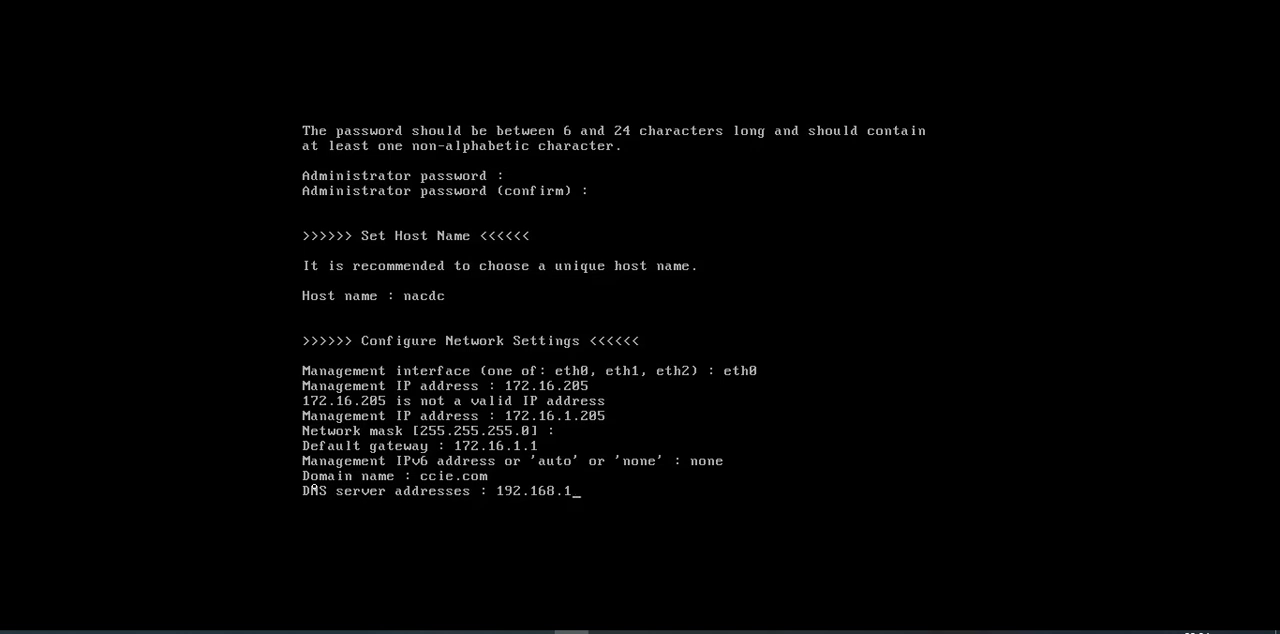
type("0.245")
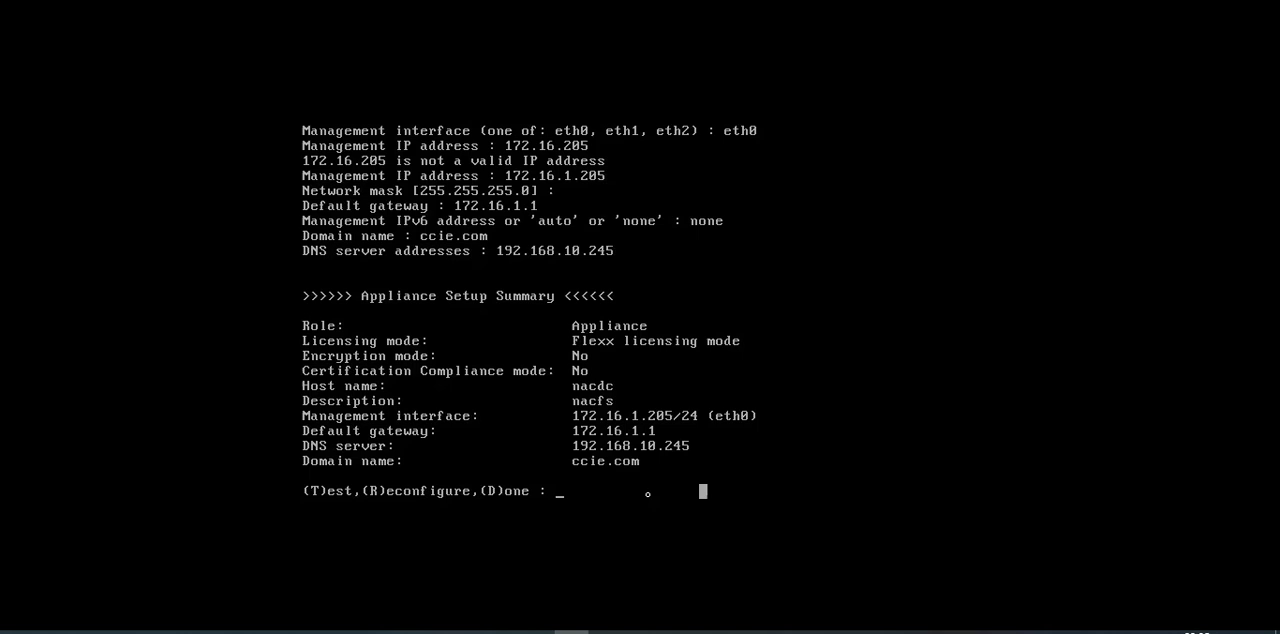
Accept the setup summary as done (d) to finalize the appliance configuration
type("d")
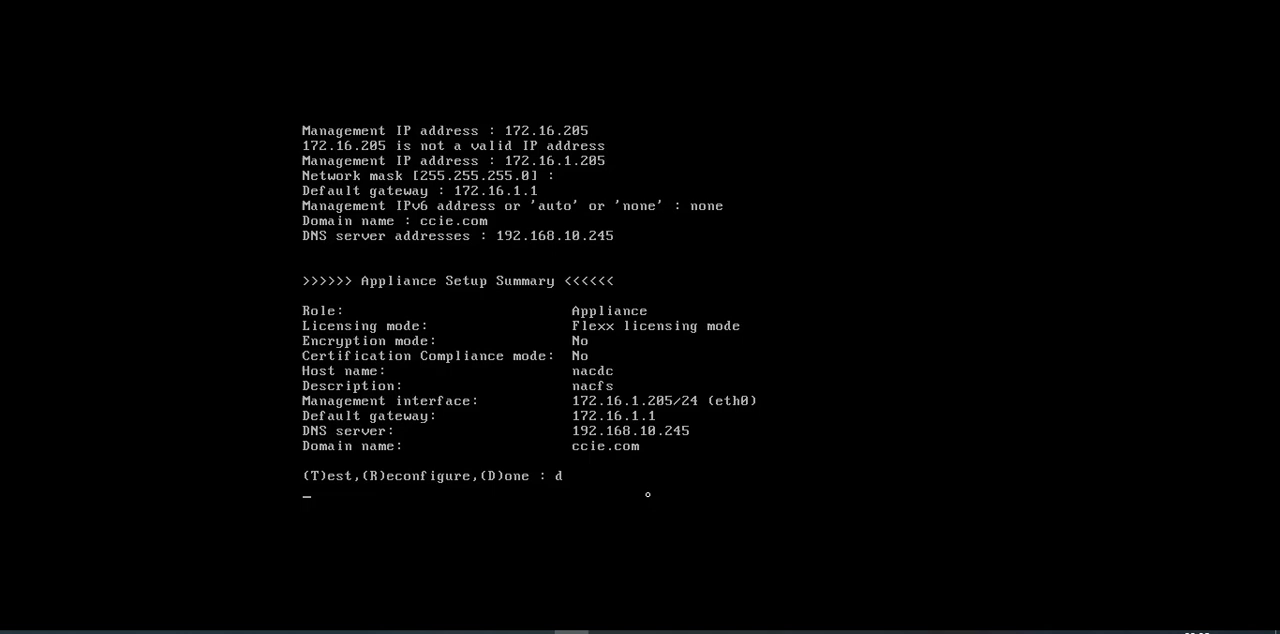
key("enter")
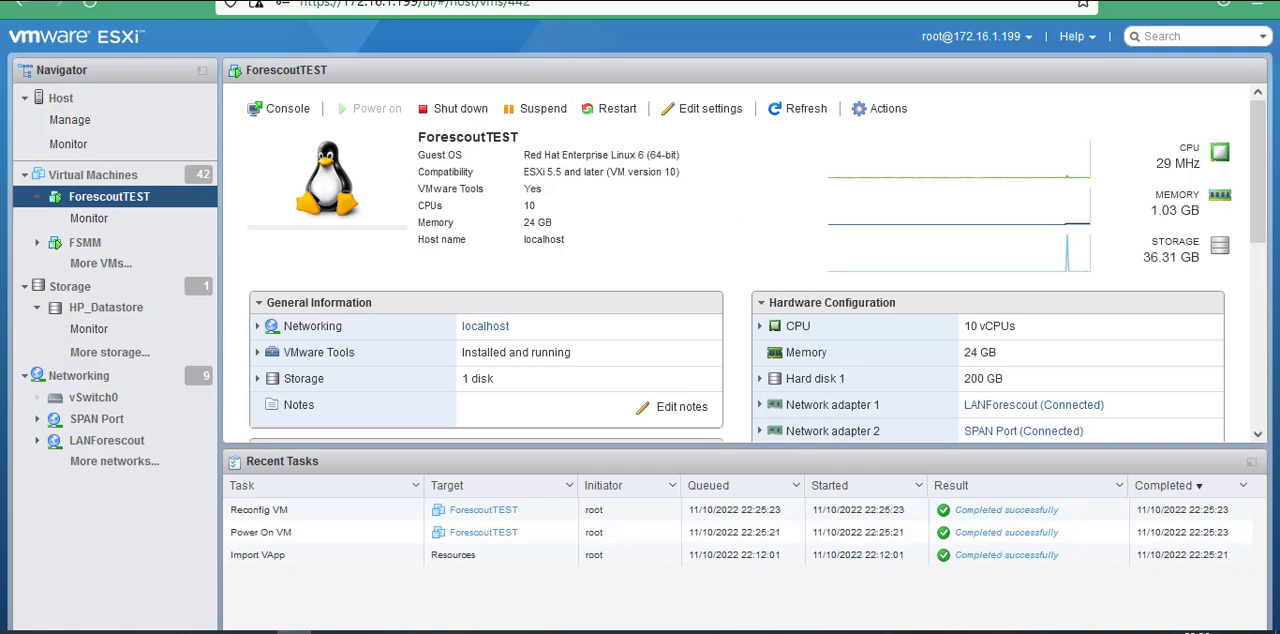
mouse_move(440, 52)
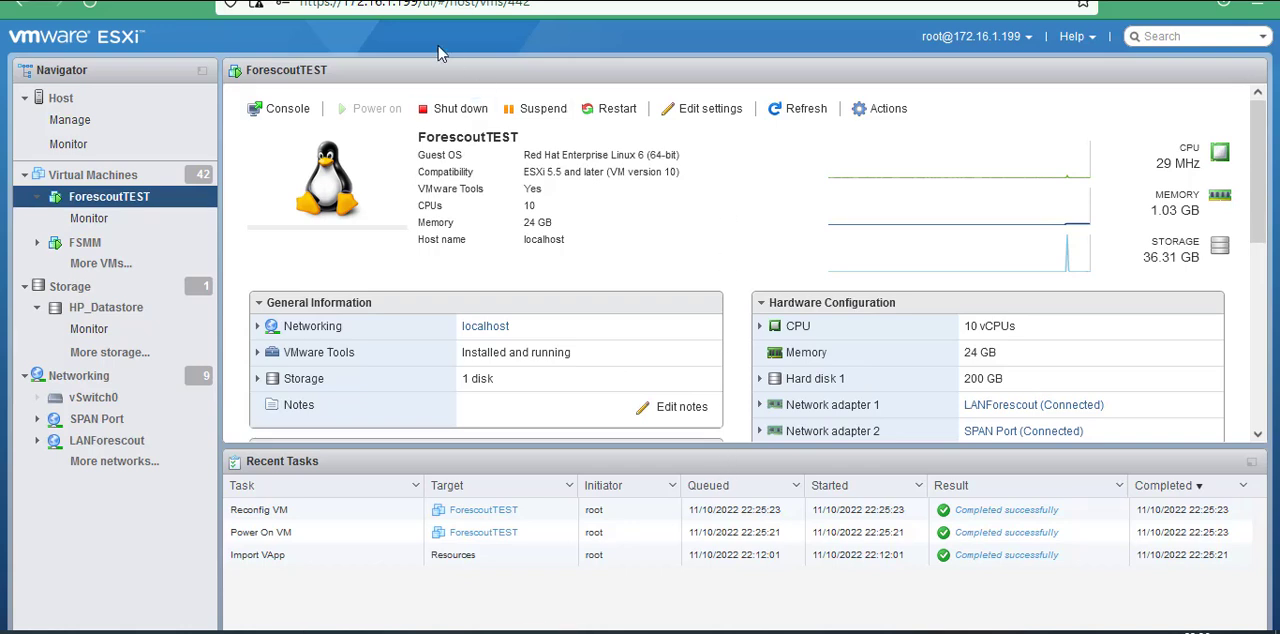
mouse_move(732, 392)
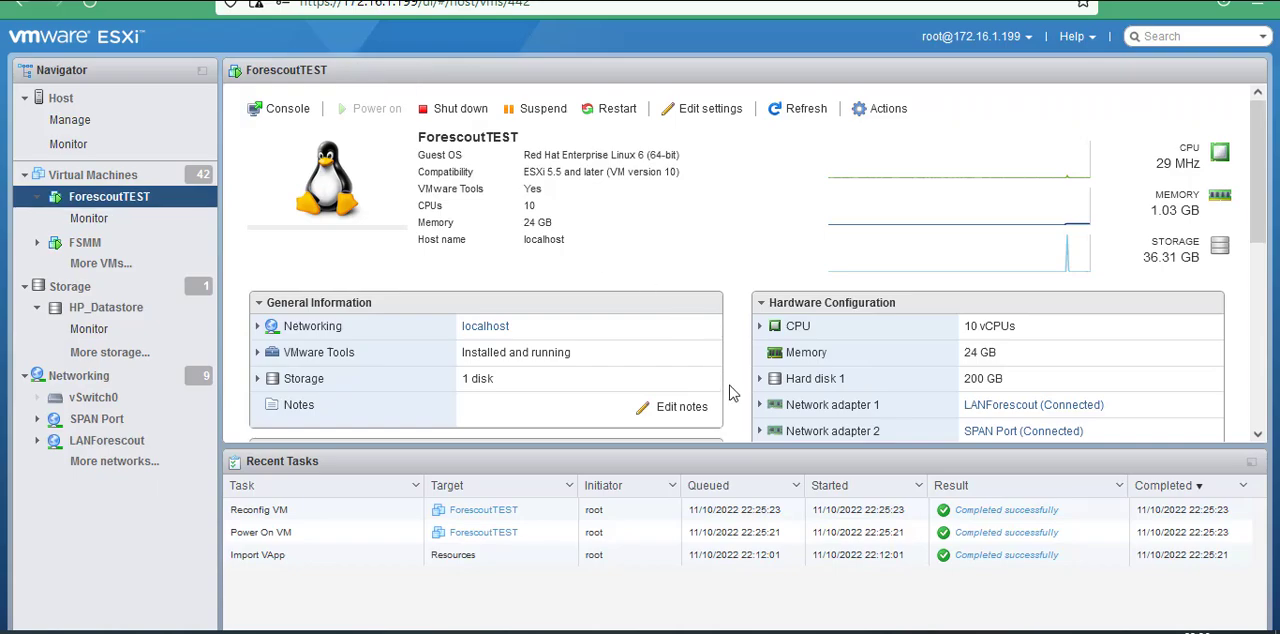
Bring up the ForescoutTEST VM console showing setup complete and the install URL
left_click(288, 108)
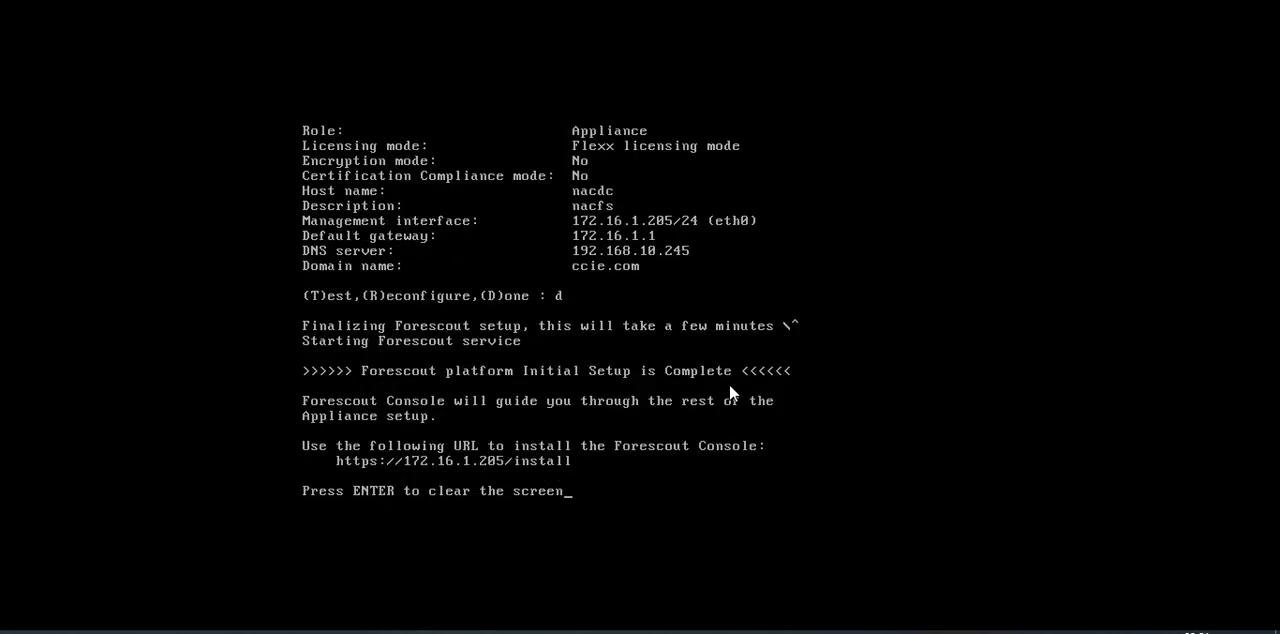
mouse_move(972, 388)
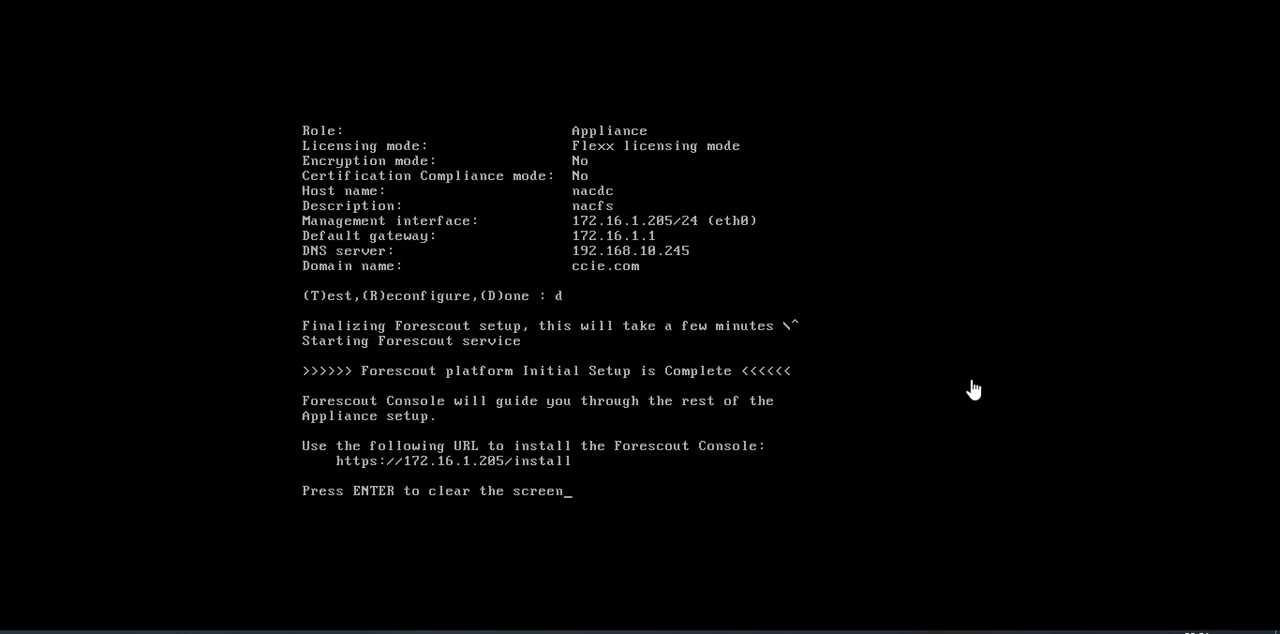
mouse_move(632, 480)
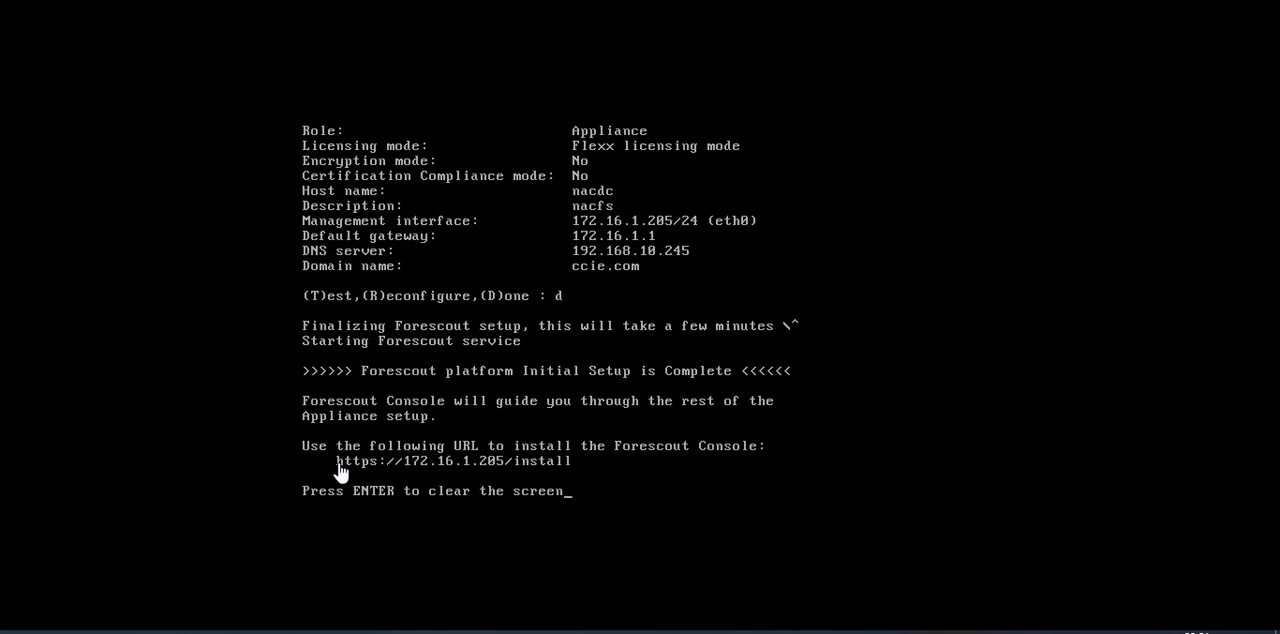
mouse_move(592, 476)
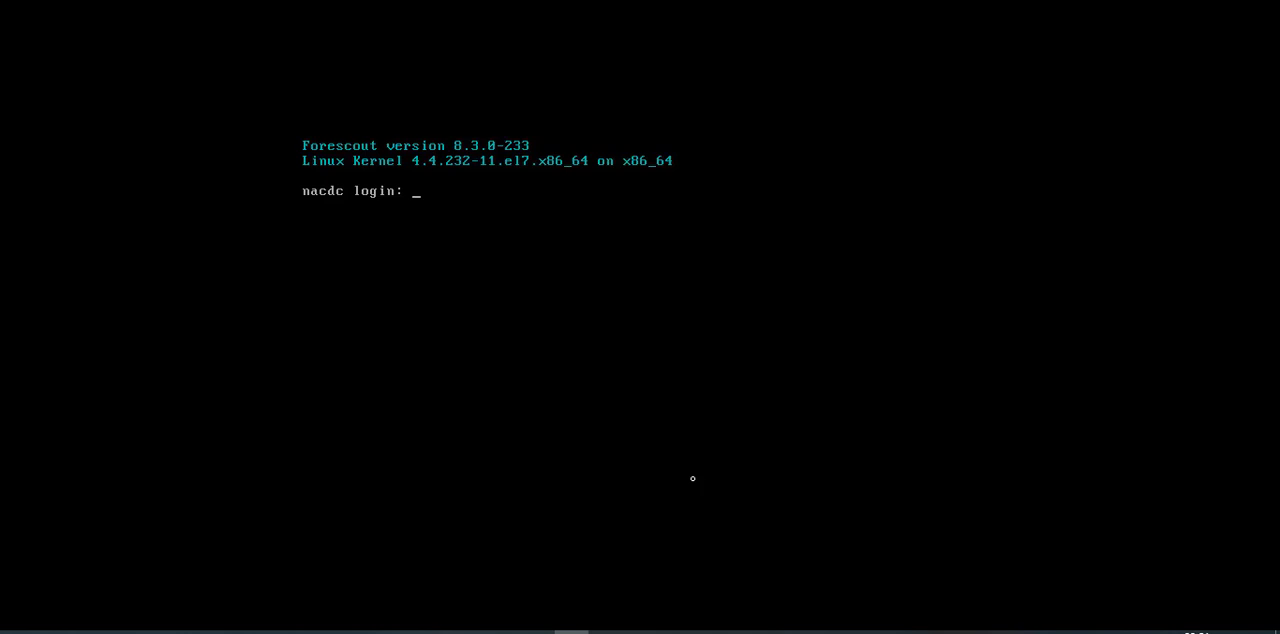
Log in to the macdc console as cliadmin and run the shell command
type("cliadm")
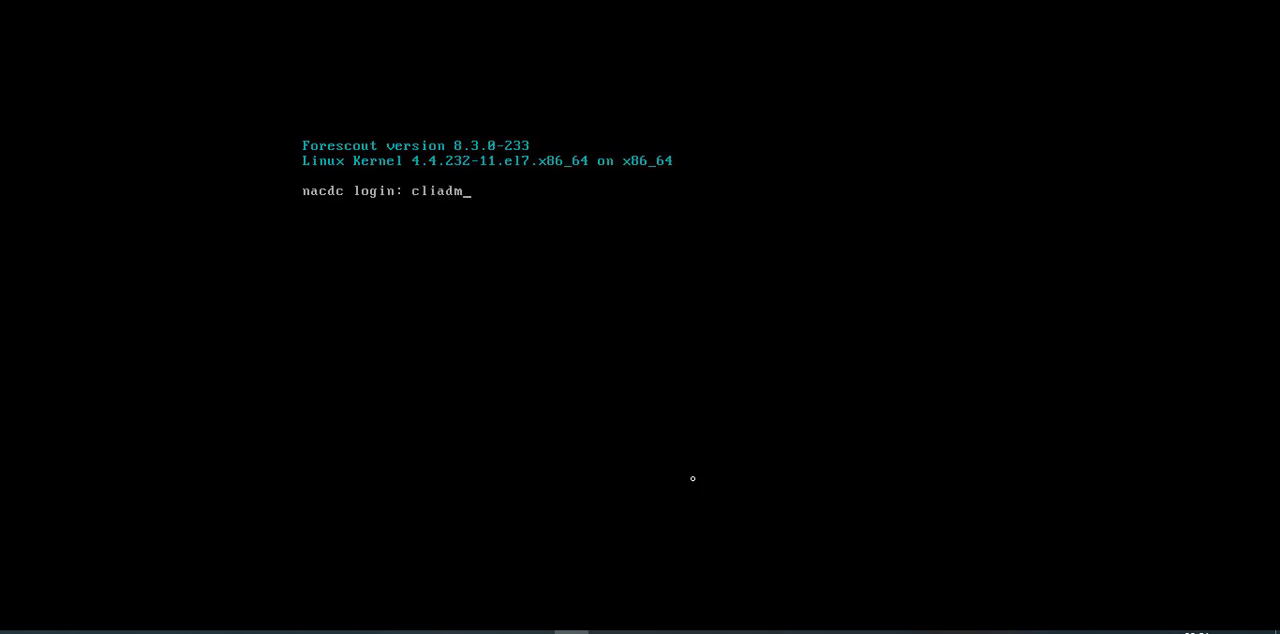
type("in")
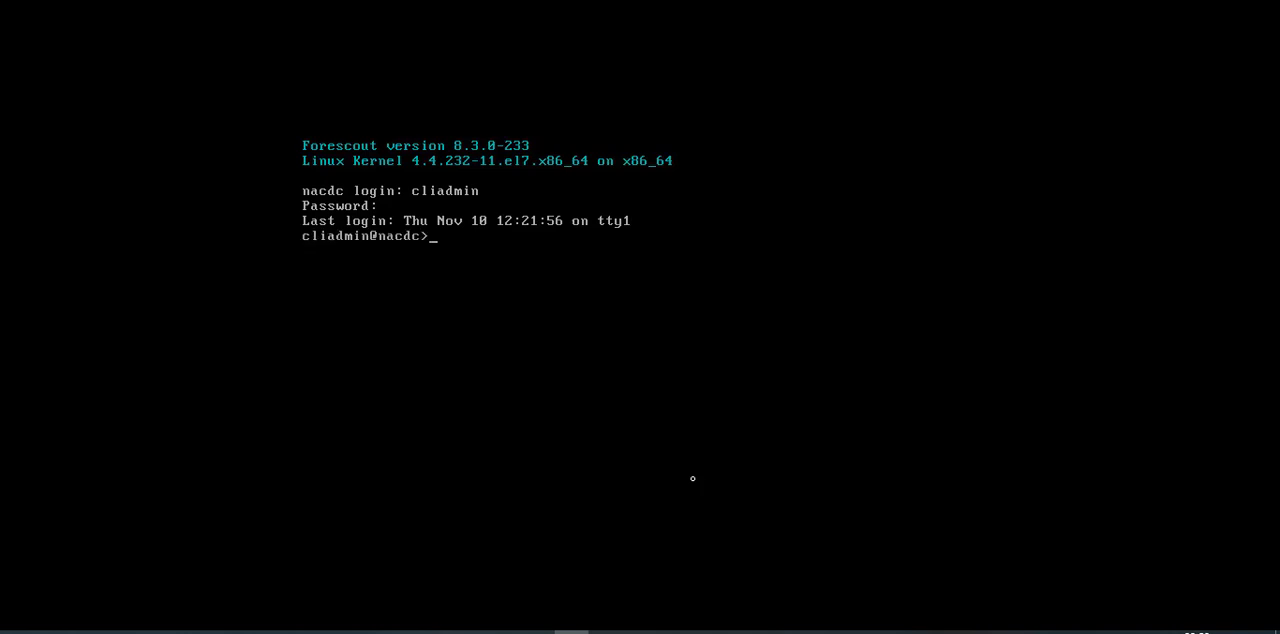
key("Enter")
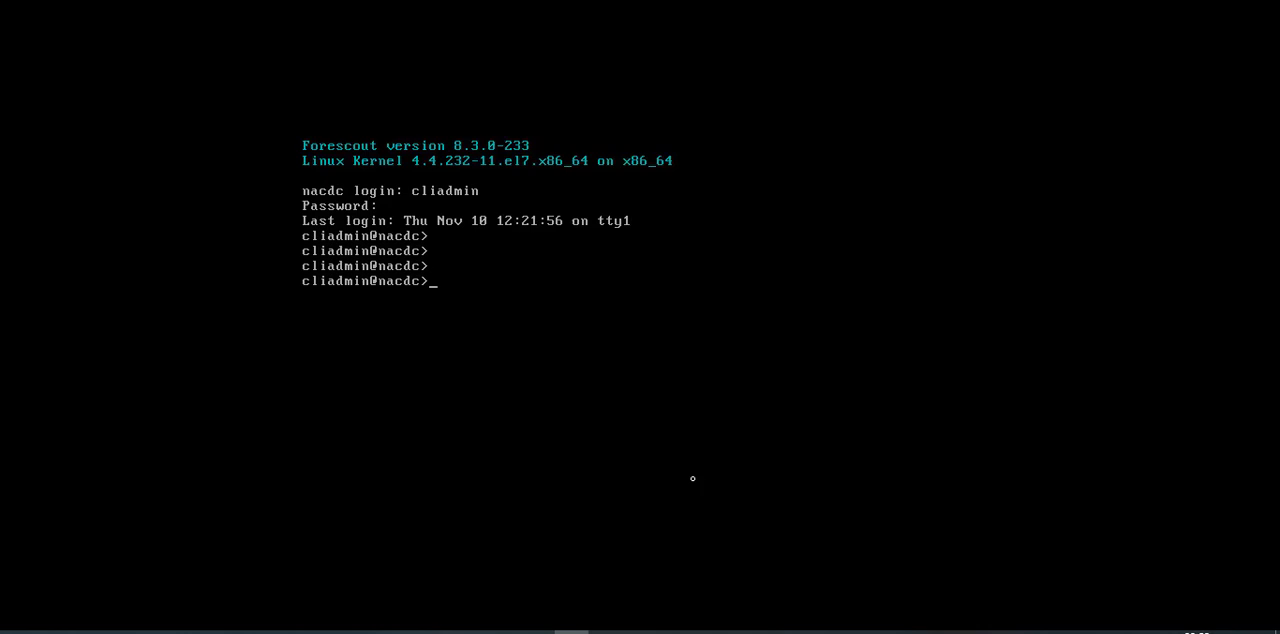
type("s")
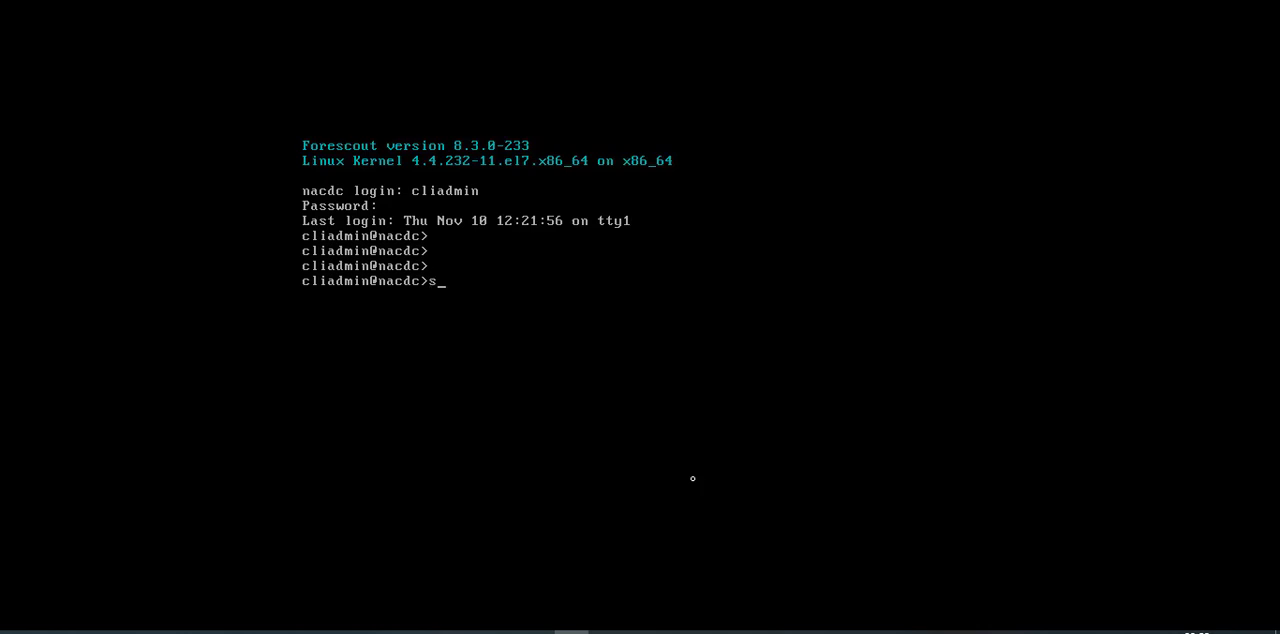
type("hell")
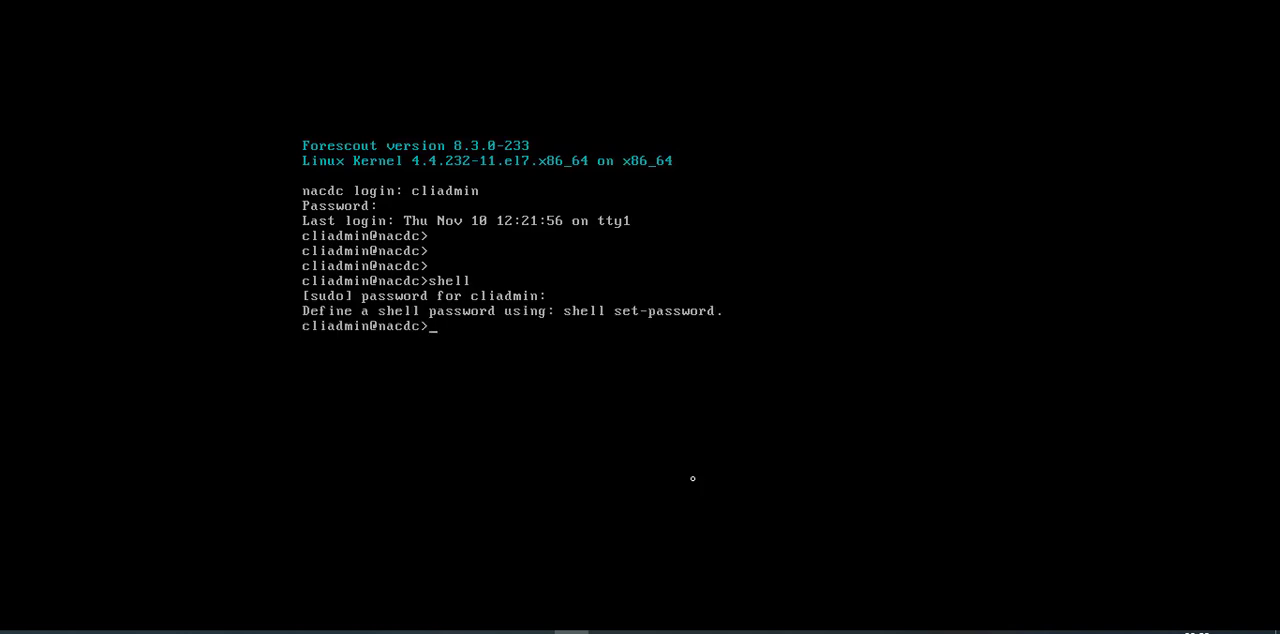
type("shell se")
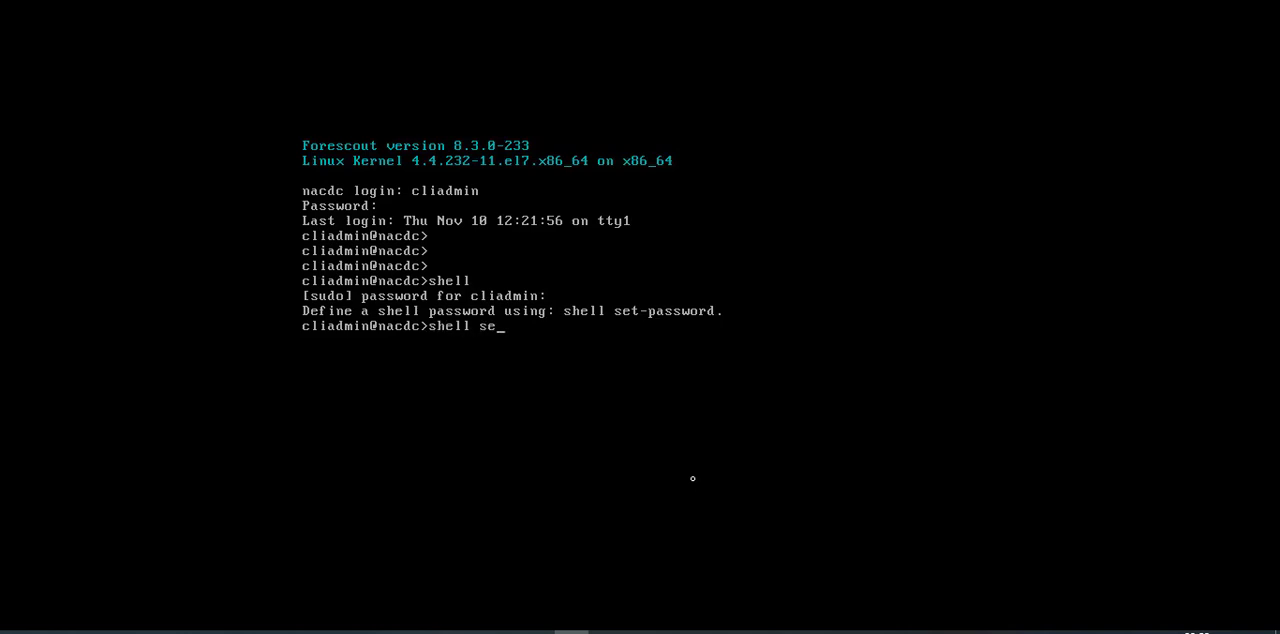
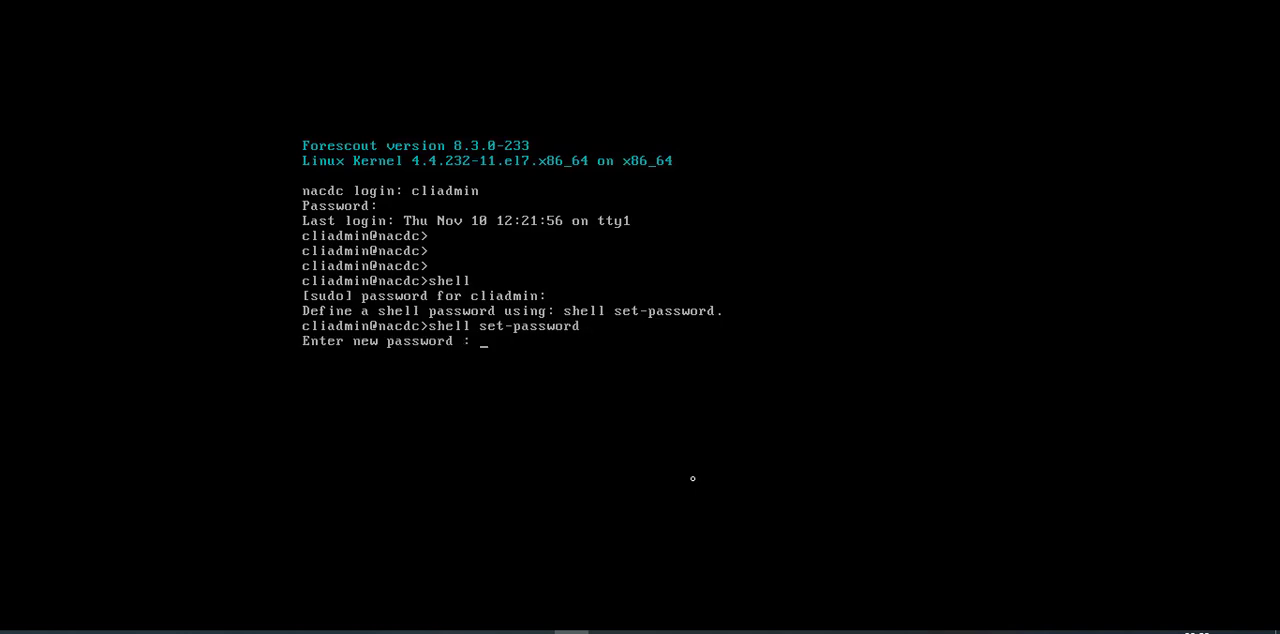
Set a shell password via shell set-password, then enter the root shell with it
key("Enter")
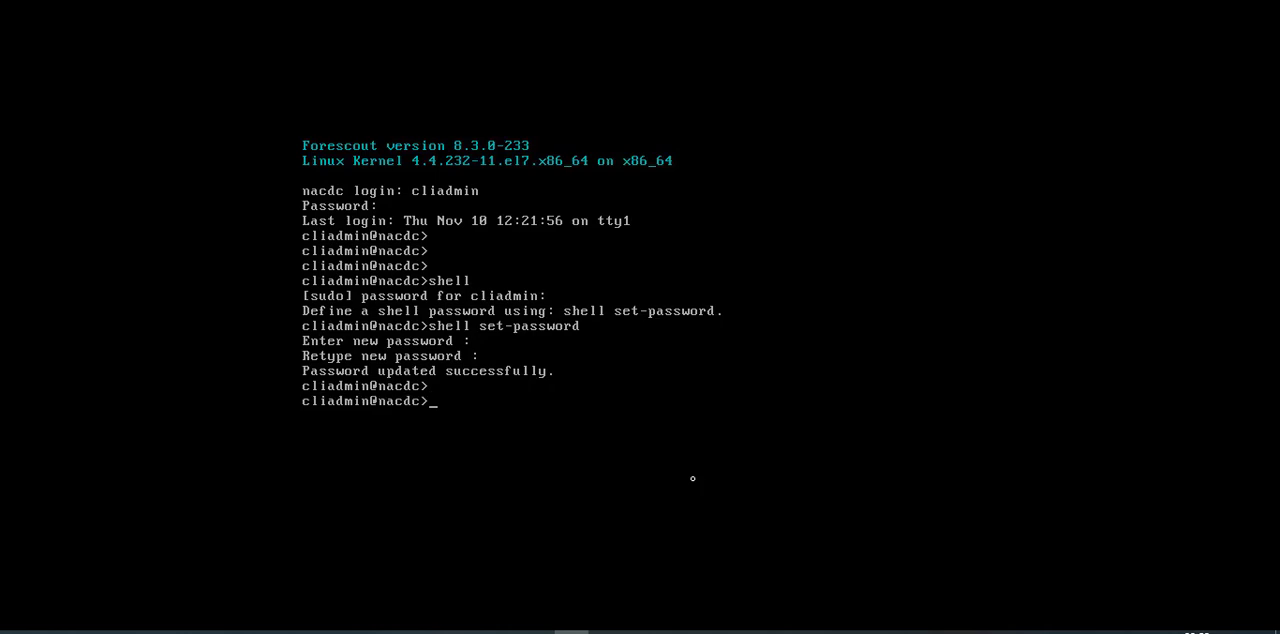
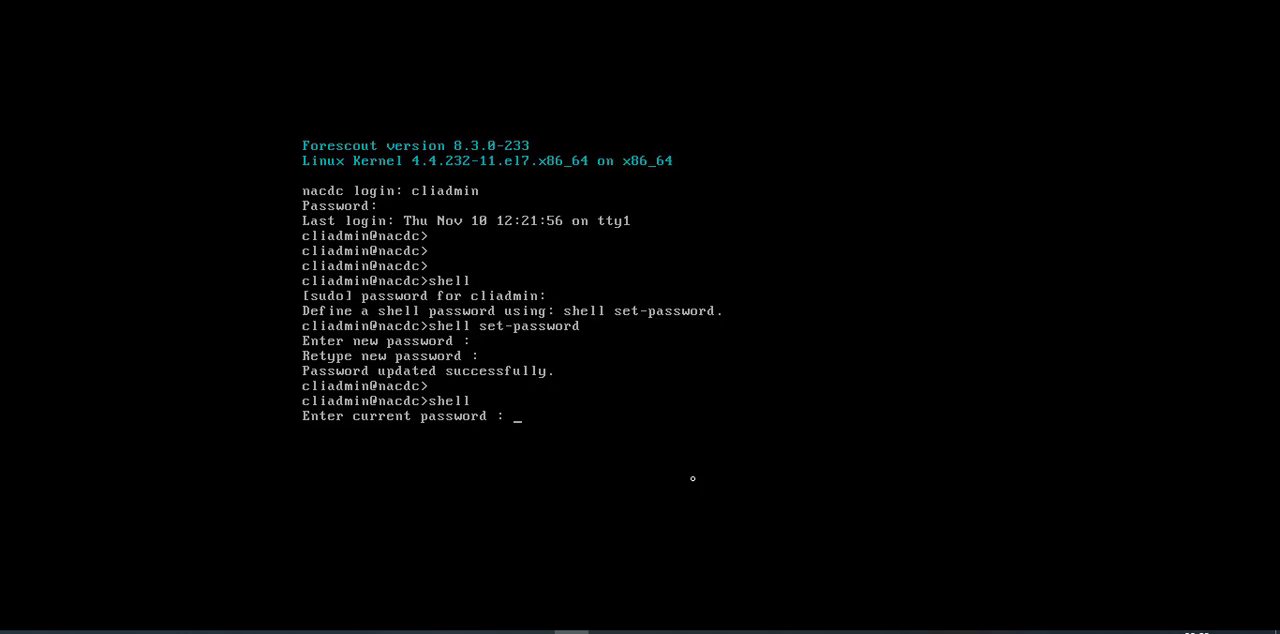
key("Return")
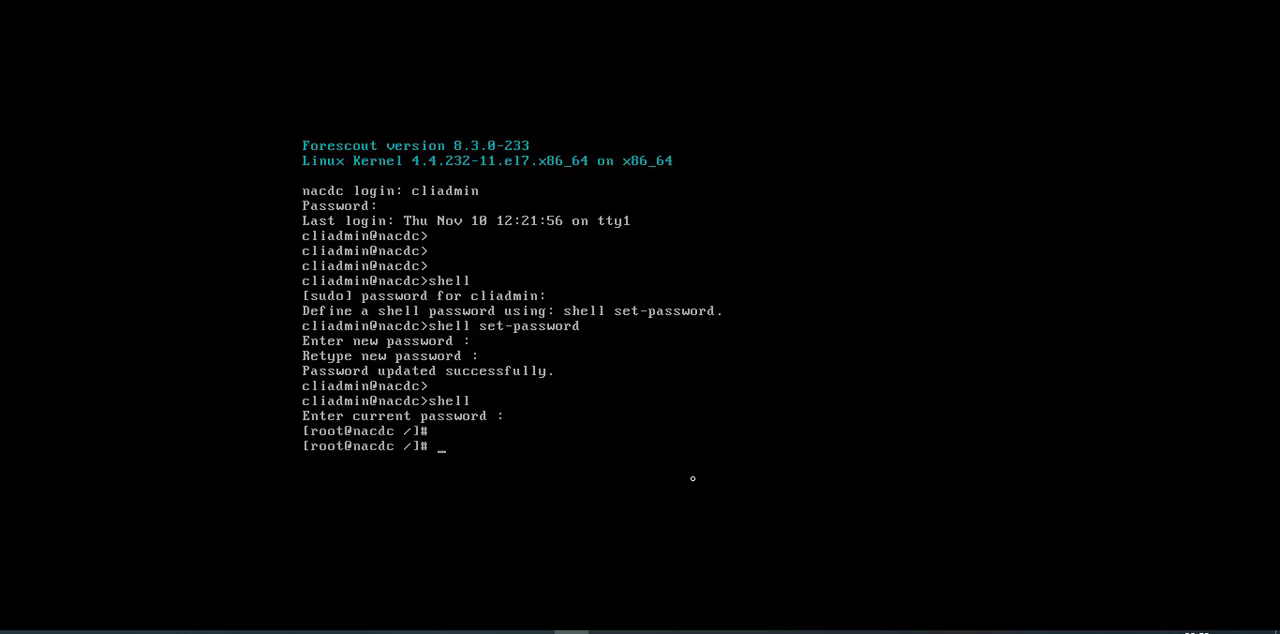
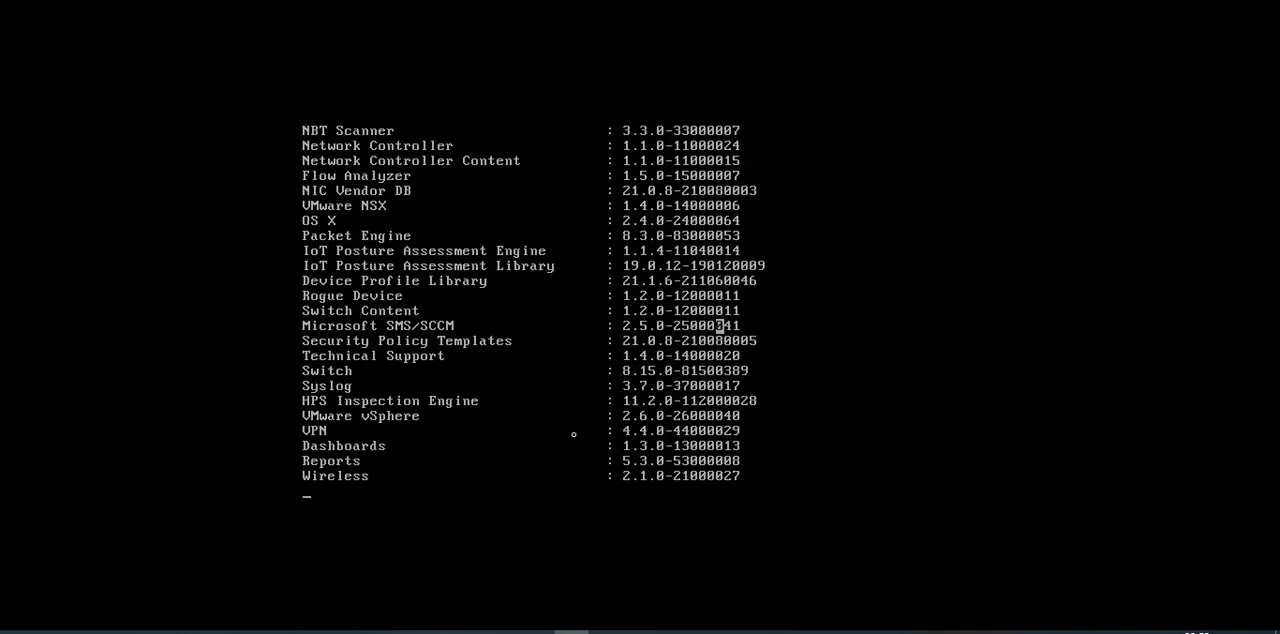
Scroll through the status output listing module versions, license state and CPU/memory details
scroll("down", 3)
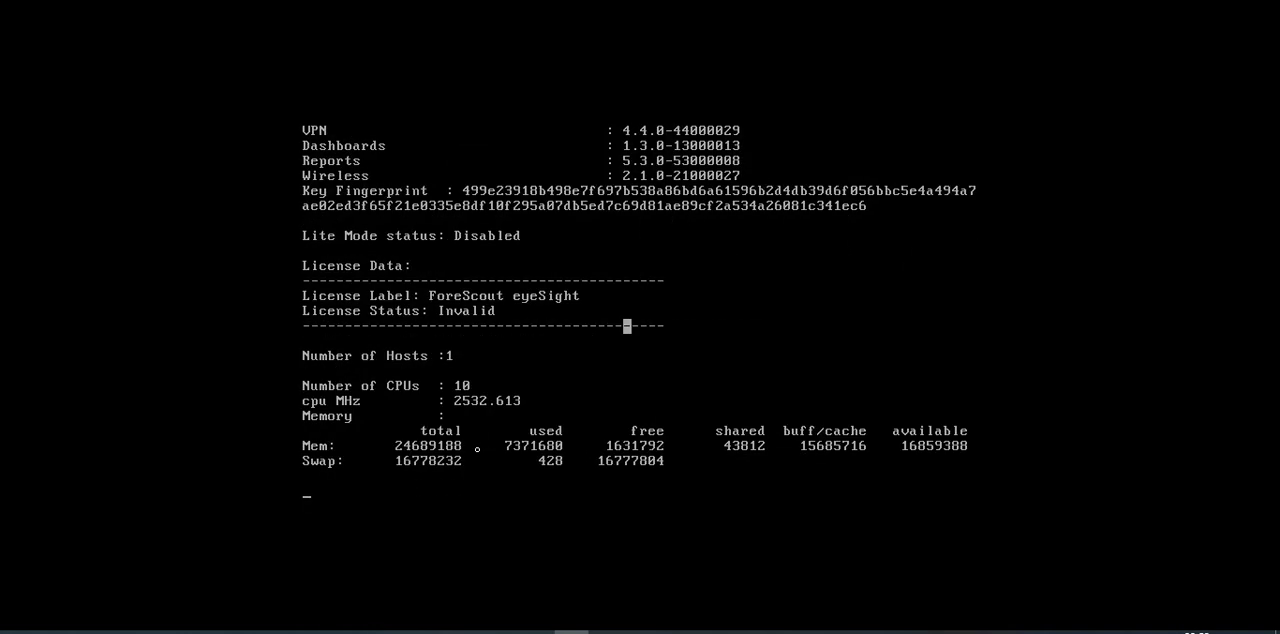
scroll("down", 3)
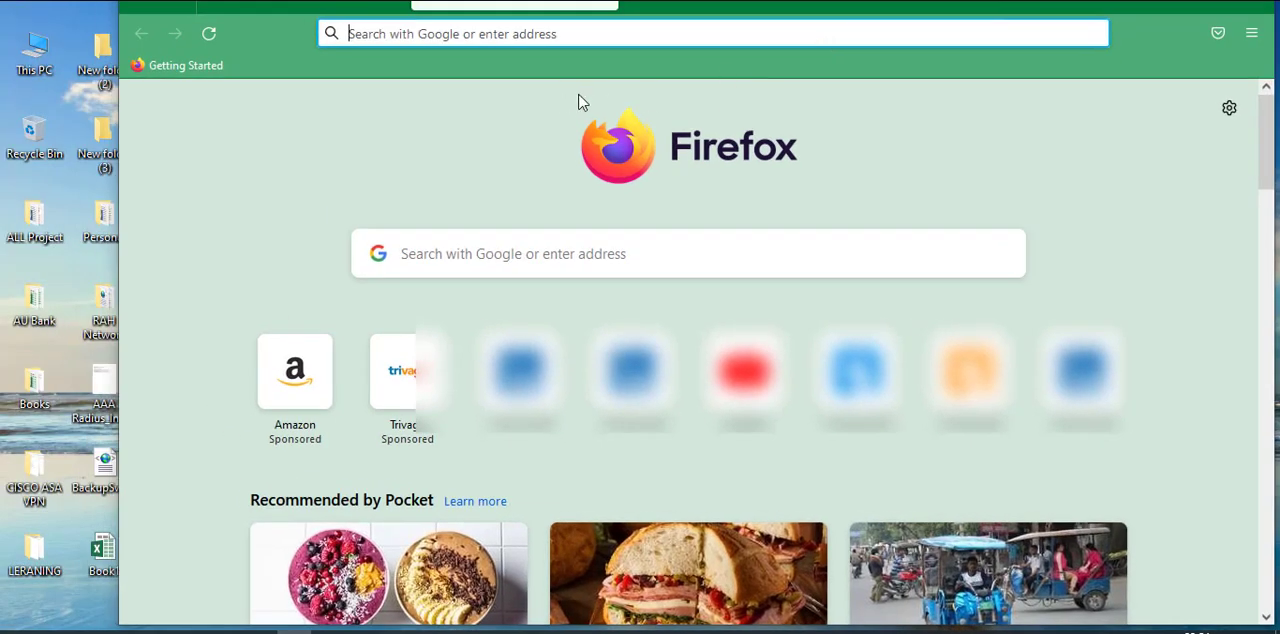
mouse_move(608, 16)
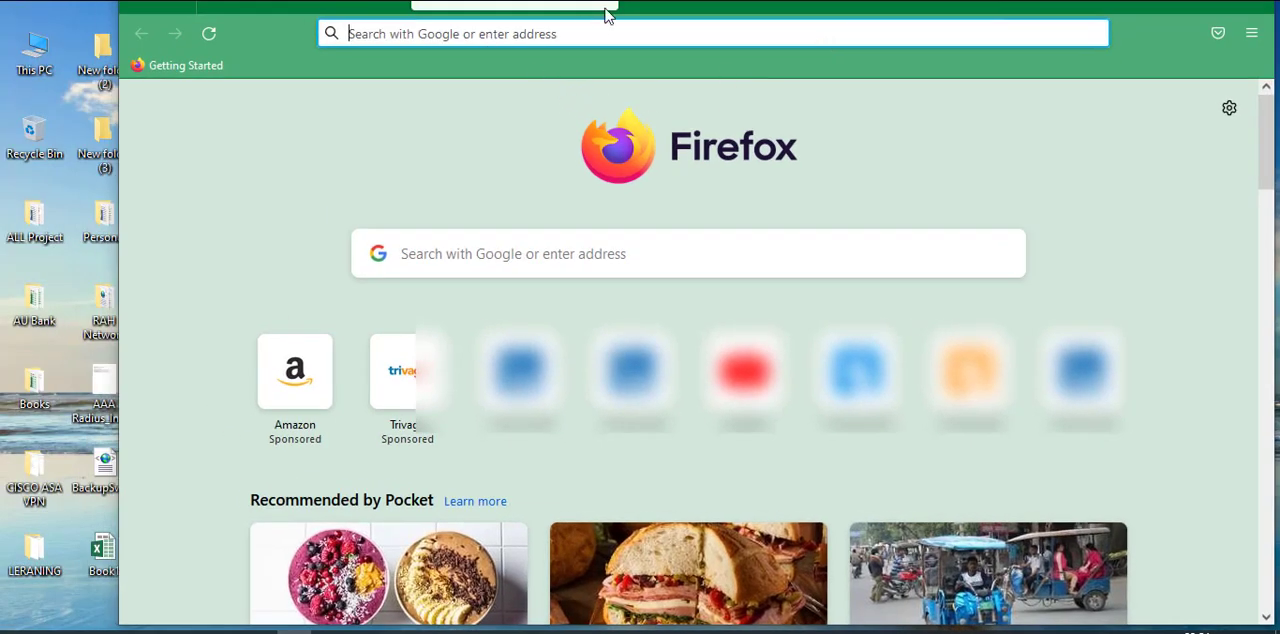
mouse_move(612, 8)
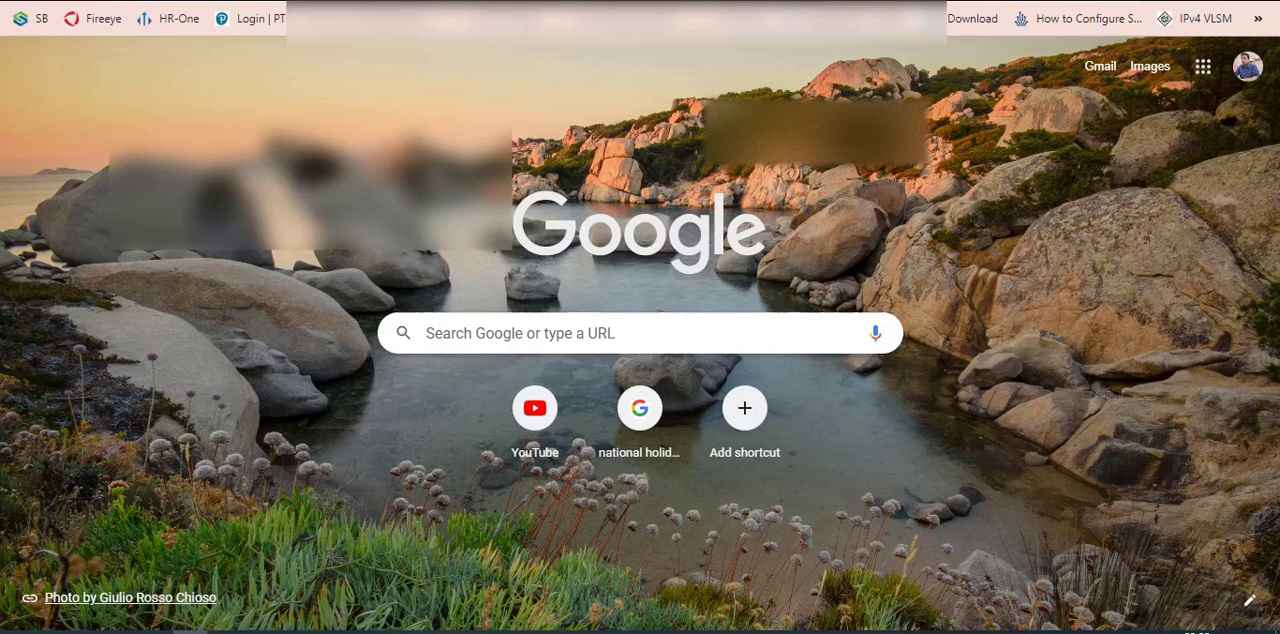
left_click(640, 332)
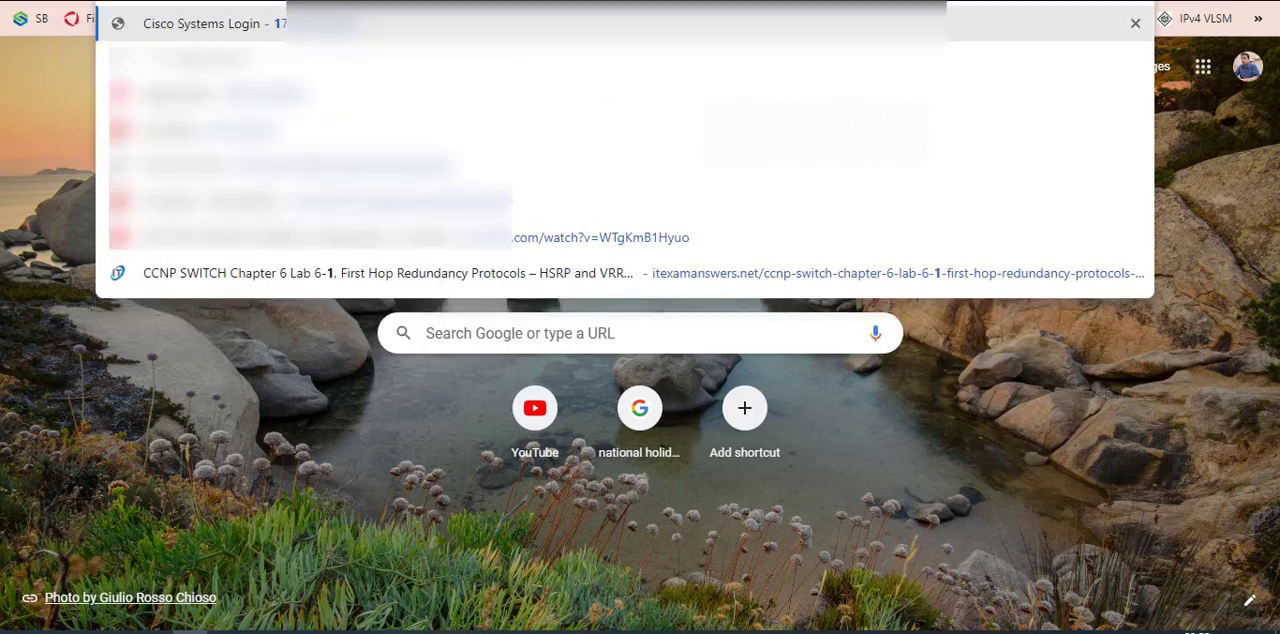
type("172.16.10.100")
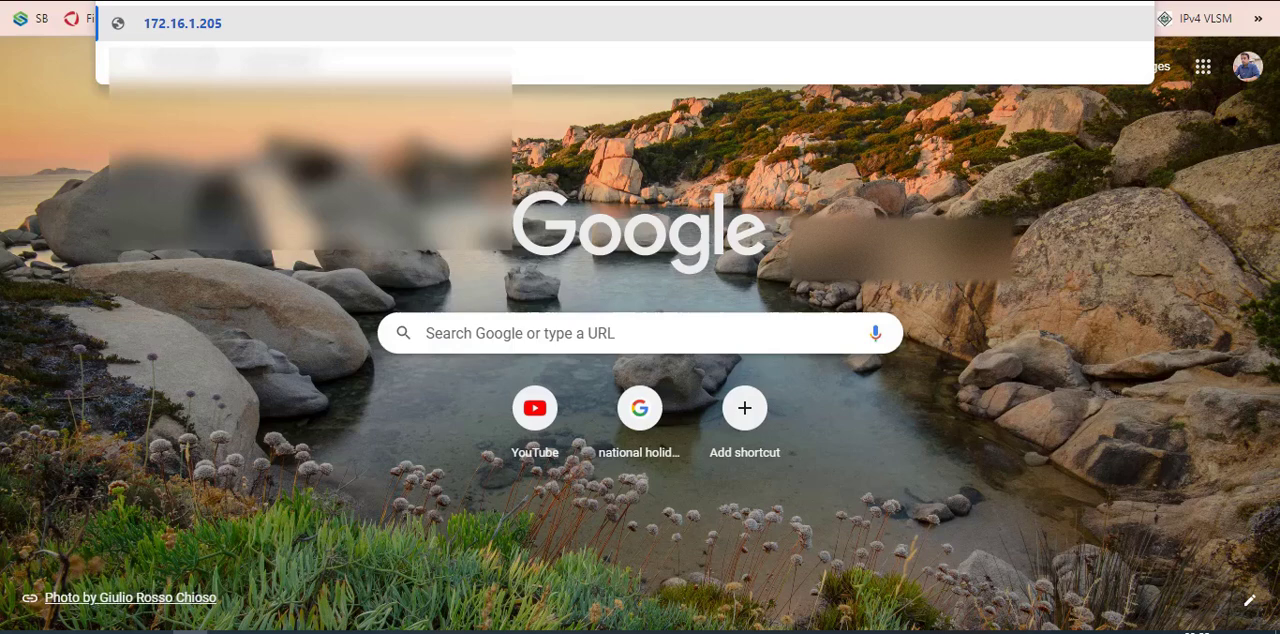
type("/instal")
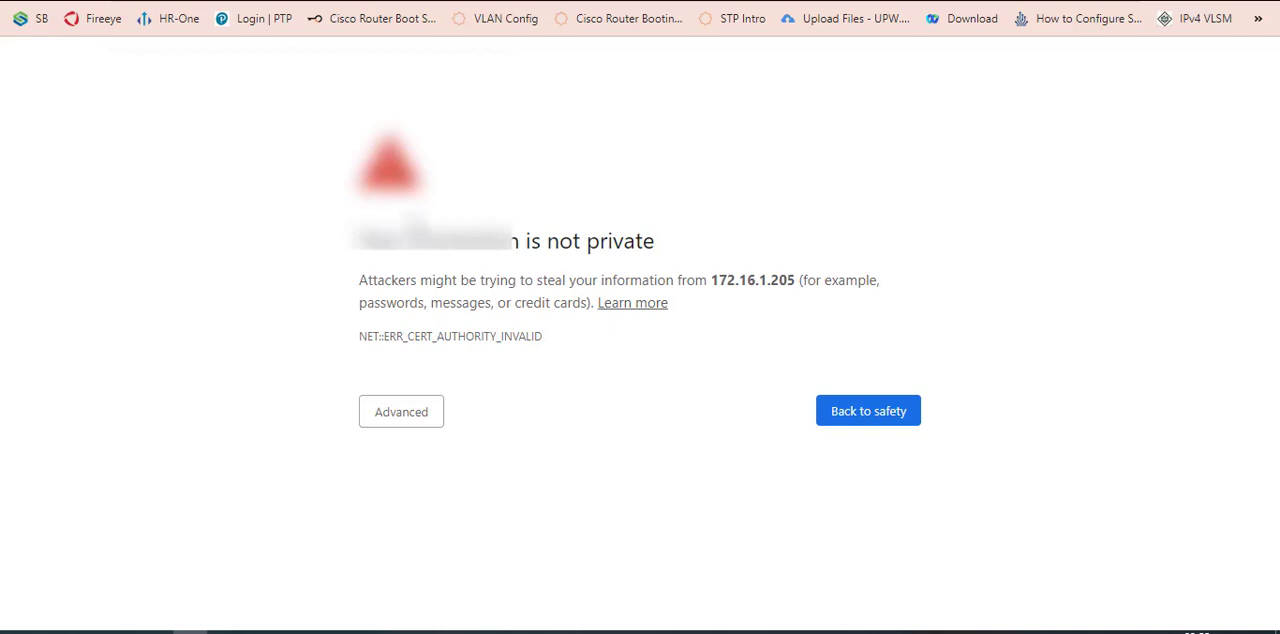
left_click(400, 412)
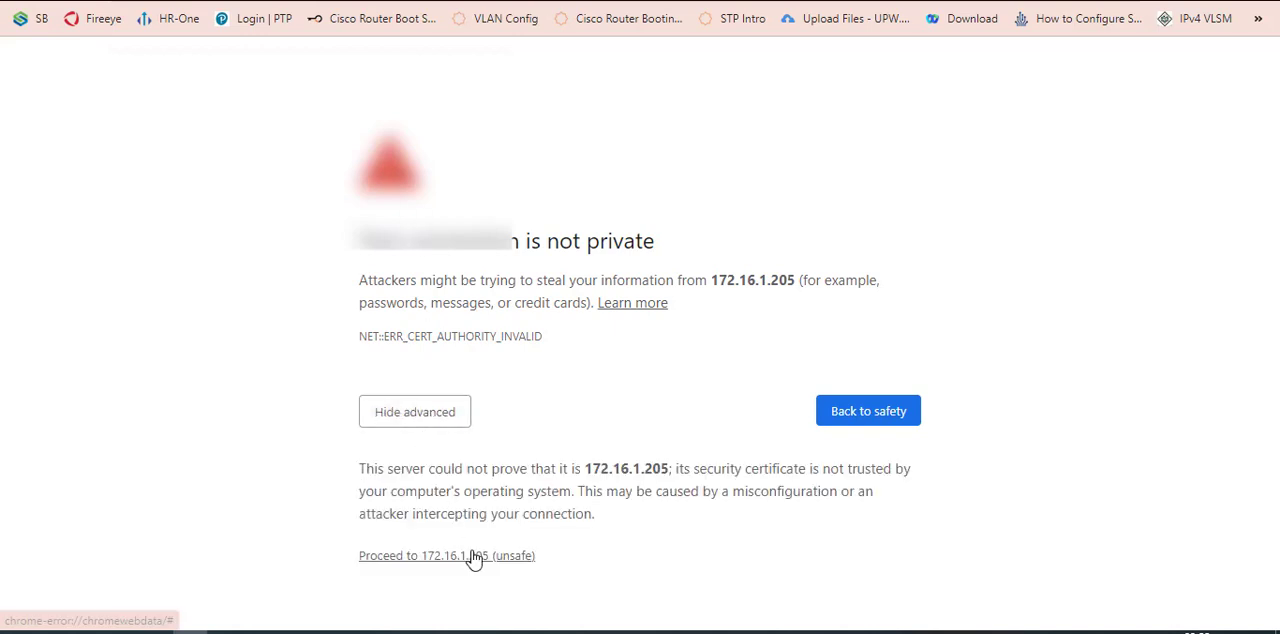
Proceed past the warning to the Forescout 8.3 portal and download the Windows installer (161.5 MB)
left_click(446, 556)
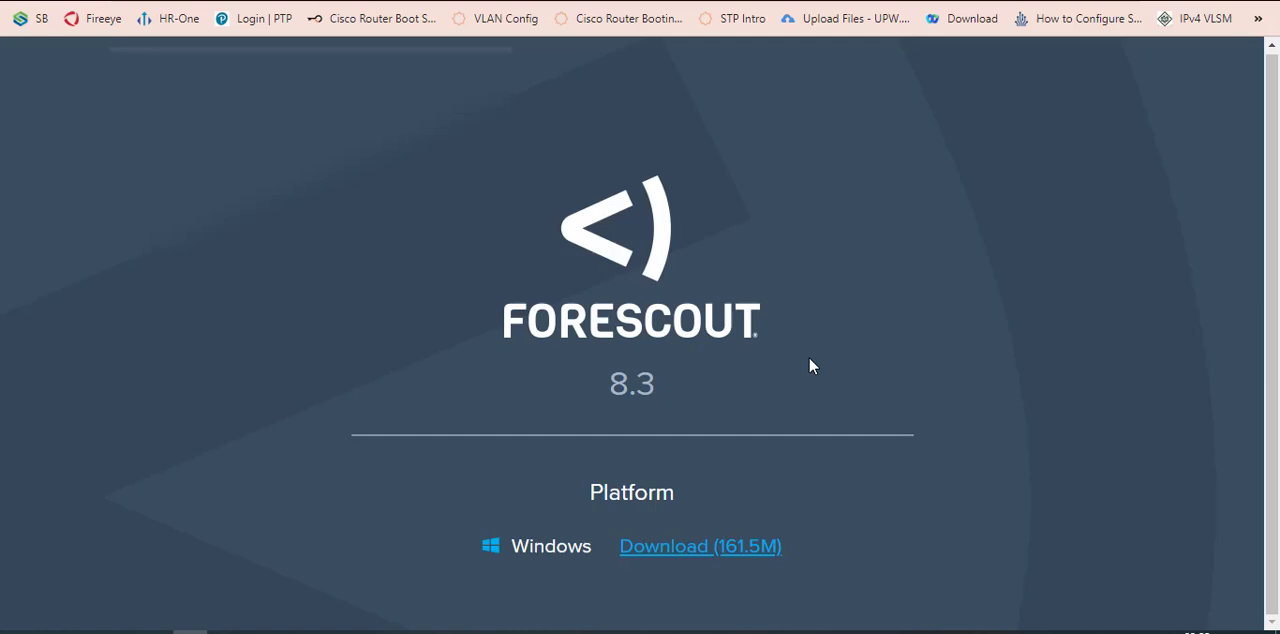
left_click(700, 546)
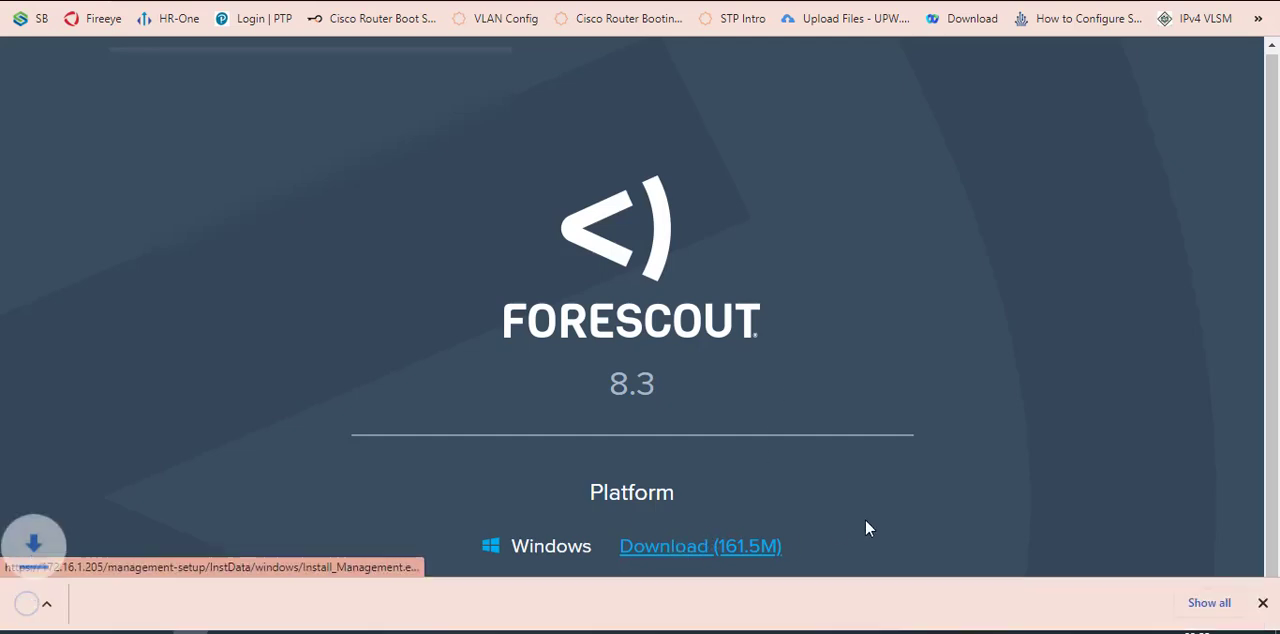
left_click(700, 546)
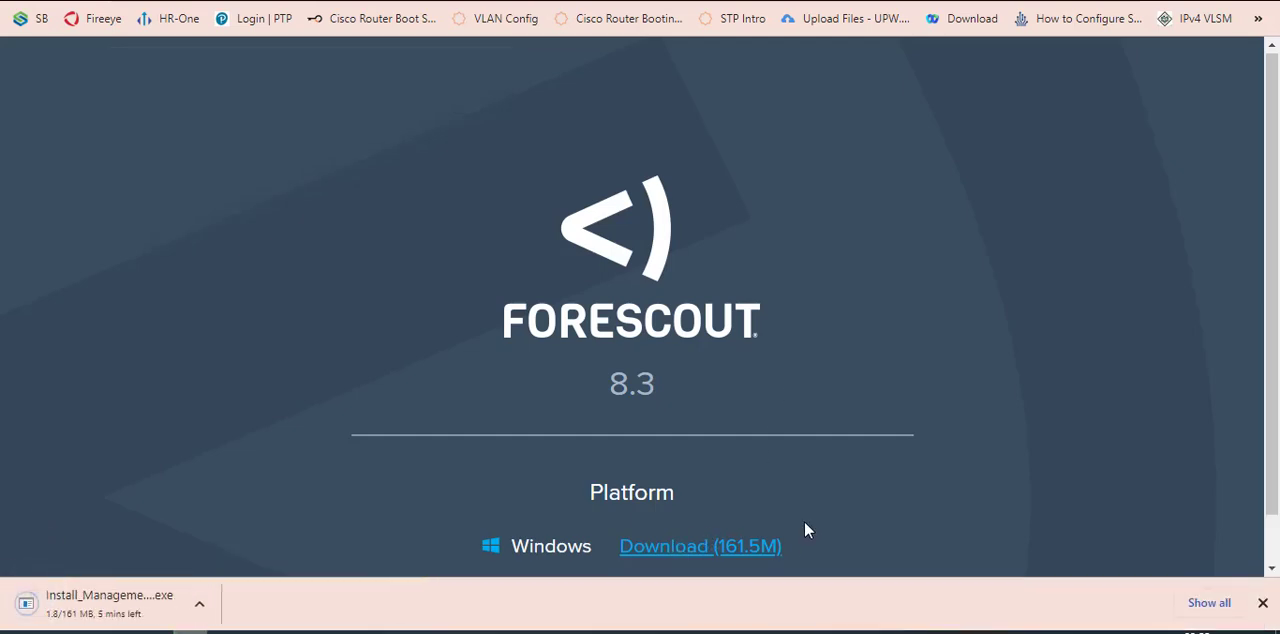